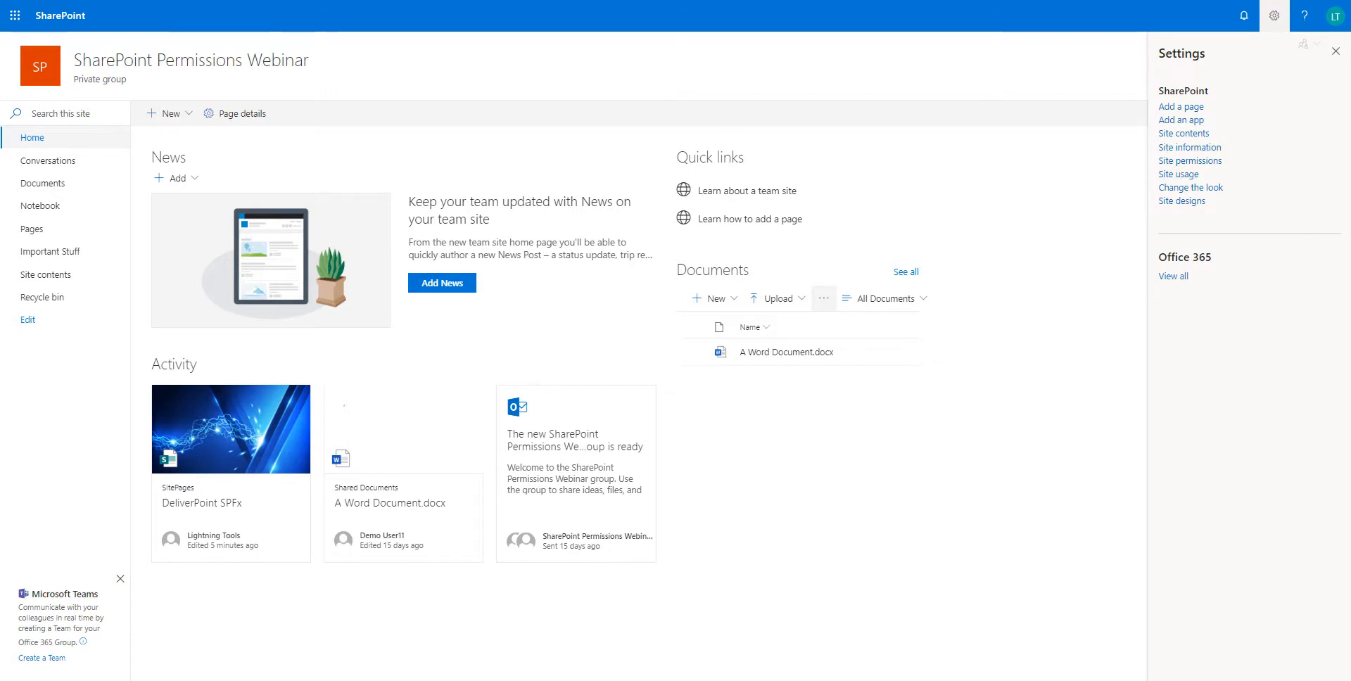
mouse_move(1114, 213)
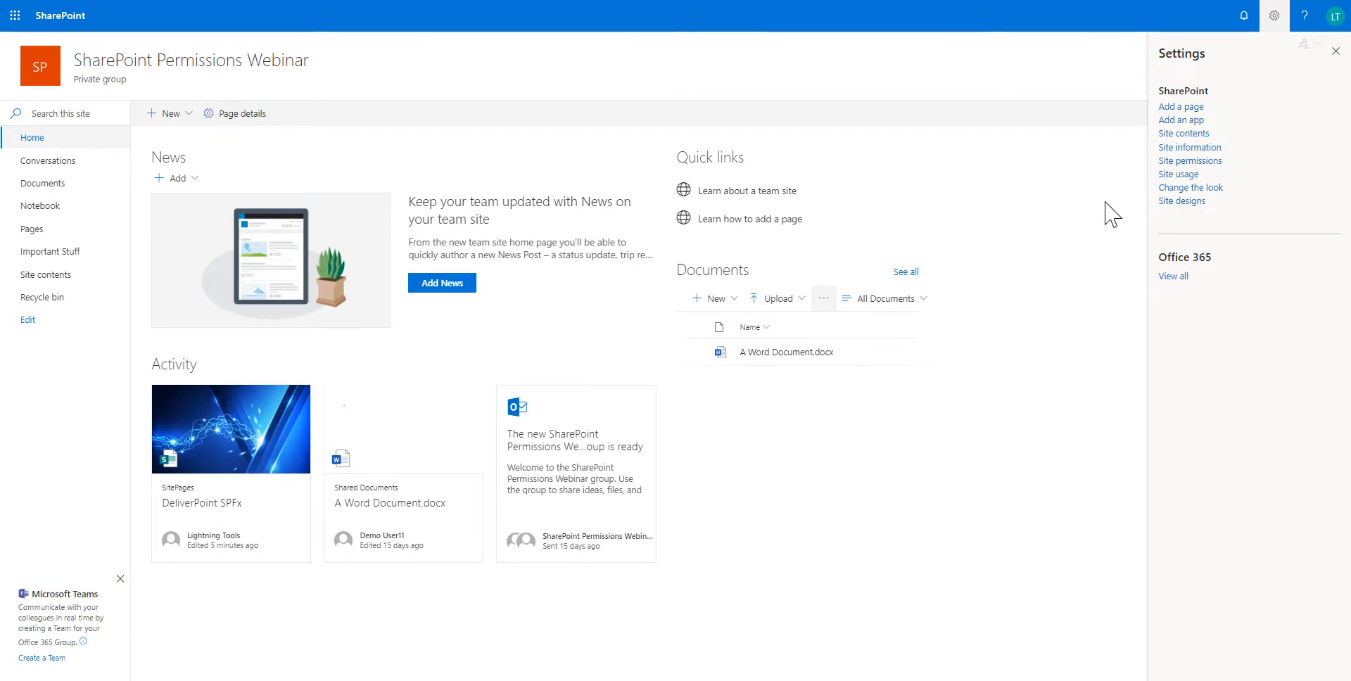
mouse_move(1191, 160)
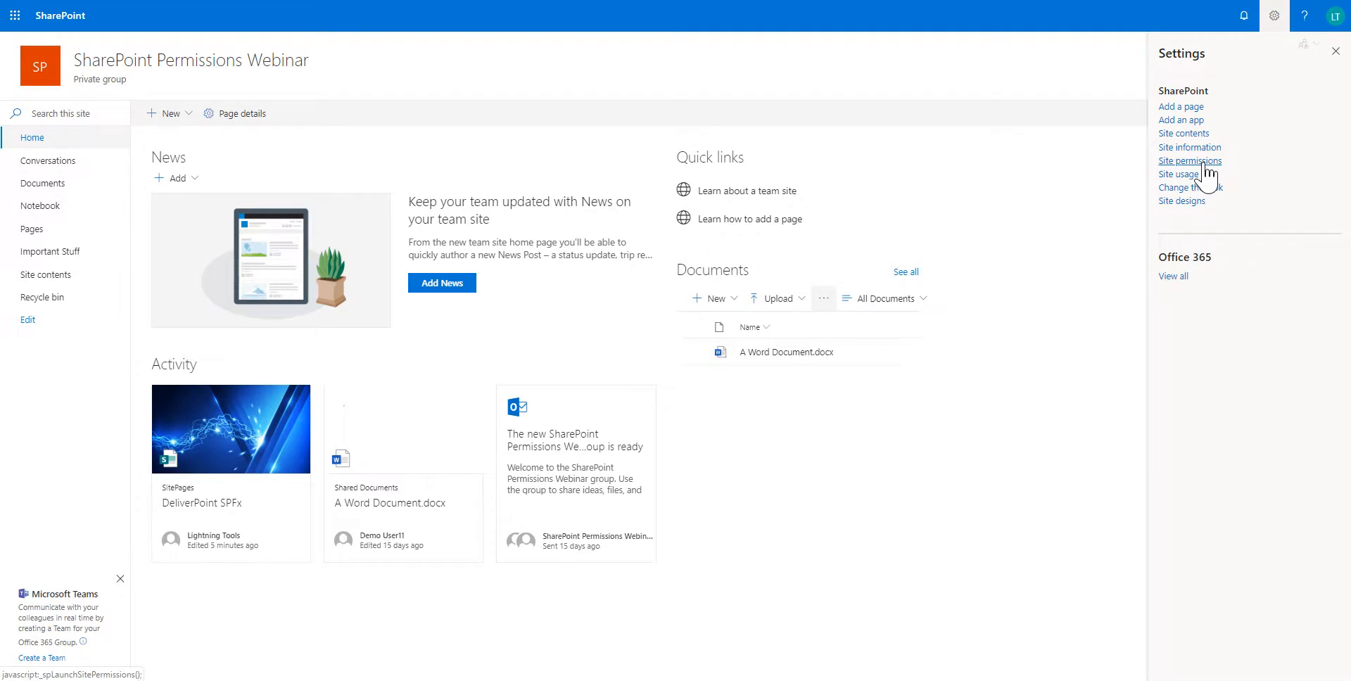
Bring up the Site permissions pane listing owners, members and visitors.
click(1190, 161)
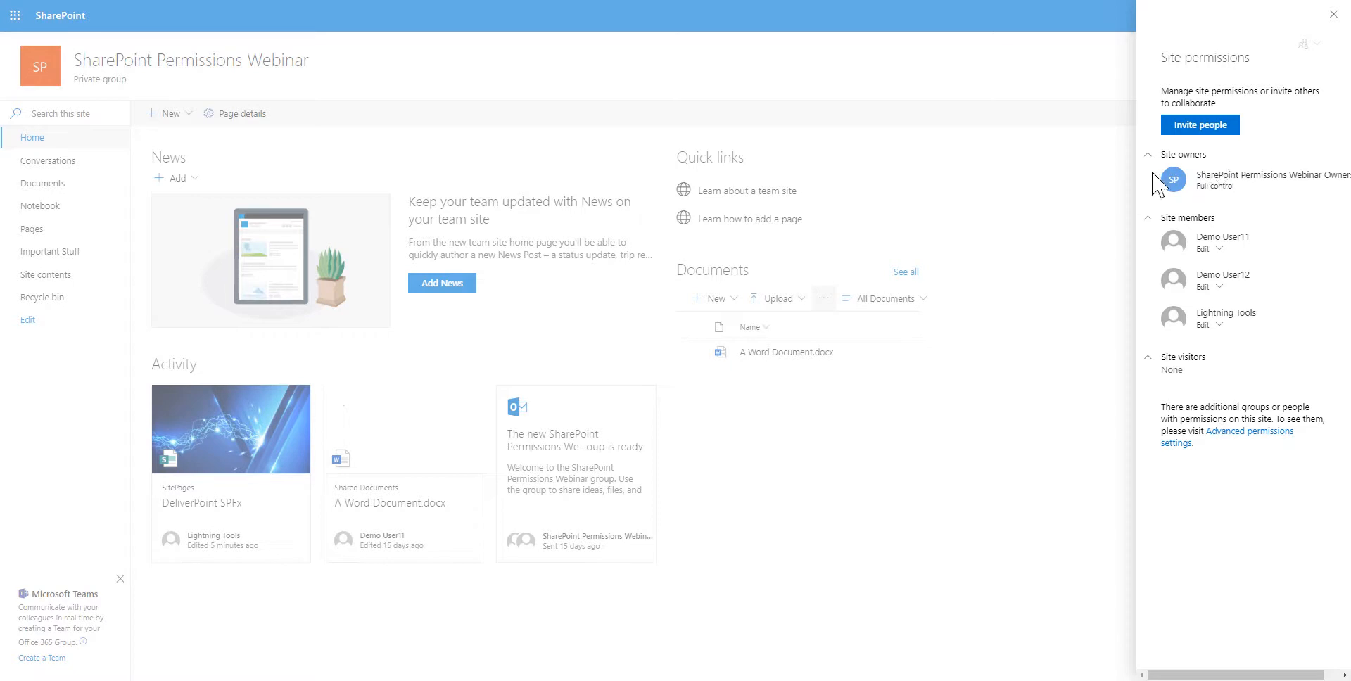
mouse_move(1205, 345)
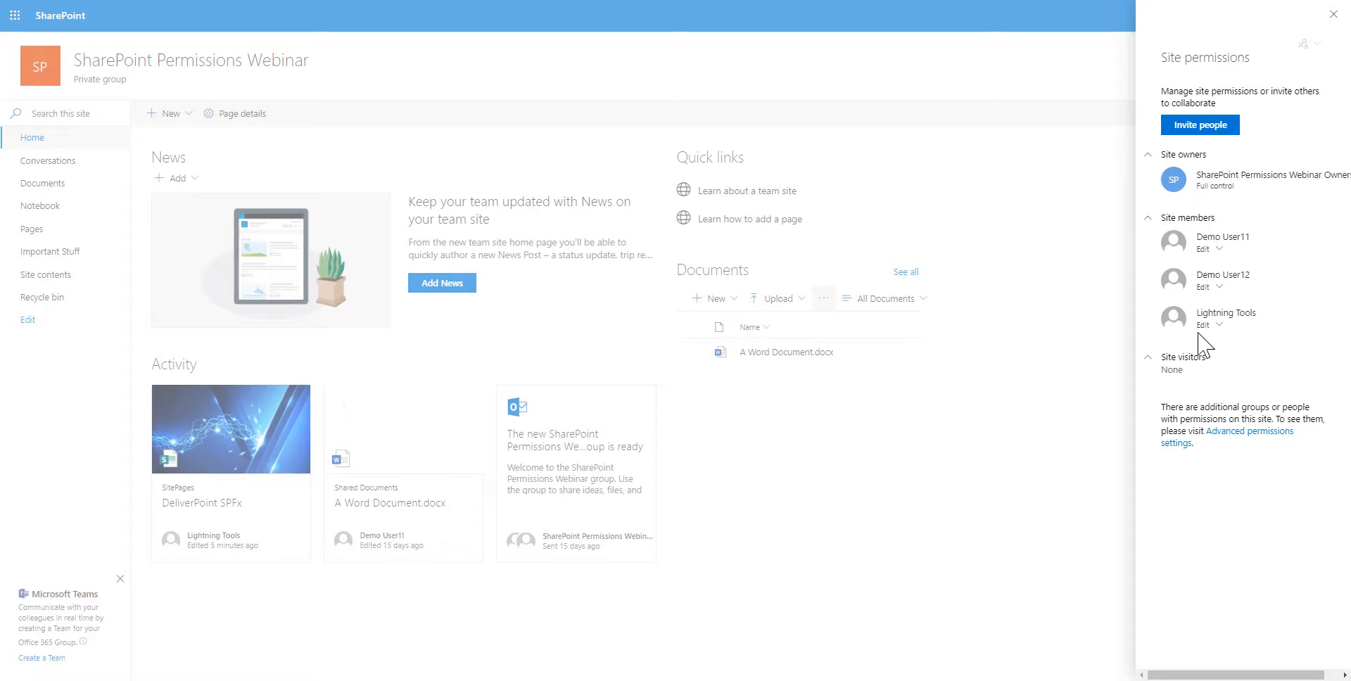
mouse_move(1281, 329)
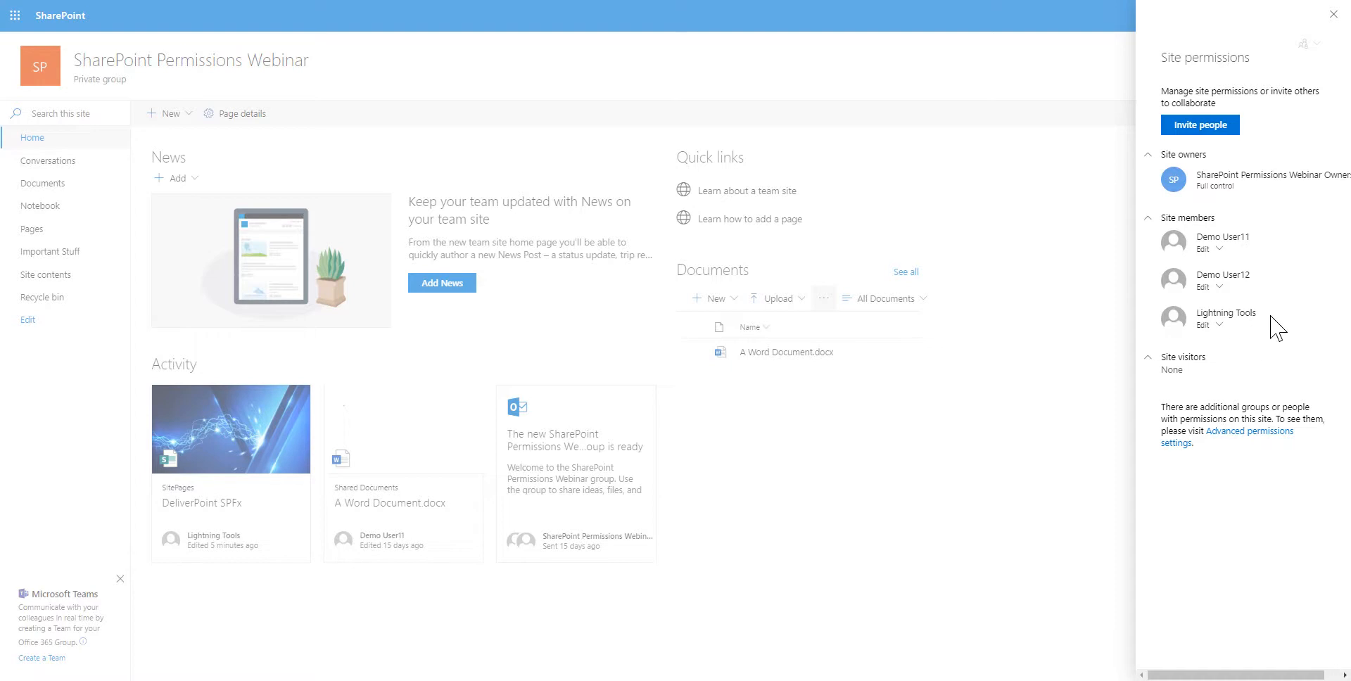
mouse_move(1225, 313)
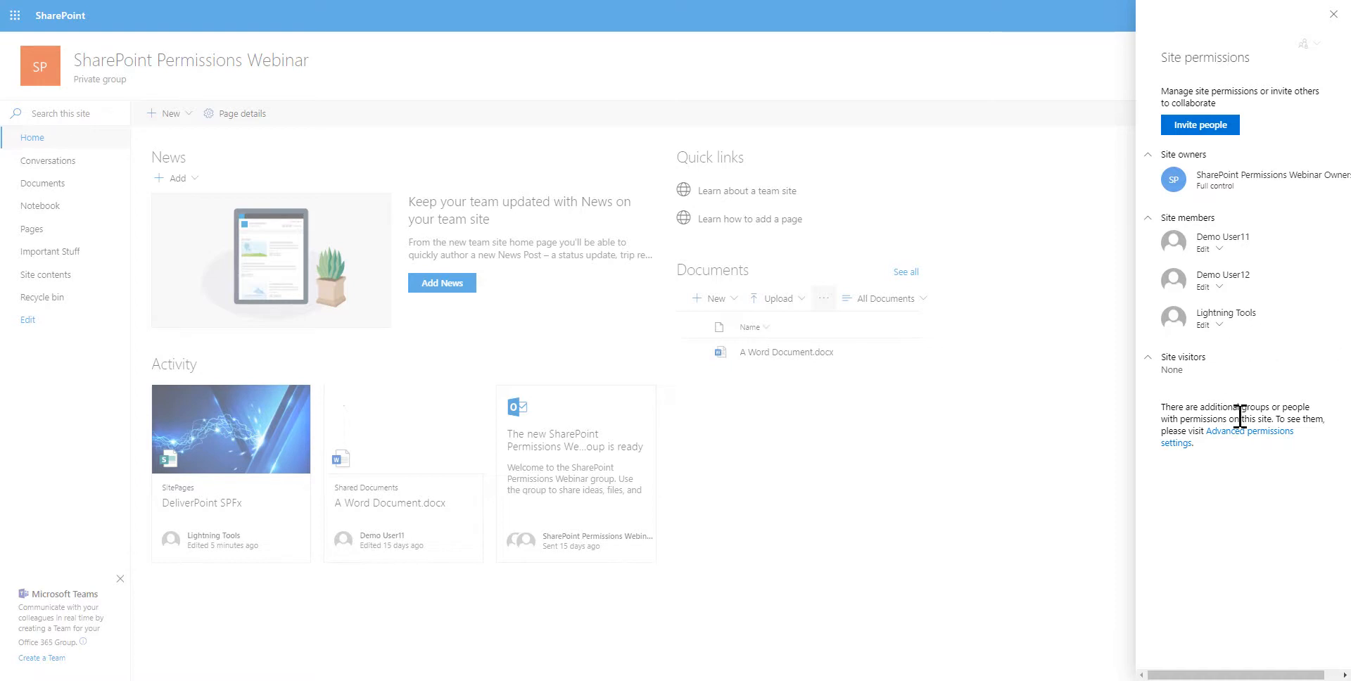
From advanced permissions, view the Webinar Members group's membership (Sales and the Members group).
click(1248, 432)
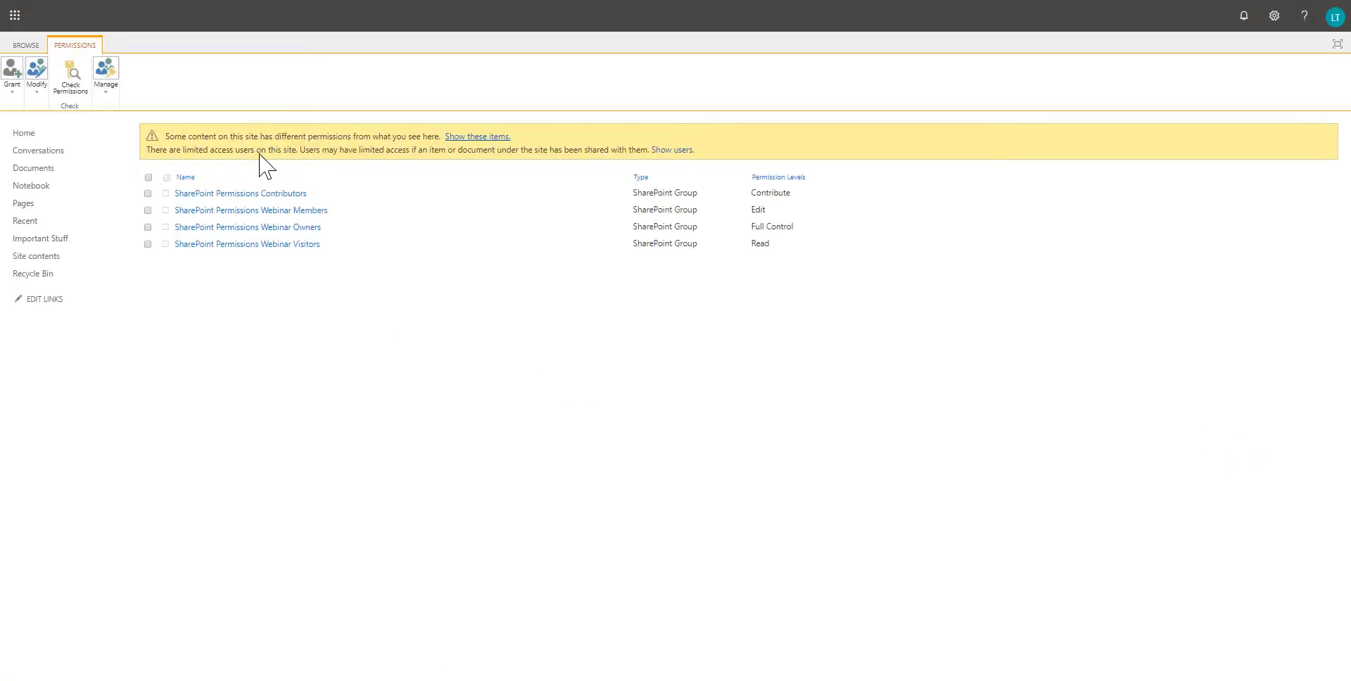
click(250, 210)
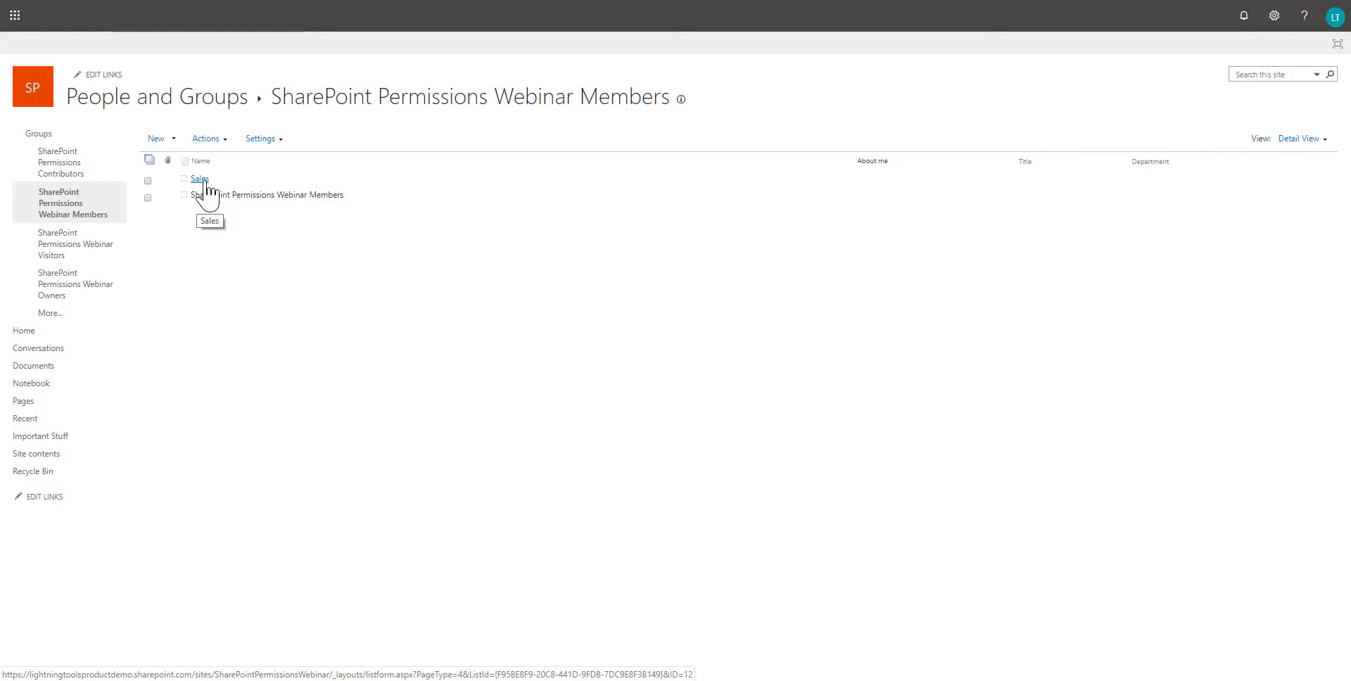
mouse_move(205, 198)
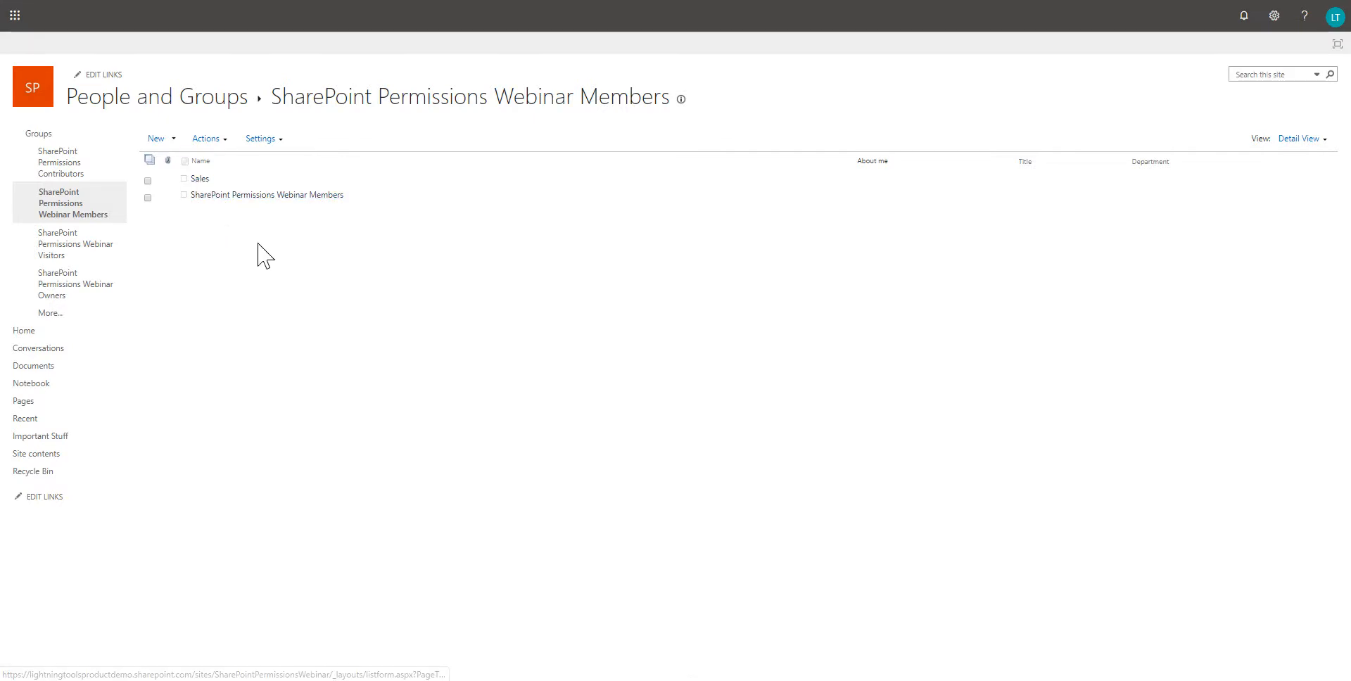
mouse_move(430, 309)
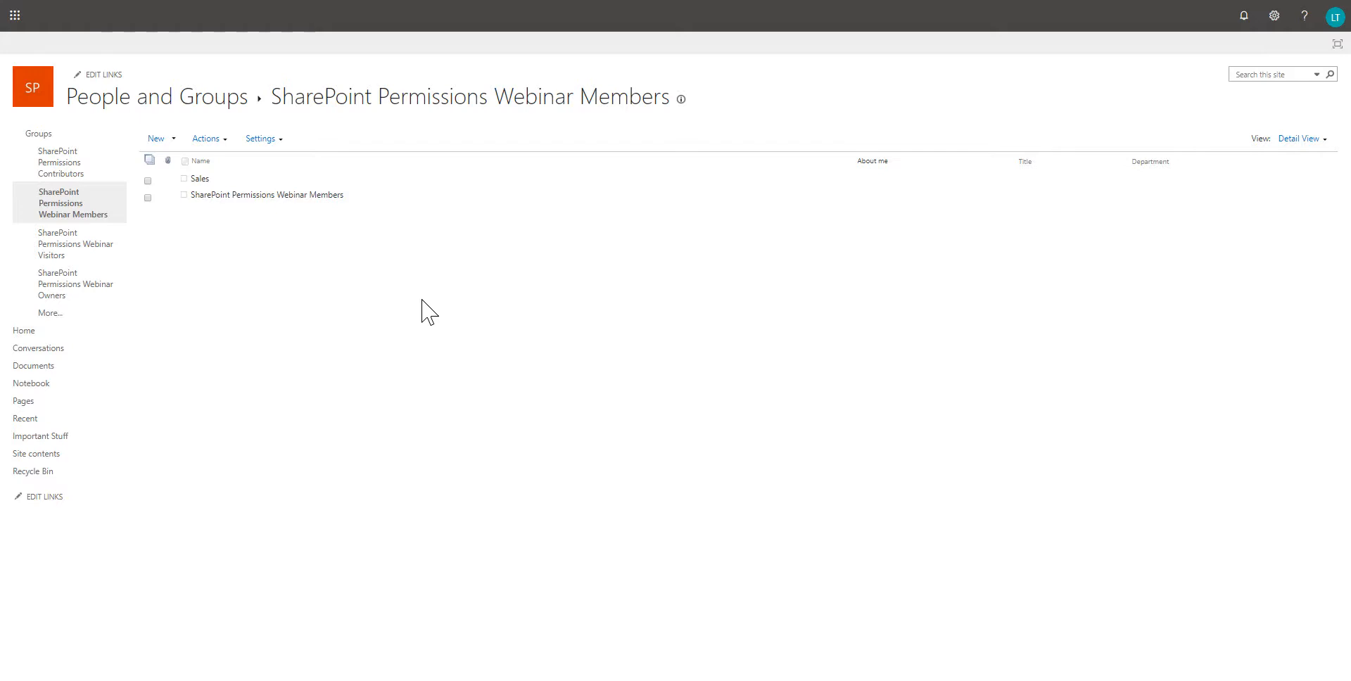
mouse_move(24, 331)
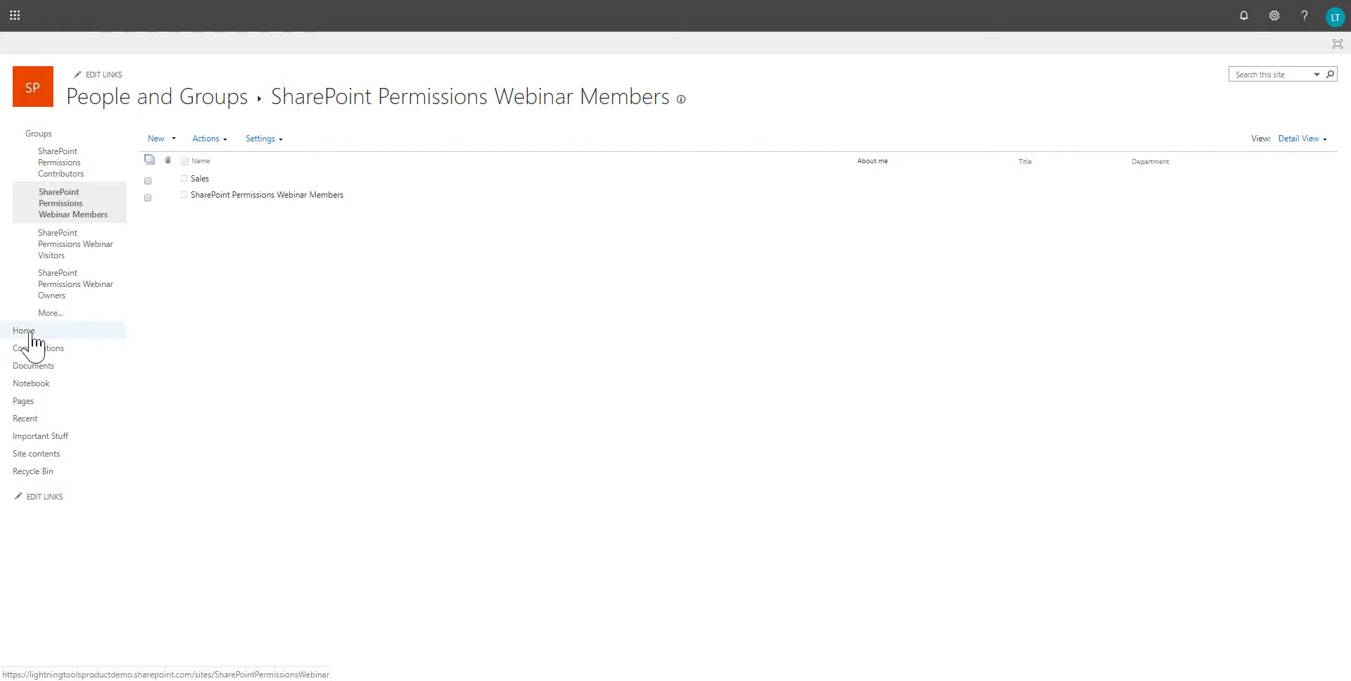
Return to the site home page and show the DeliverPoint Commands menu.
click(24, 331)
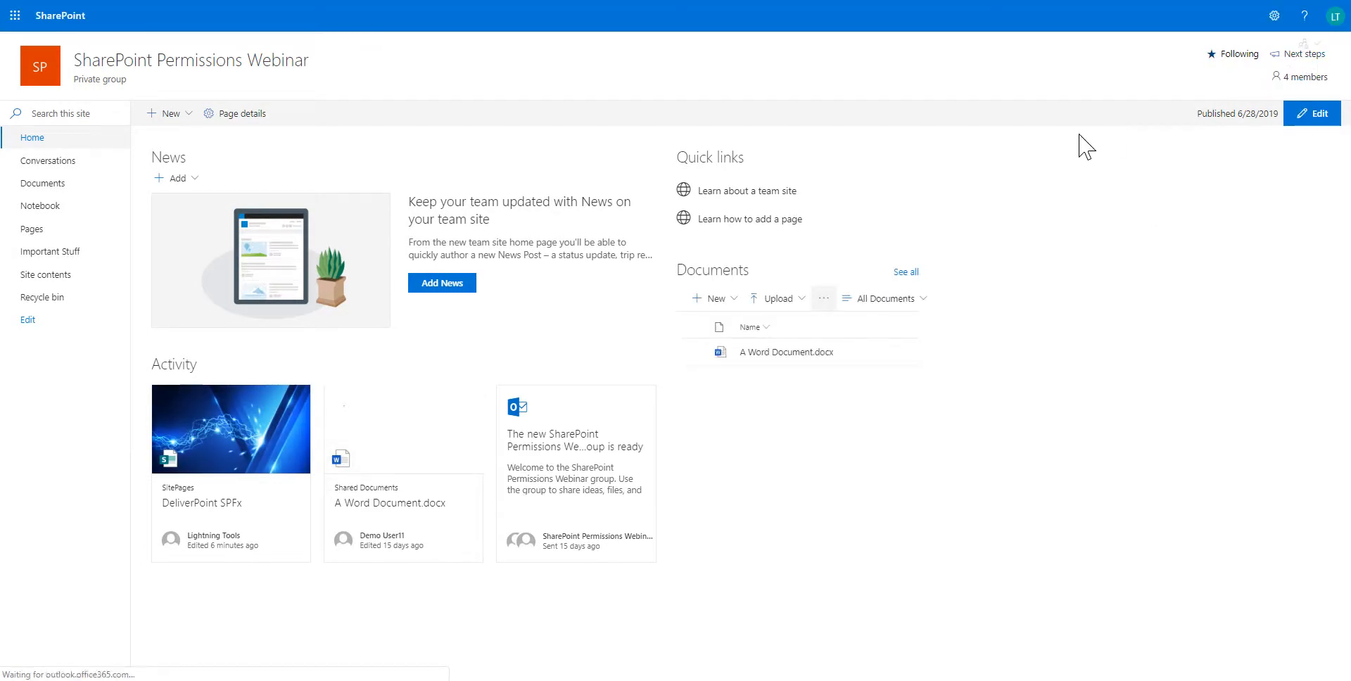
mouse_move(1326, 41)
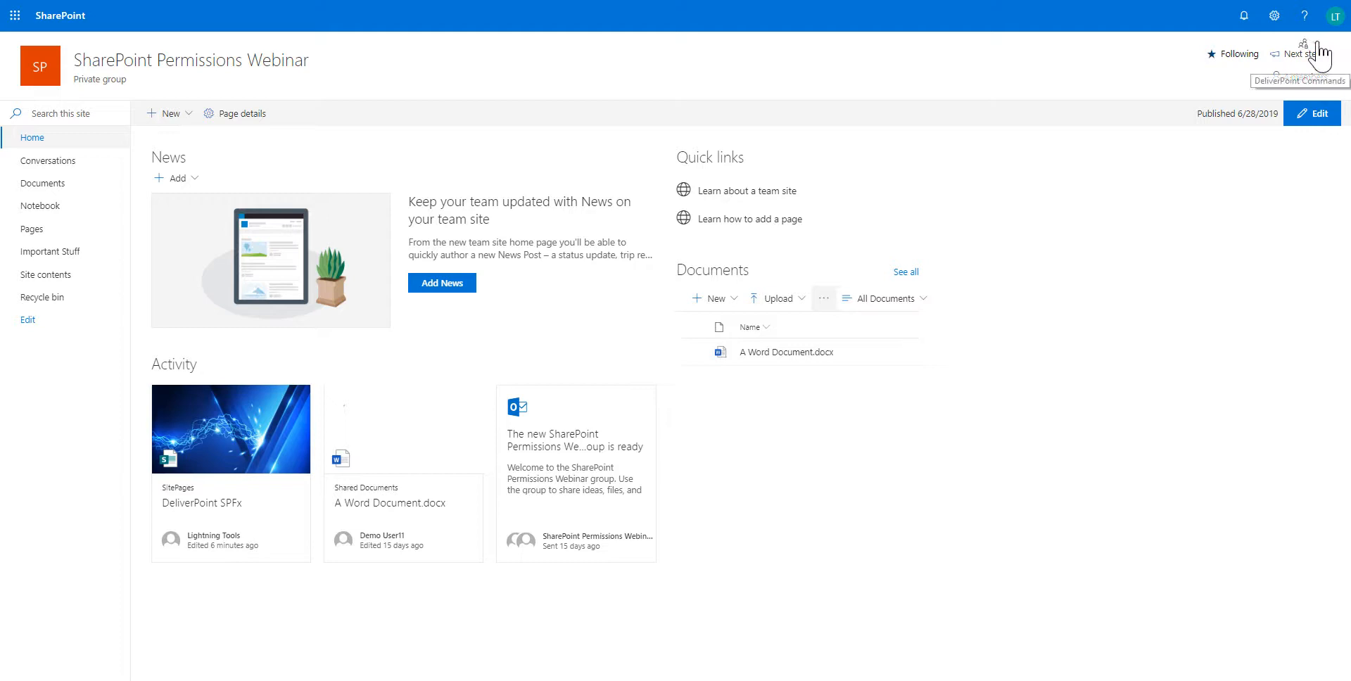
click(1307, 53)
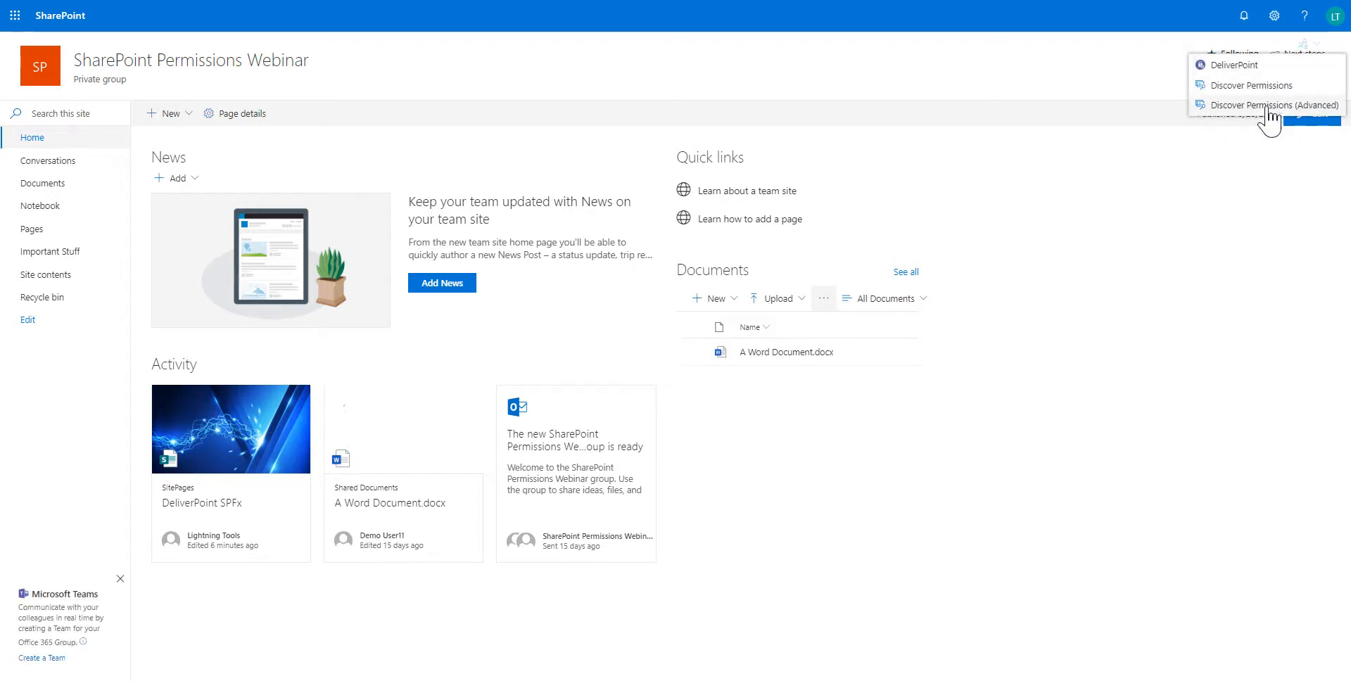
mouse_move(1271, 104)
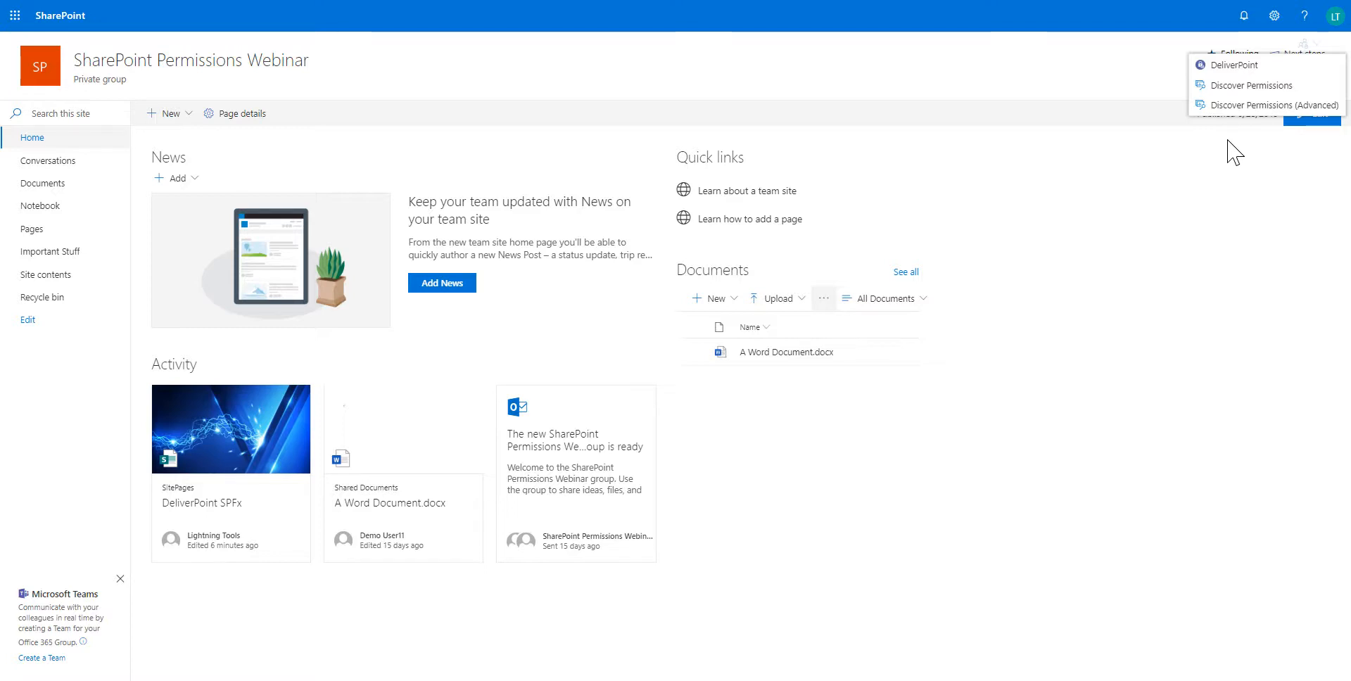
mouse_move(1015, 119)
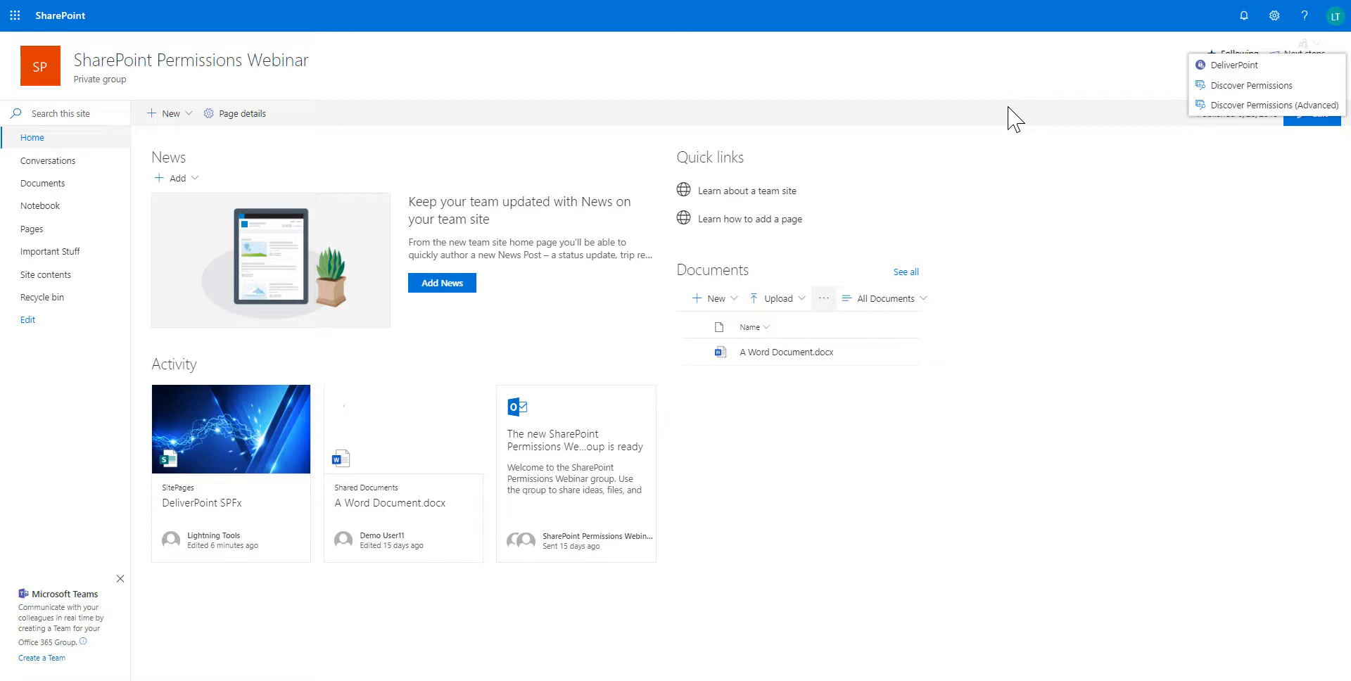
mouse_move(1250, 86)
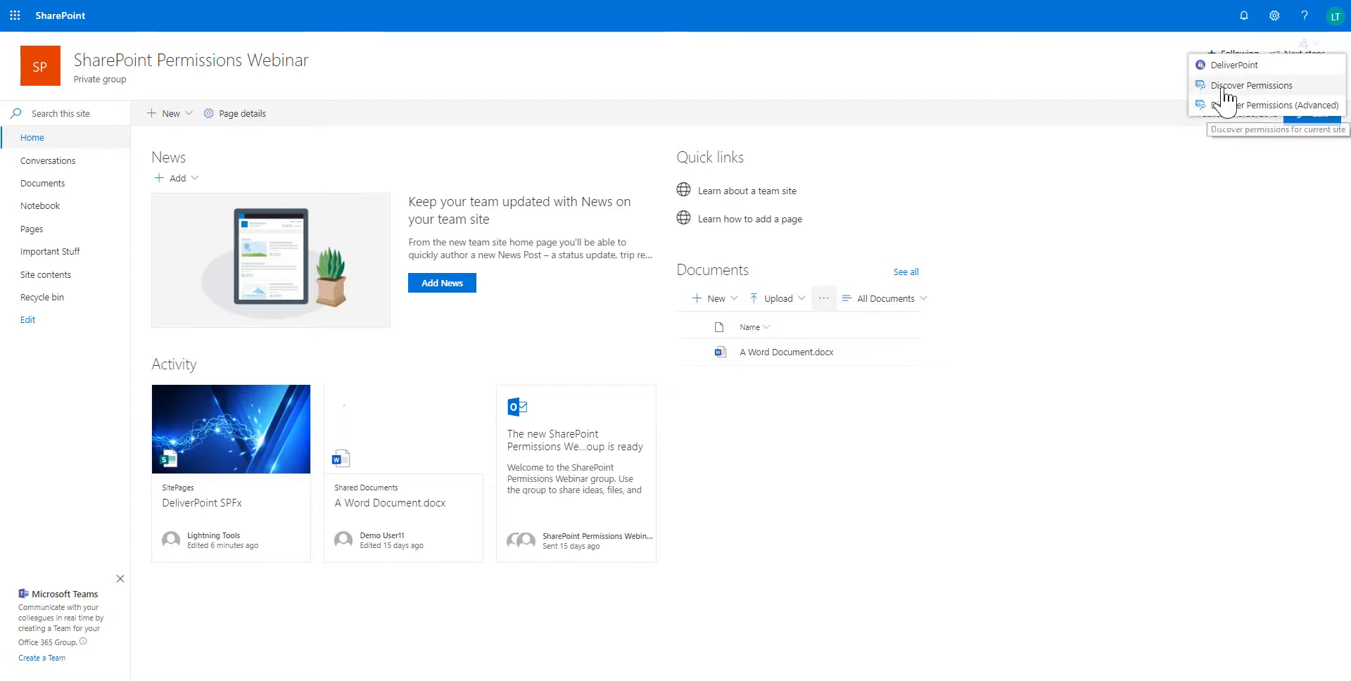
Run Discover Permissions and expand the Contribute user, nested Members group and Sales group paths.
click(1248, 85)
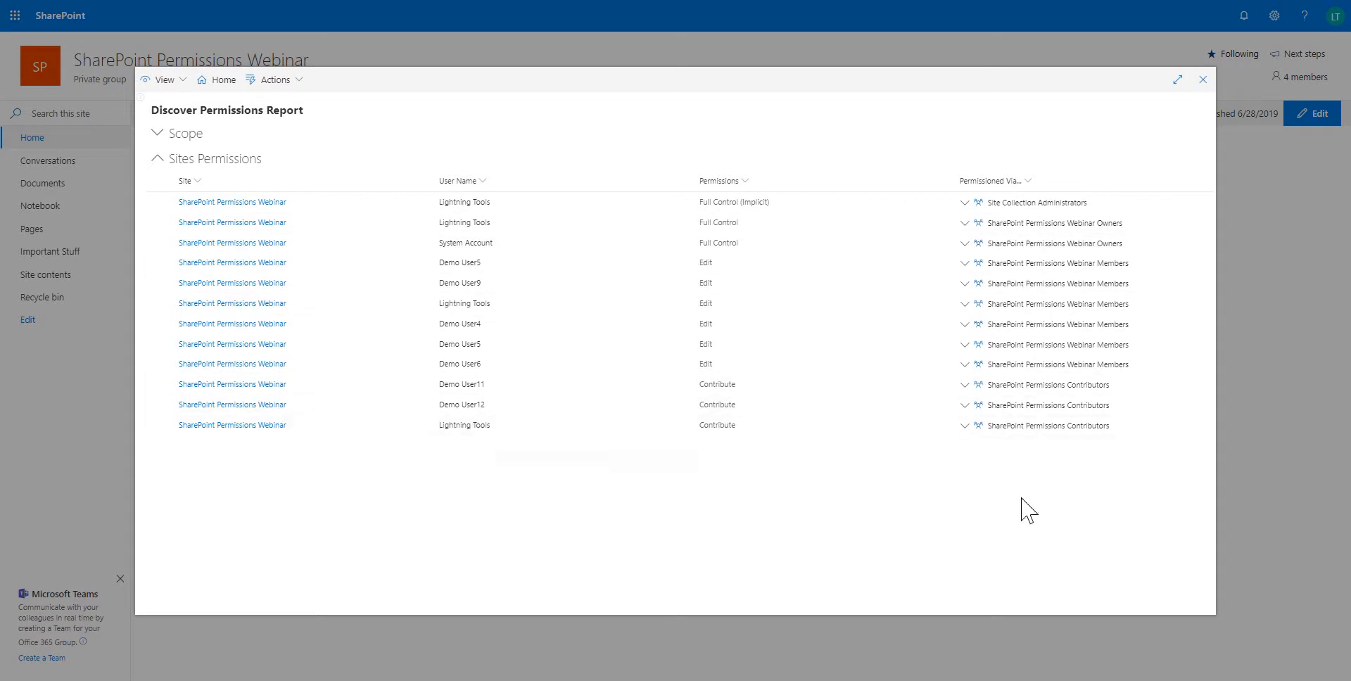
mouse_move(1056, 487)
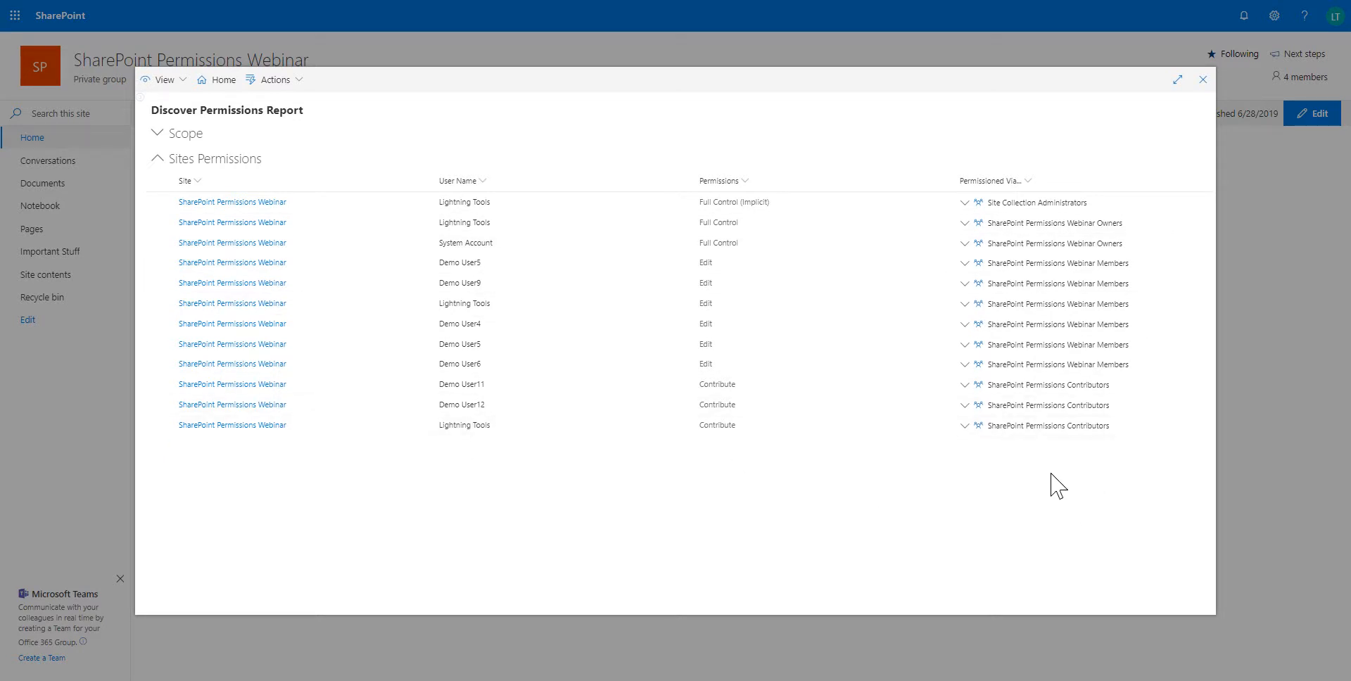
mouse_move(775, 429)
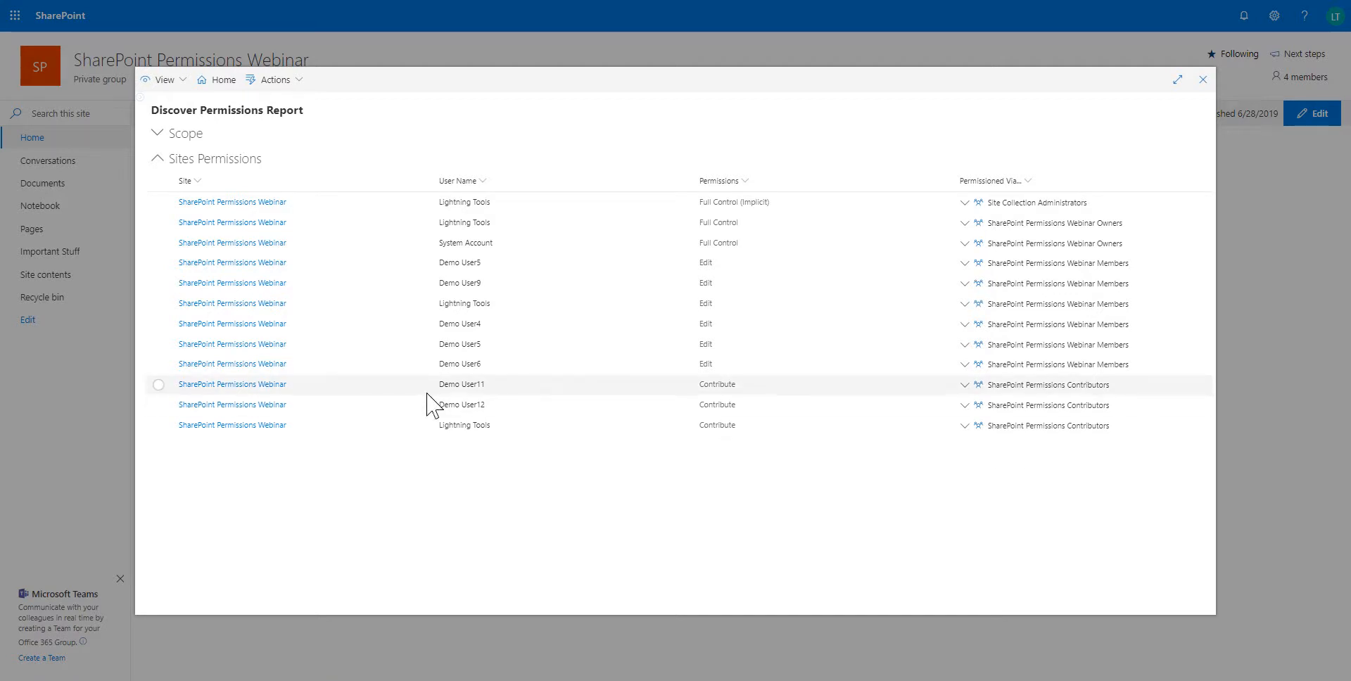
mouse_move(732, 404)
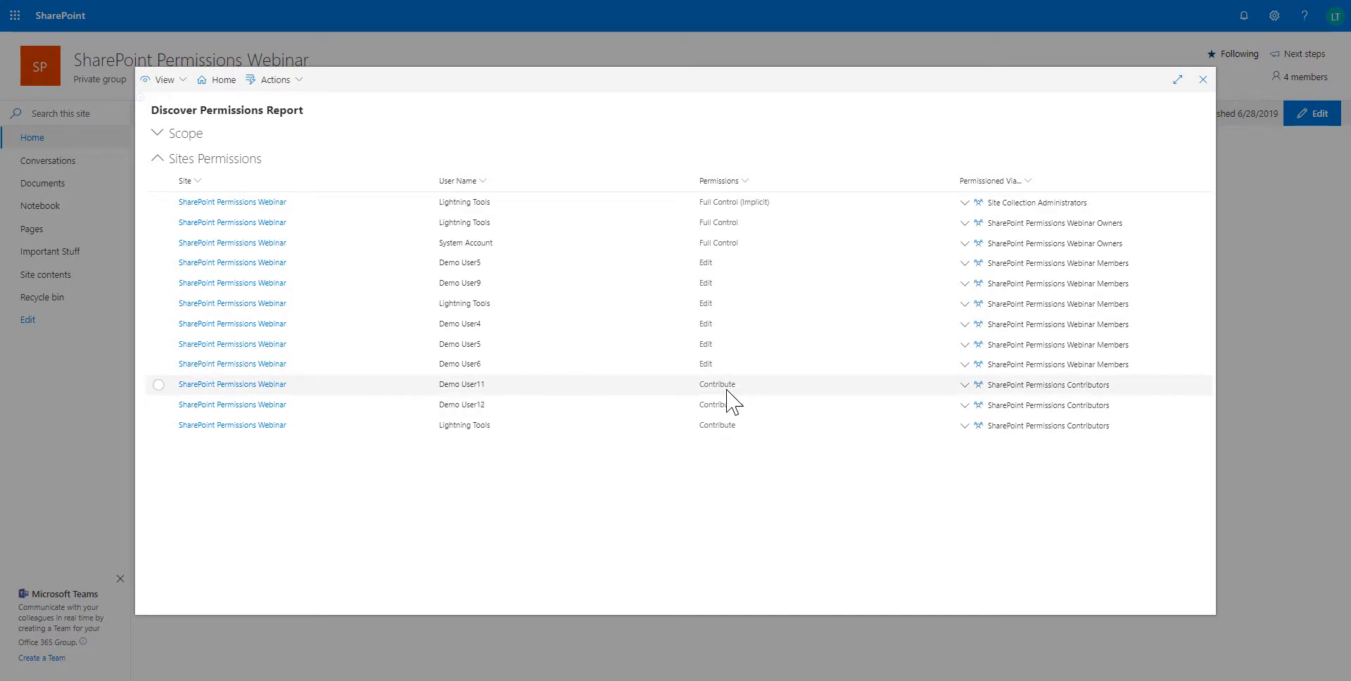
mouse_move(958, 431)
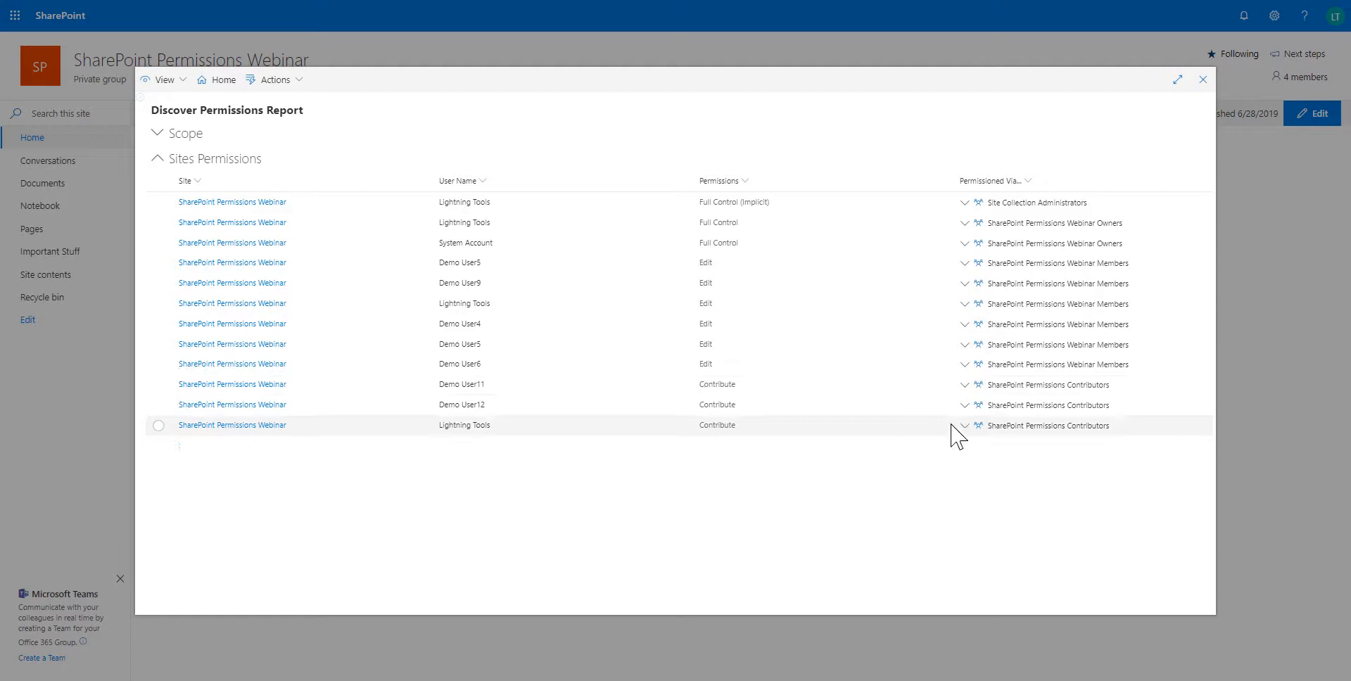
click(963, 386)
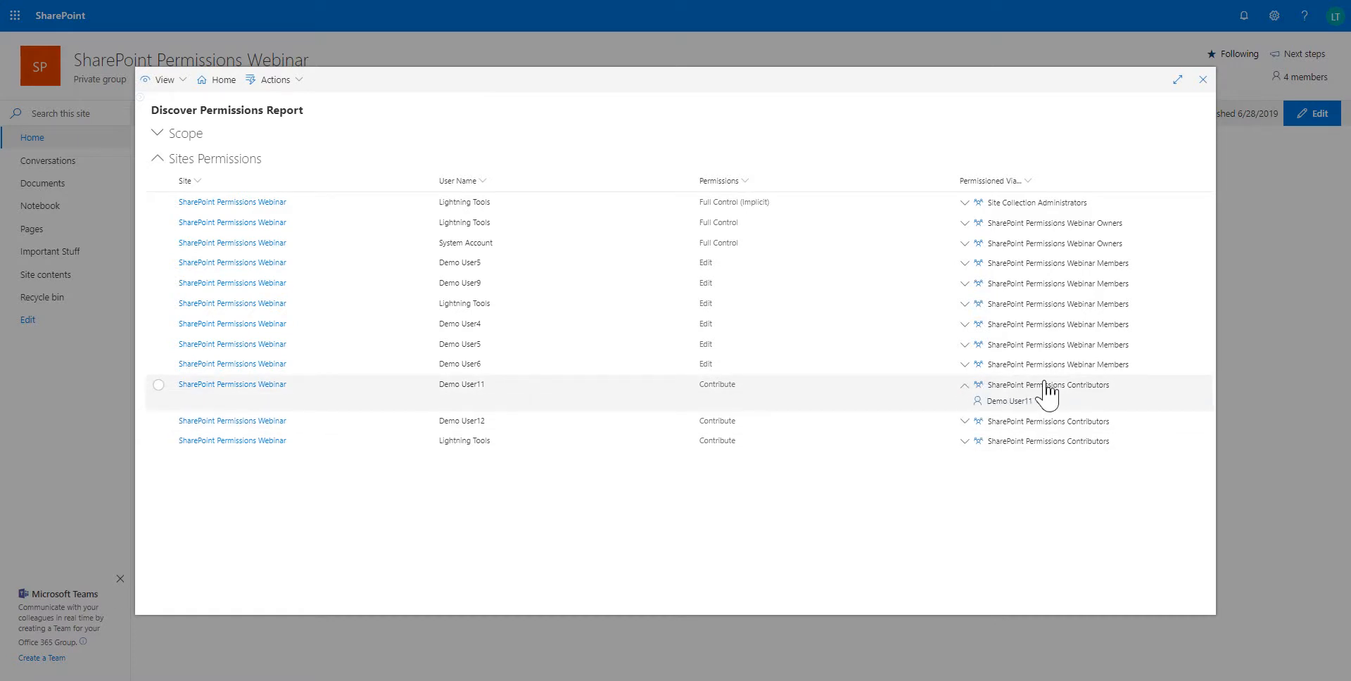
mouse_move(995, 421)
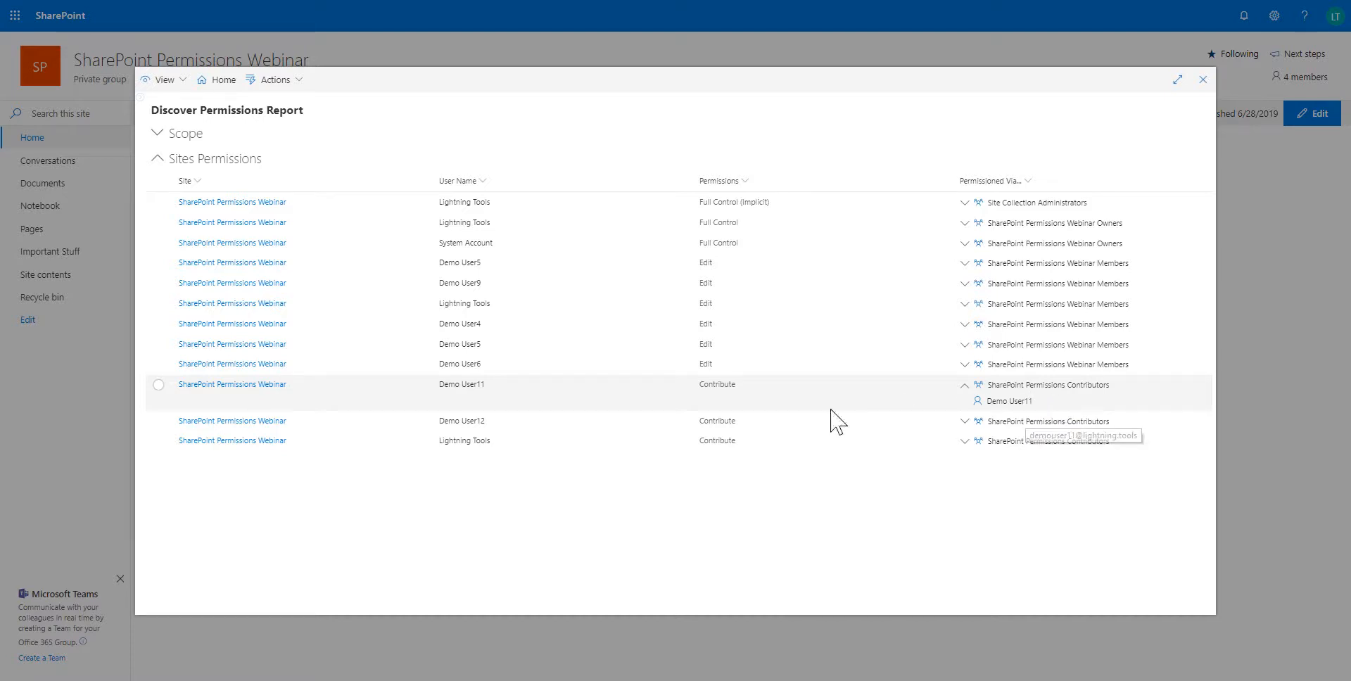
mouse_move(885, 394)
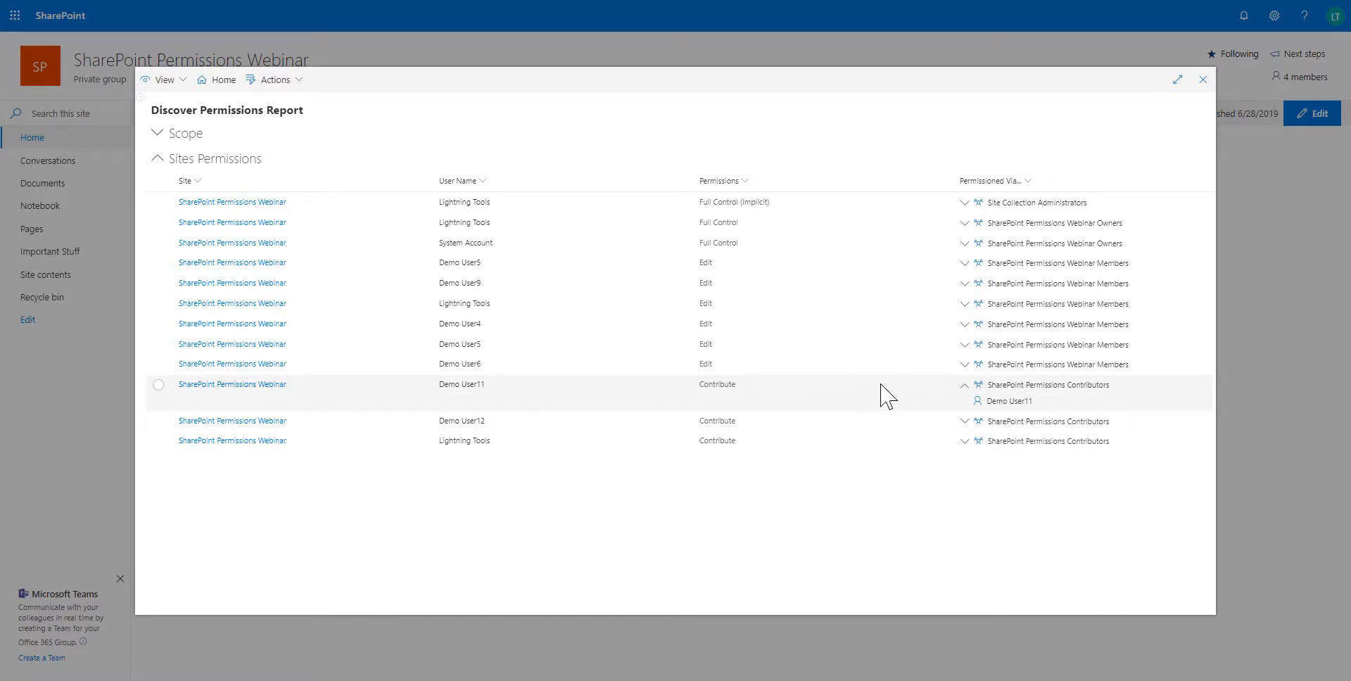
click(963, 345)
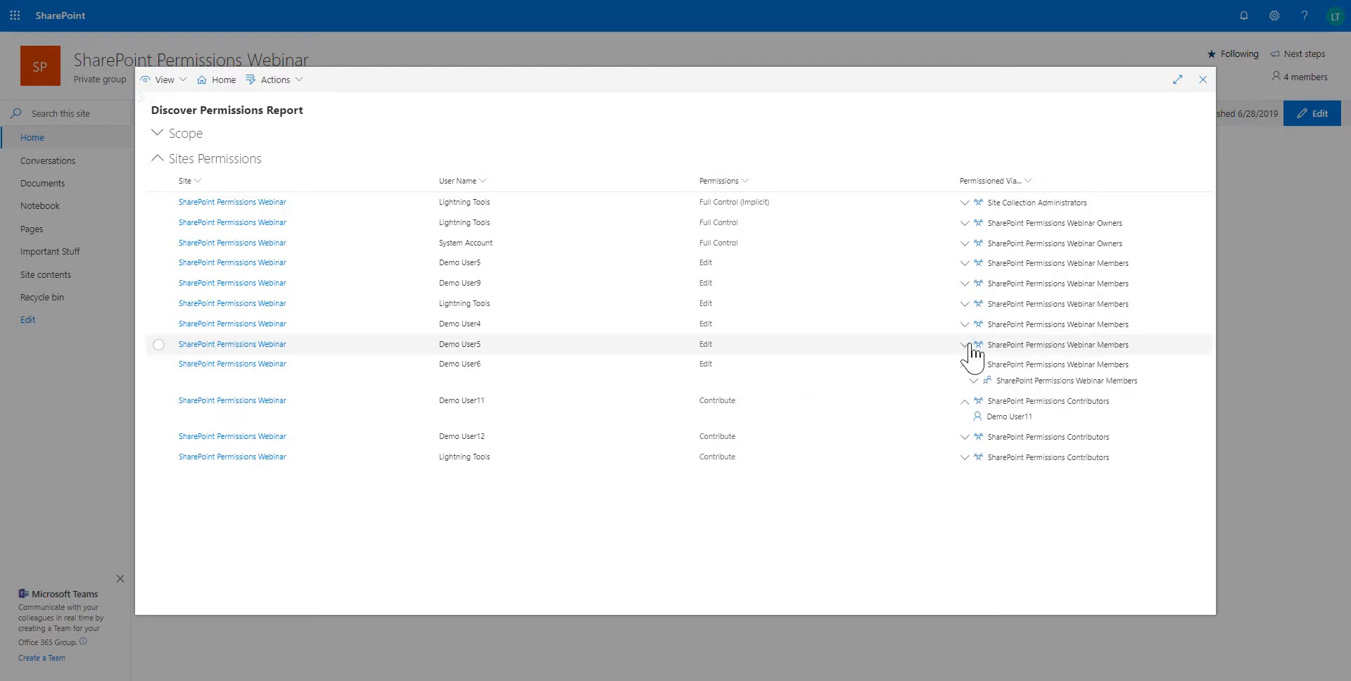
click(964, 344)
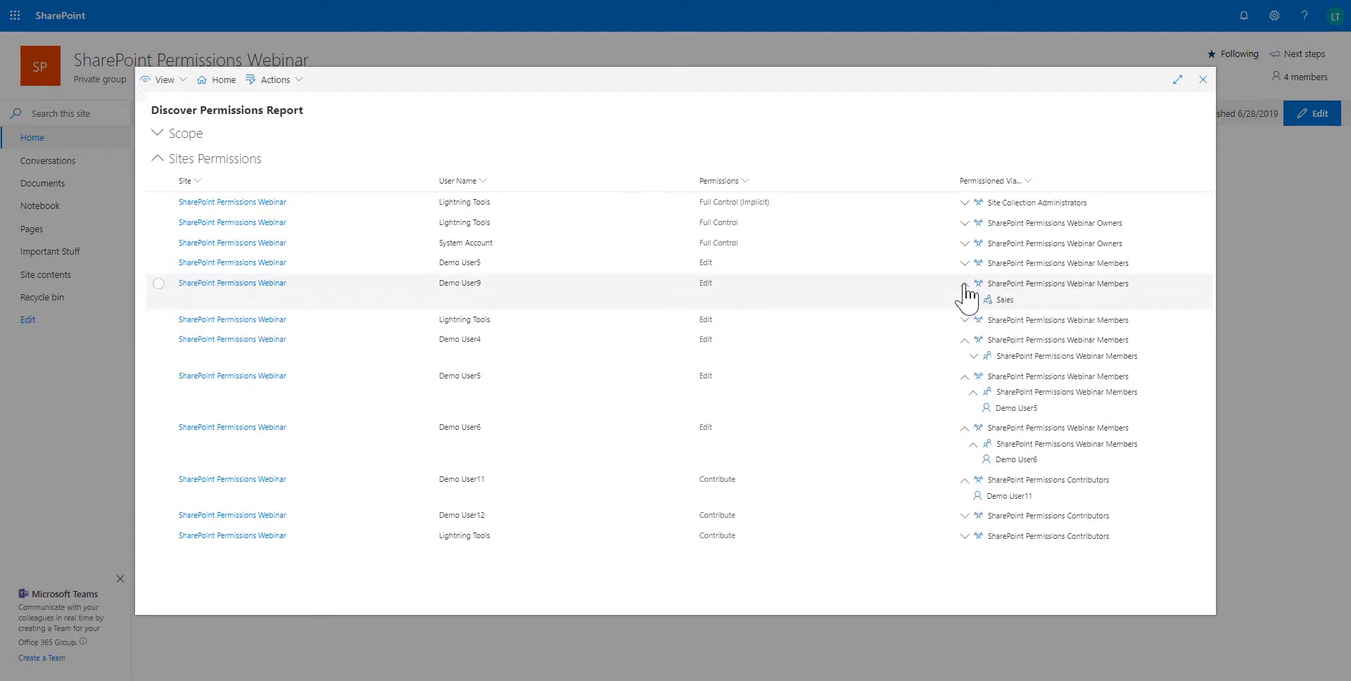
click(967, 300)
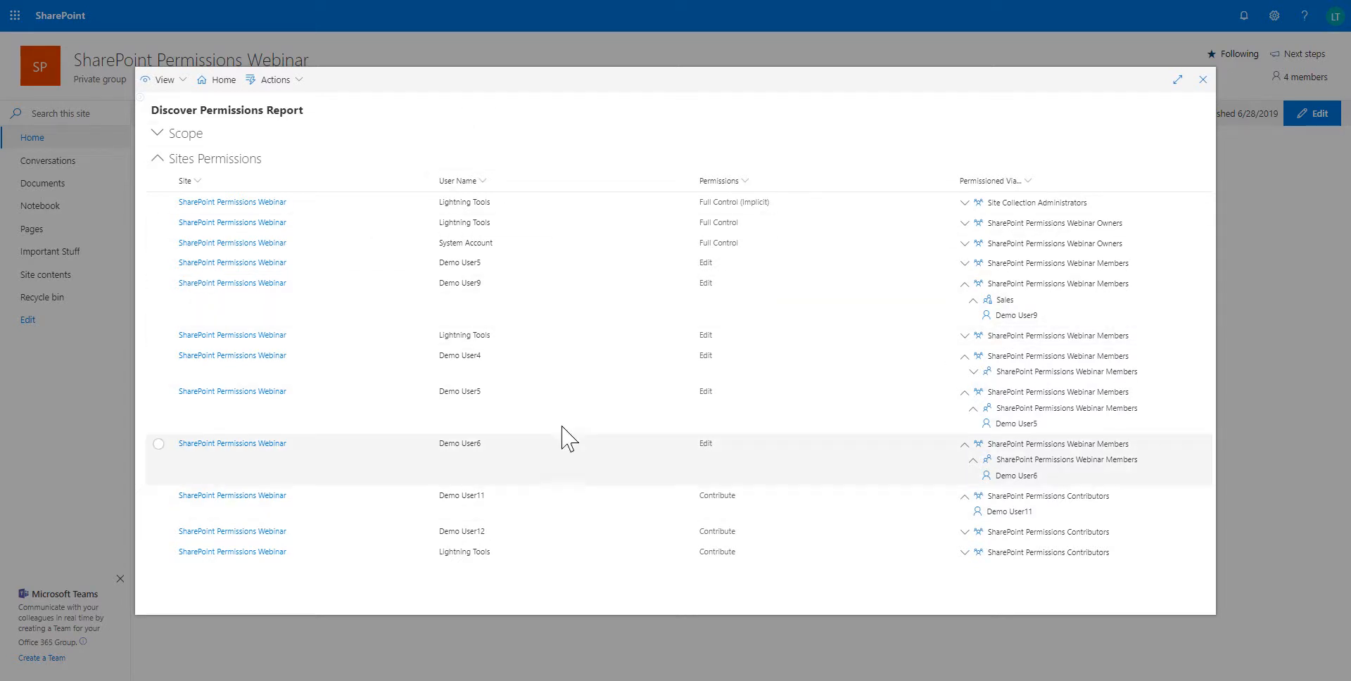
mouse_move(1084, 495)
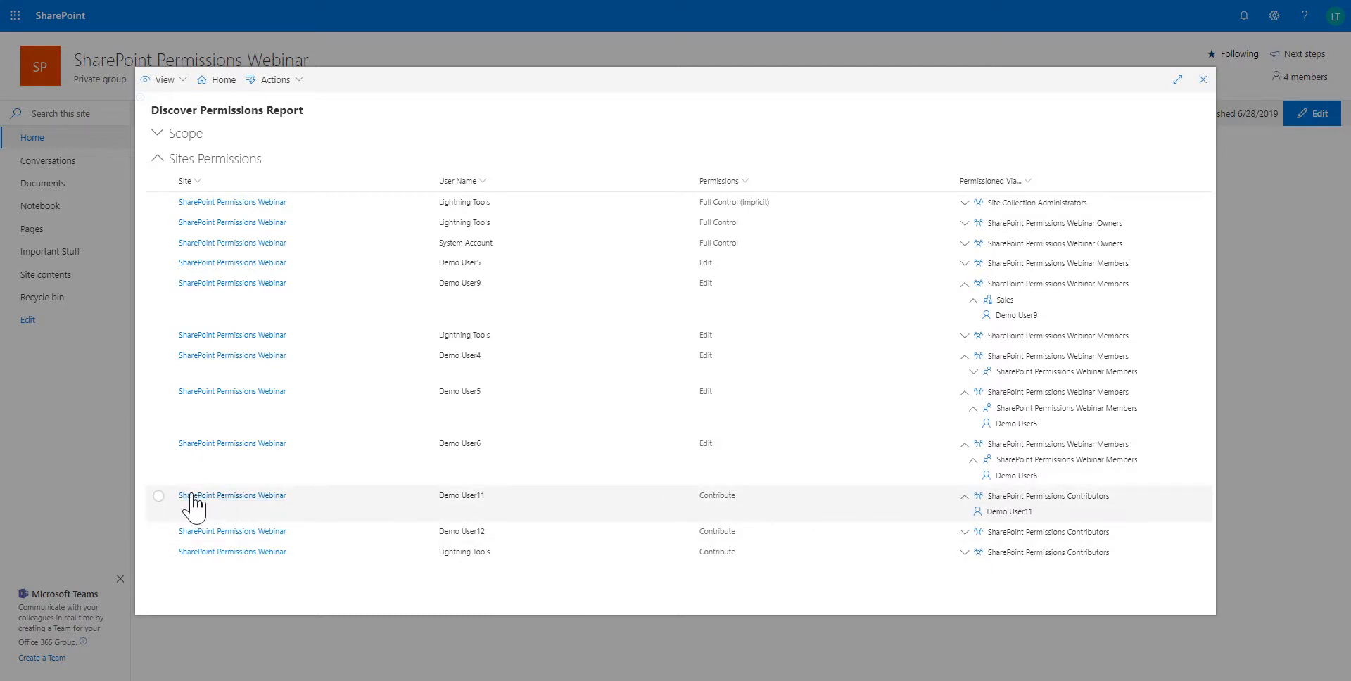
Start Transfer Permissions for the first Contribute user, Demo User11, via Account Management.
click(159, 495)
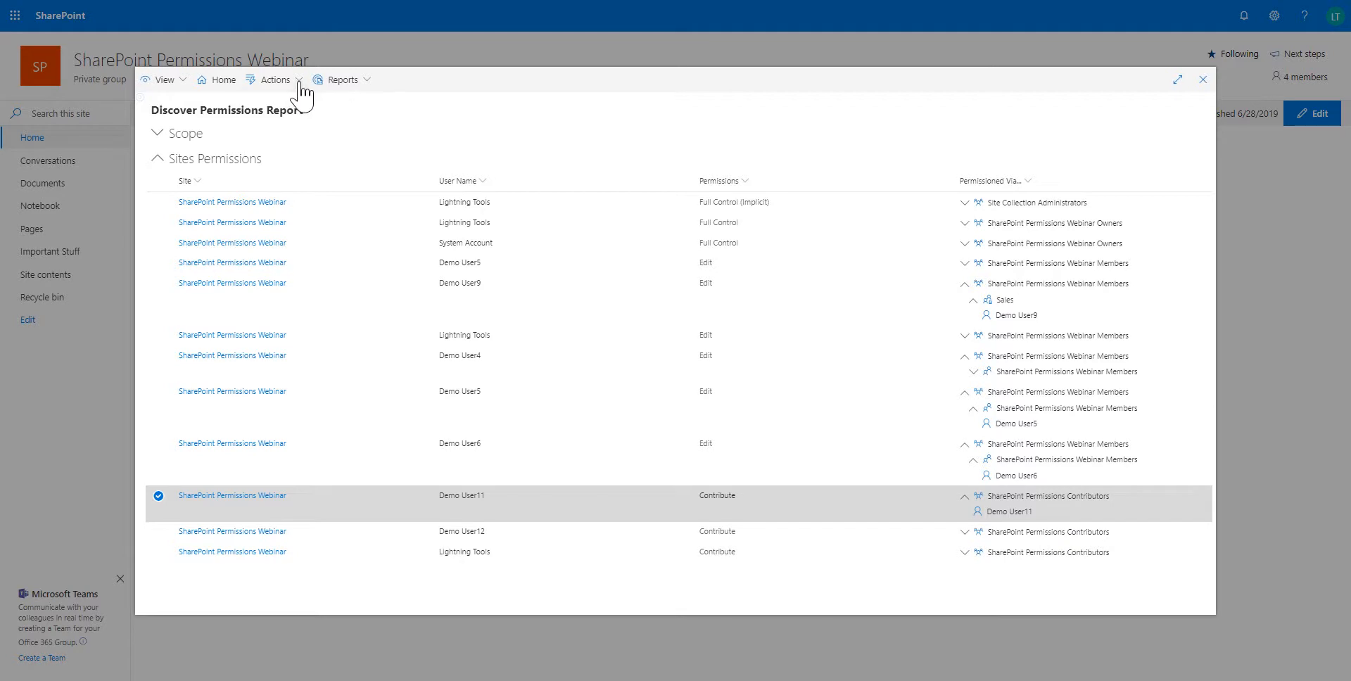
click(274, 79)
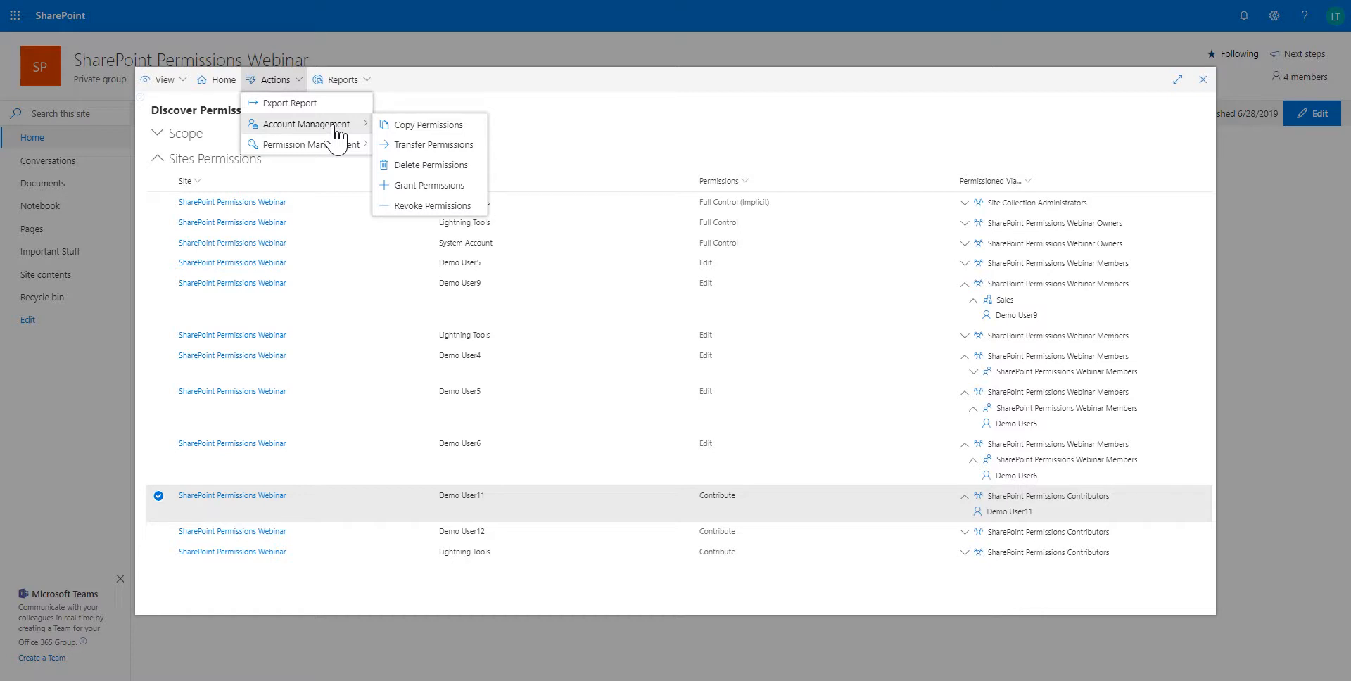
mouse_move(434, 143)
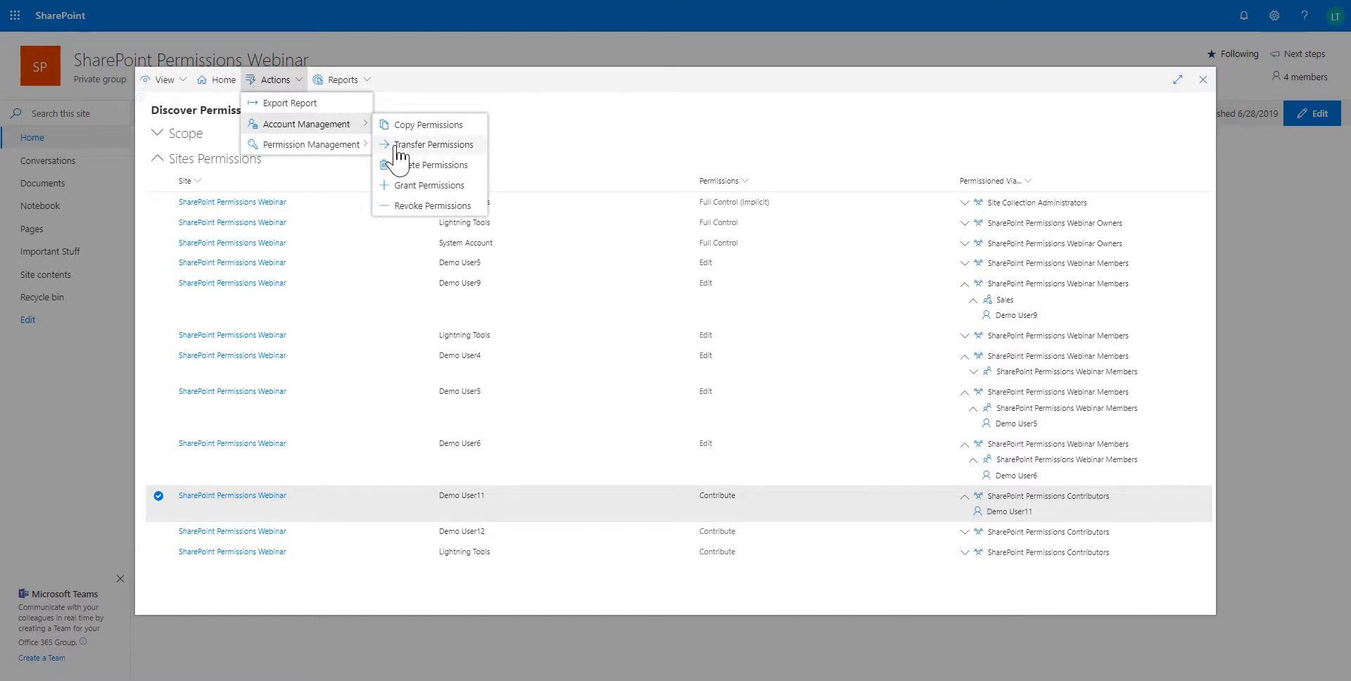
mouse_move(432, 144)
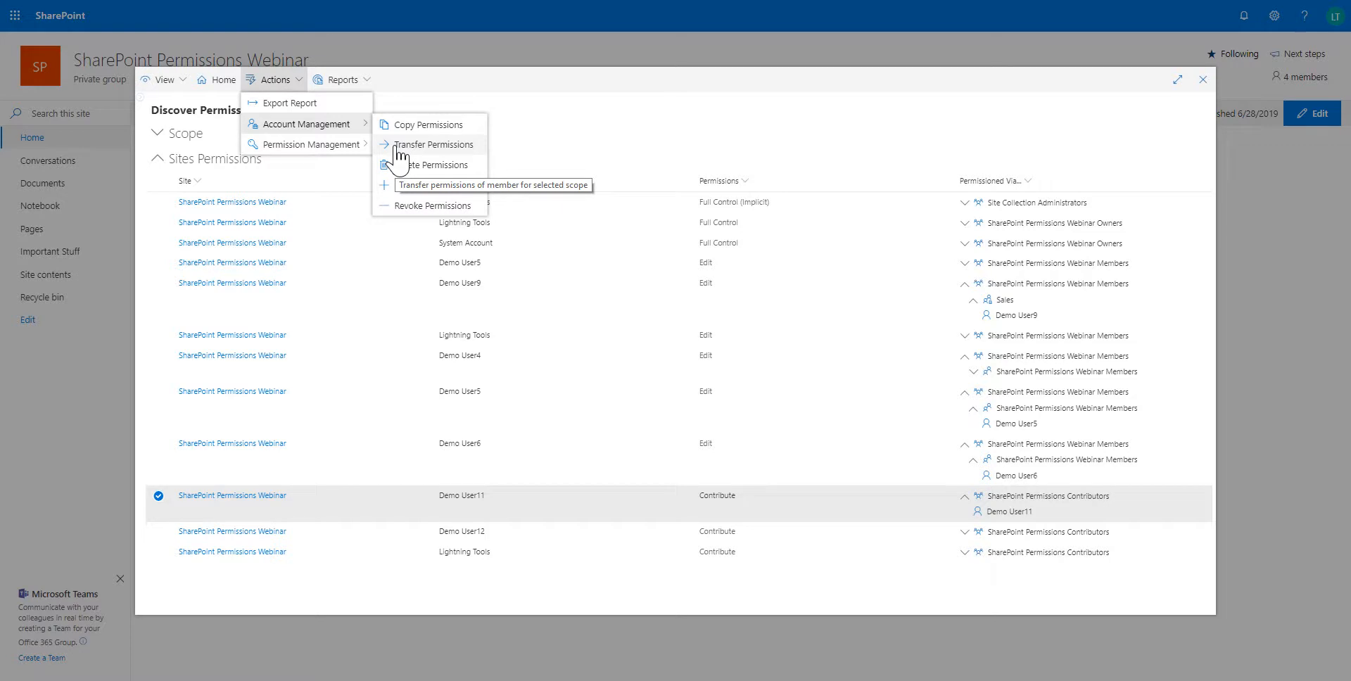
click(432, 143)
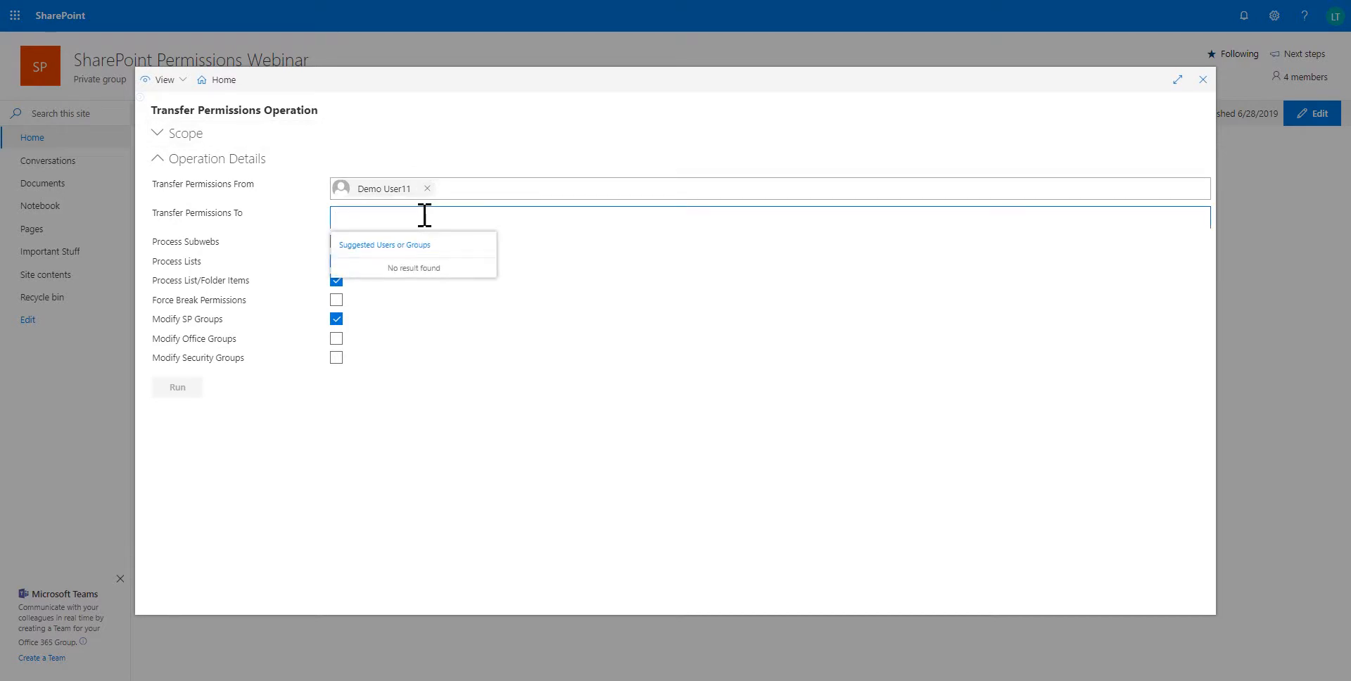
Transfer Demo User11's permissions to demo user10 and run the operation to successful completion.
text(demo)
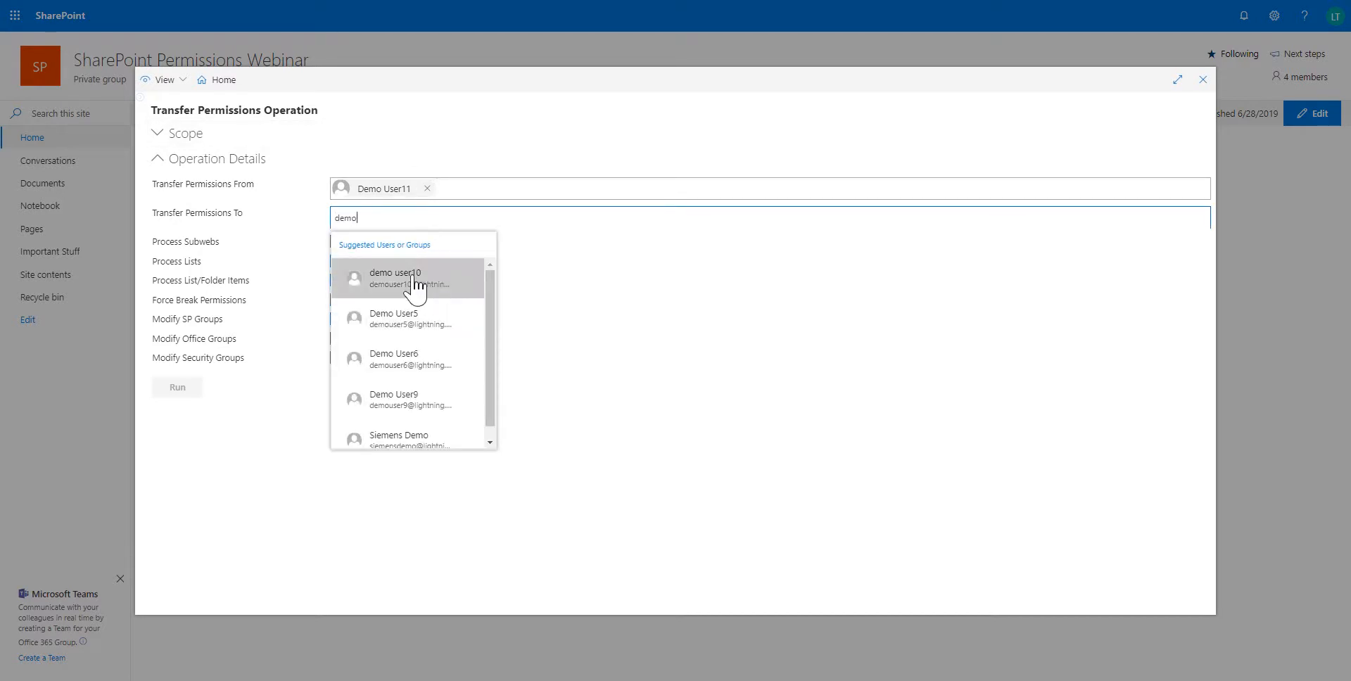
click(394, 278)
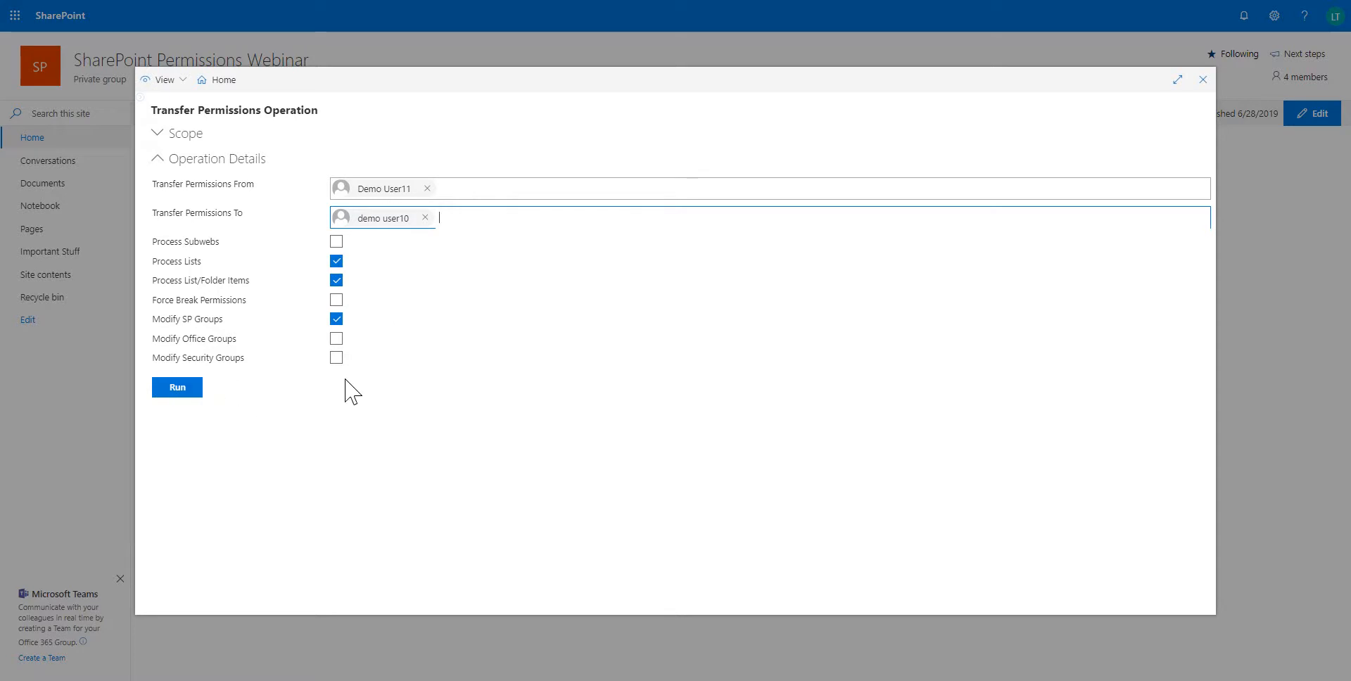
mouse_move(1044, 577)
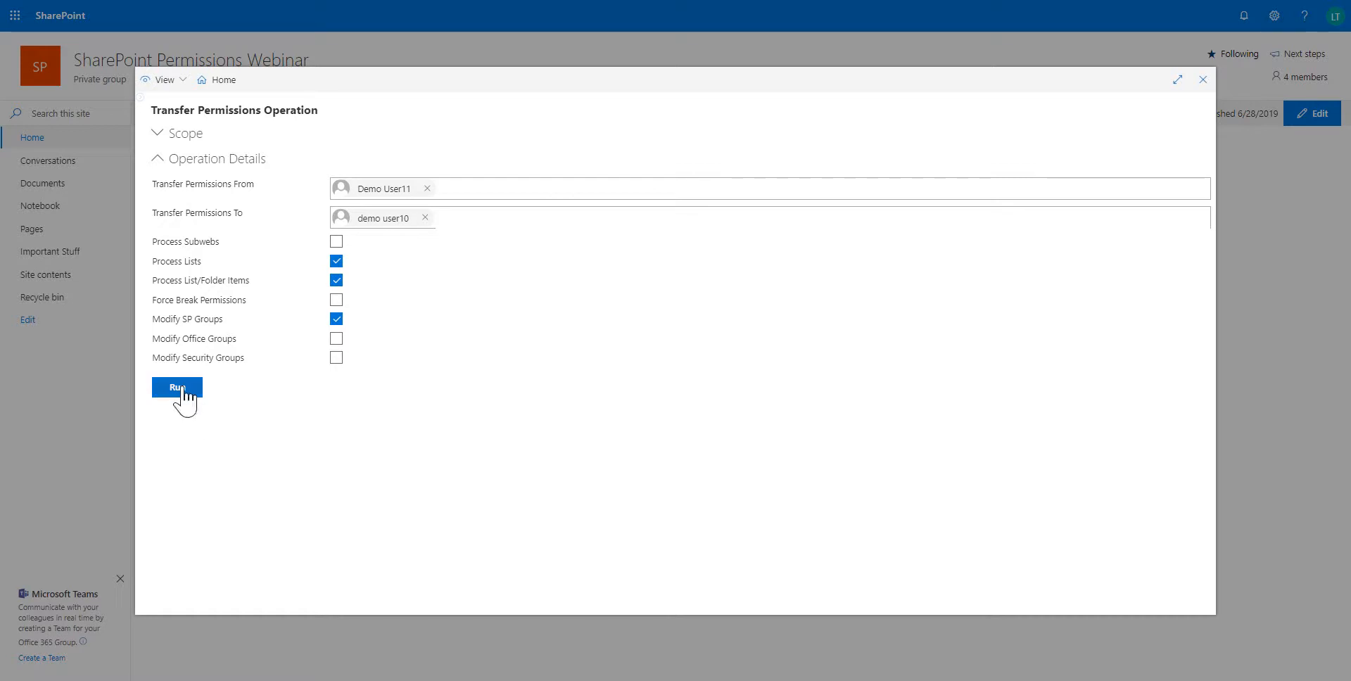
click(178, 387)
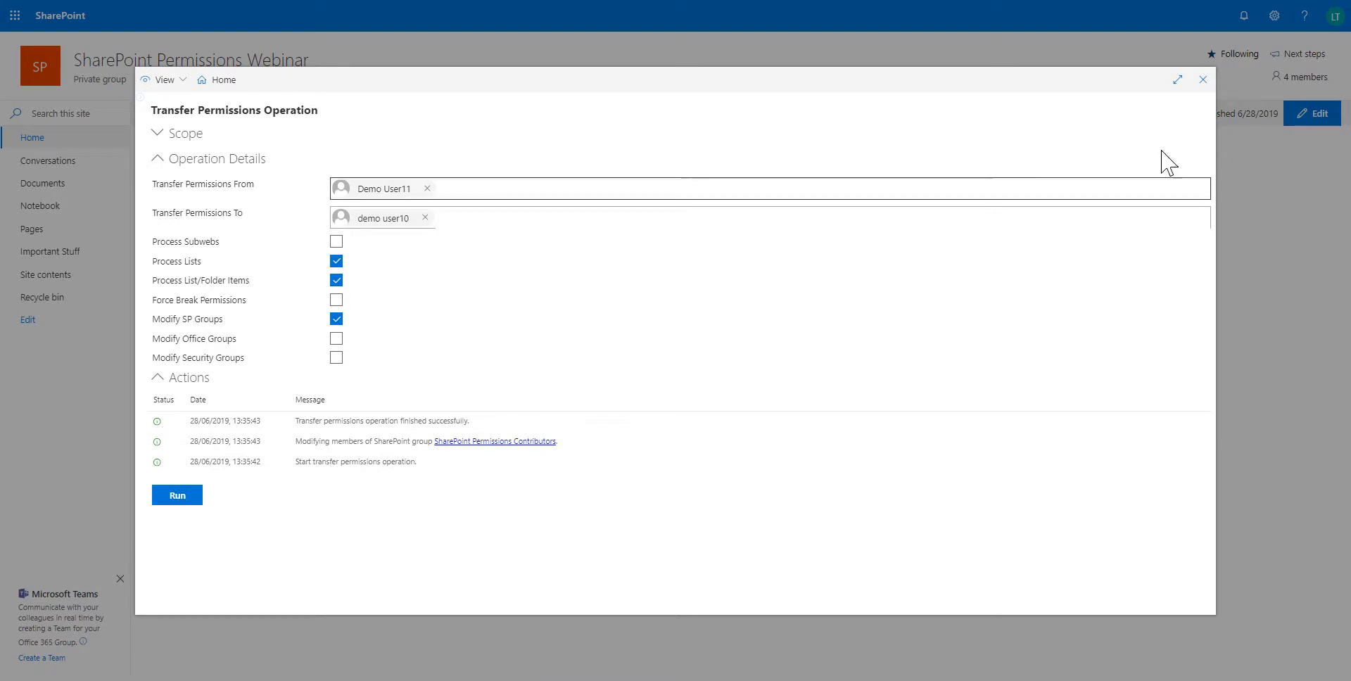
Close the transfer results and go to the site's Documents library.
click(1202, 79)
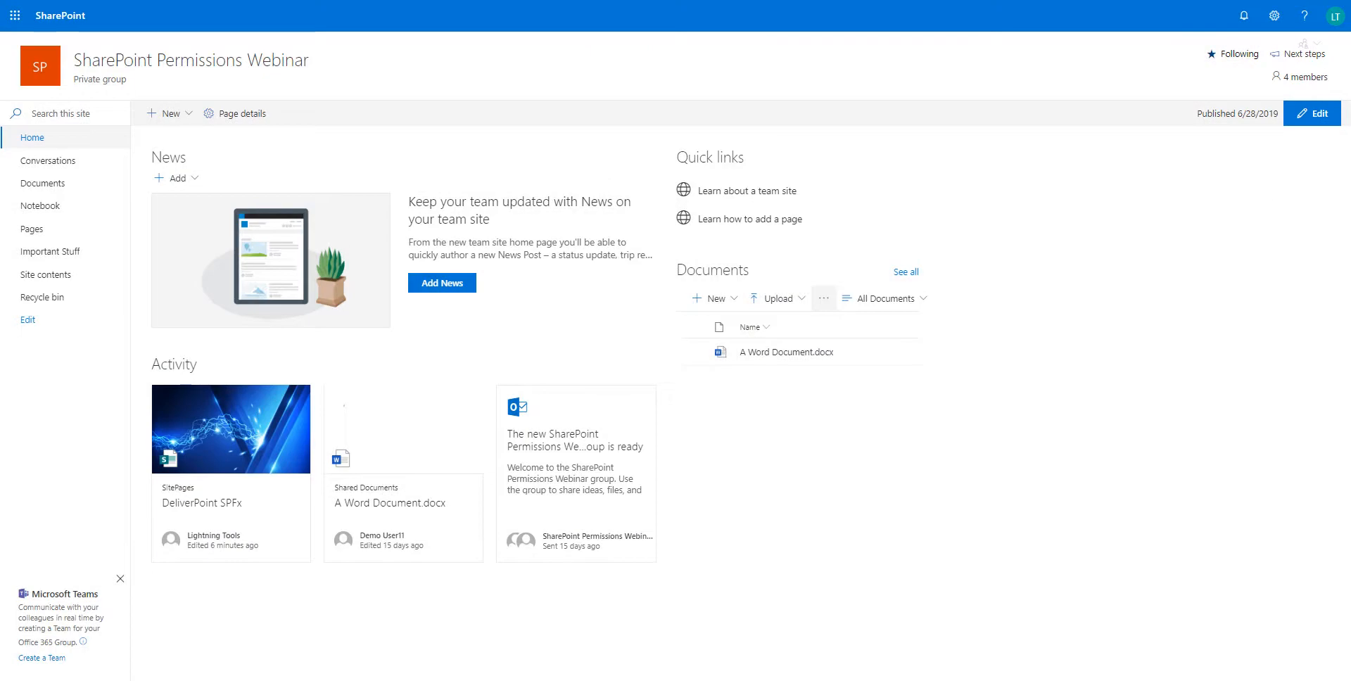
mouse_move(803, 286)
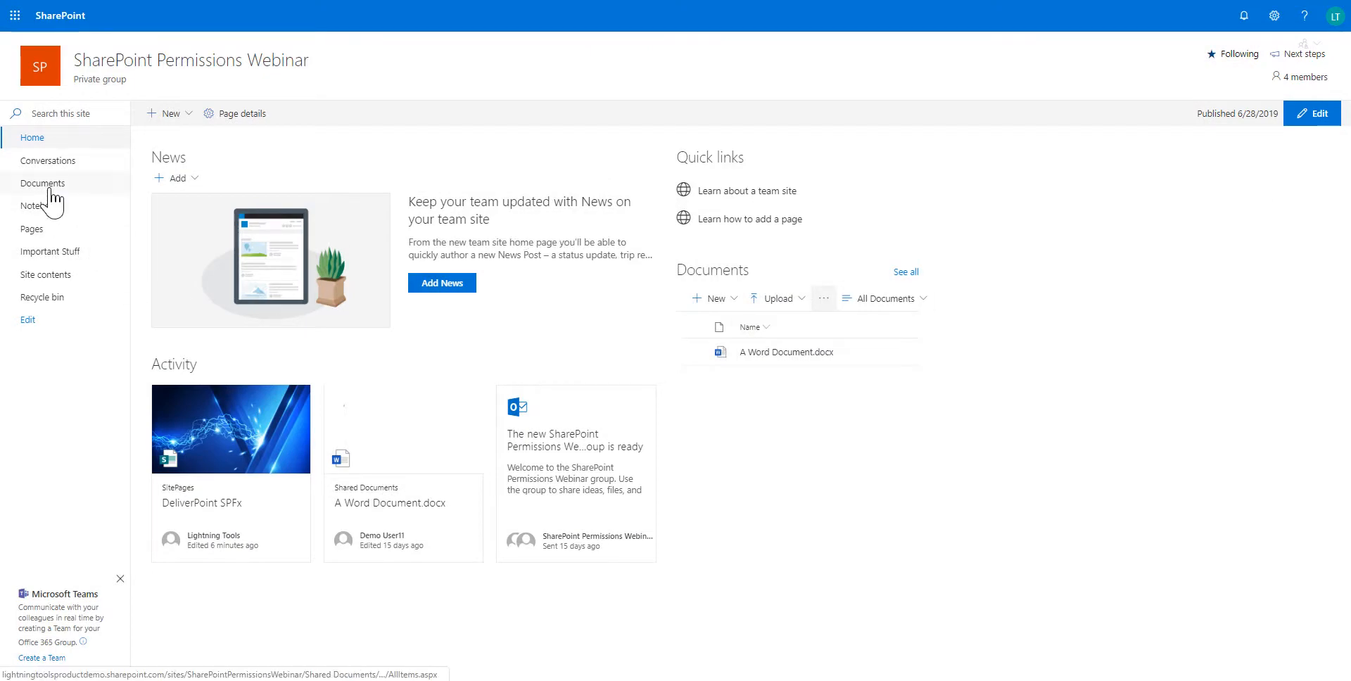
click(42, 183)
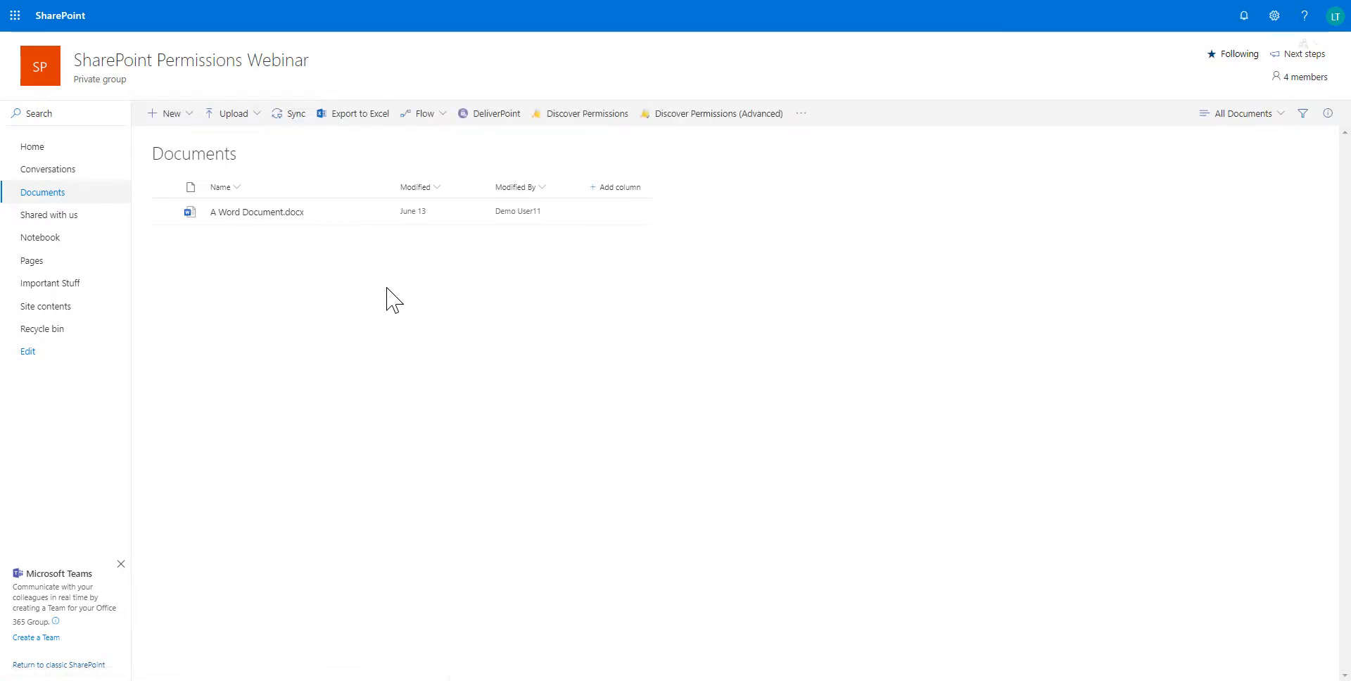
mouse_move(587, 113)
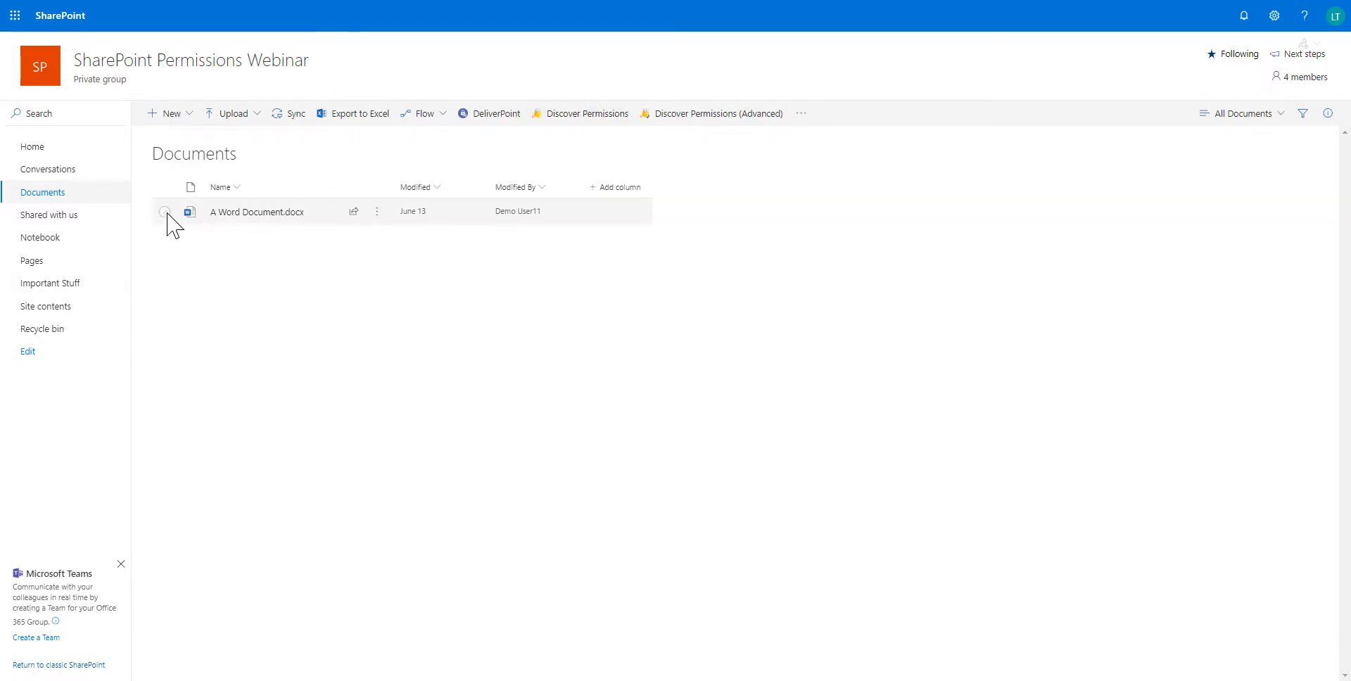
Check A Word Document.docx's permissions report for the new Contribute account, then return home.
click(165, 211)
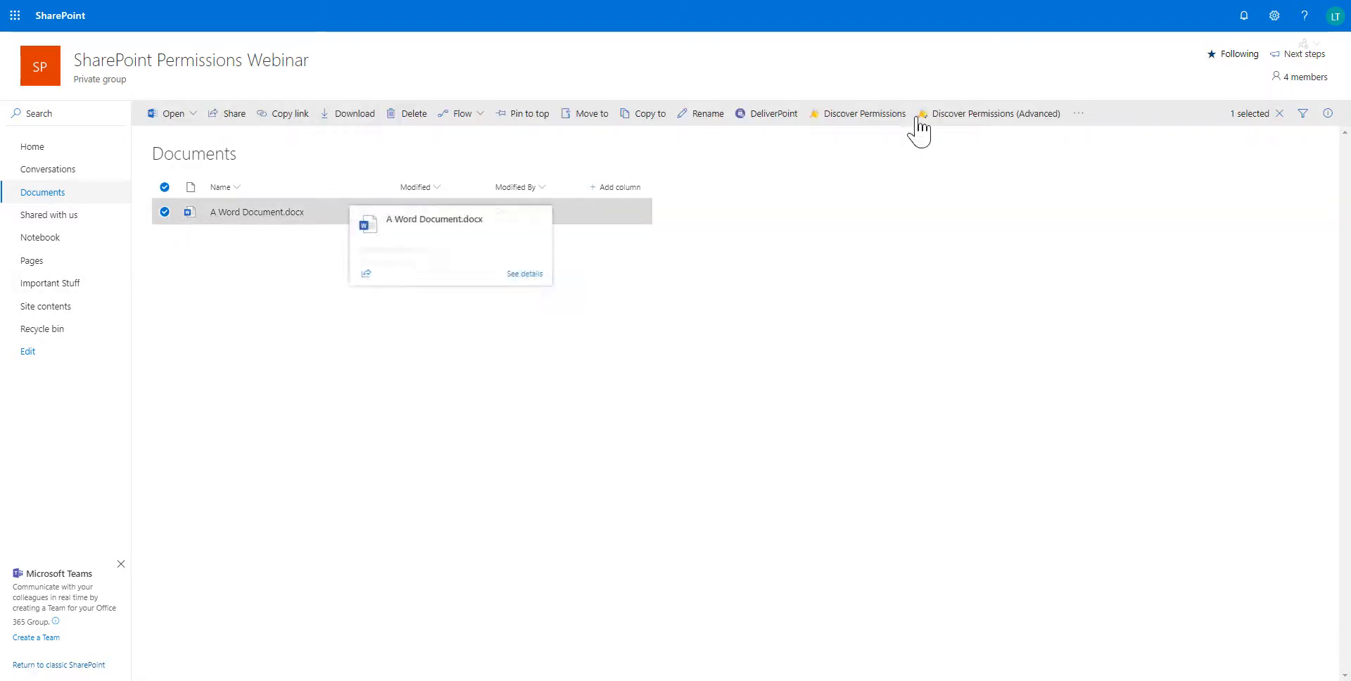
click(996, 113)
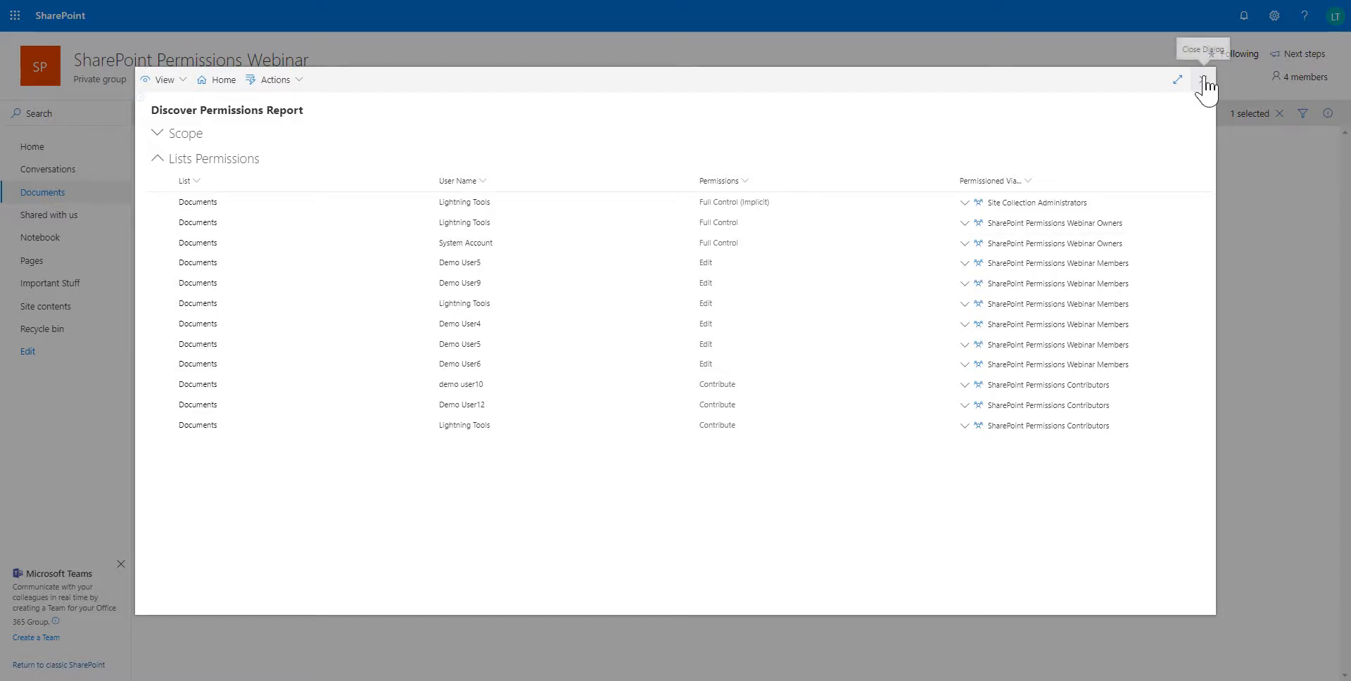
click(1207, 79)
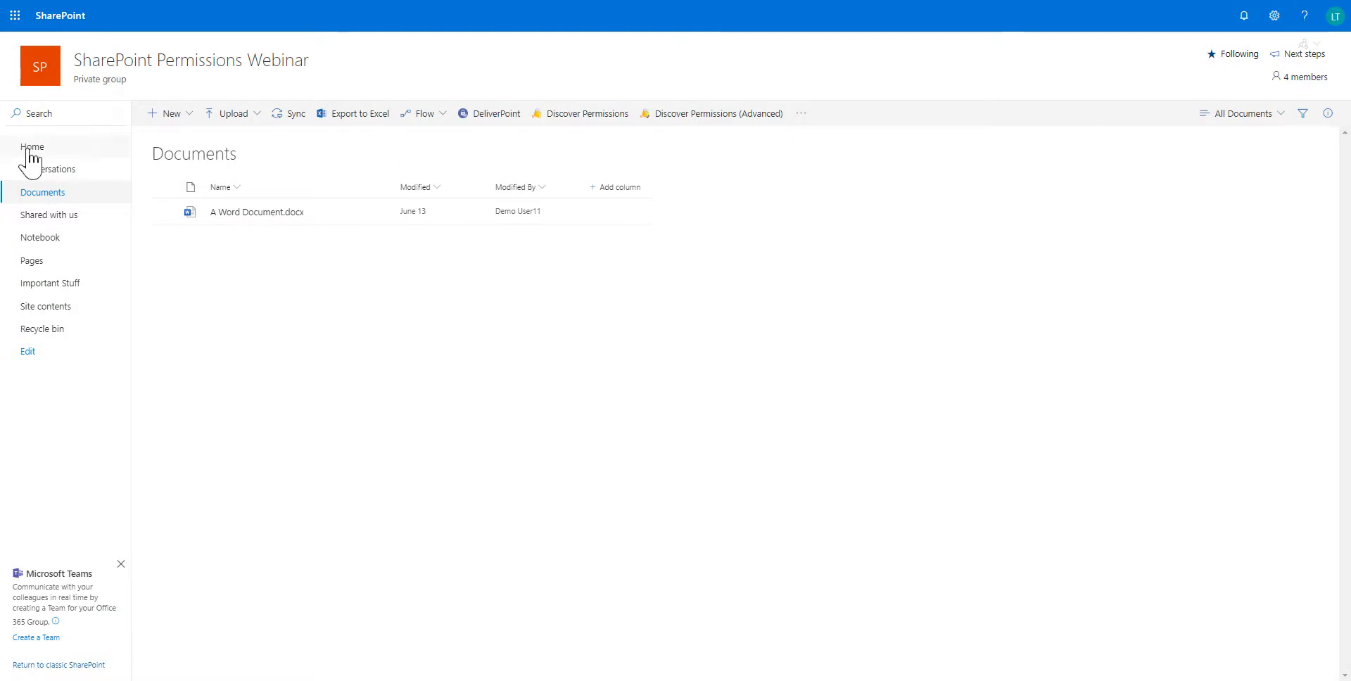
click(32, 145)
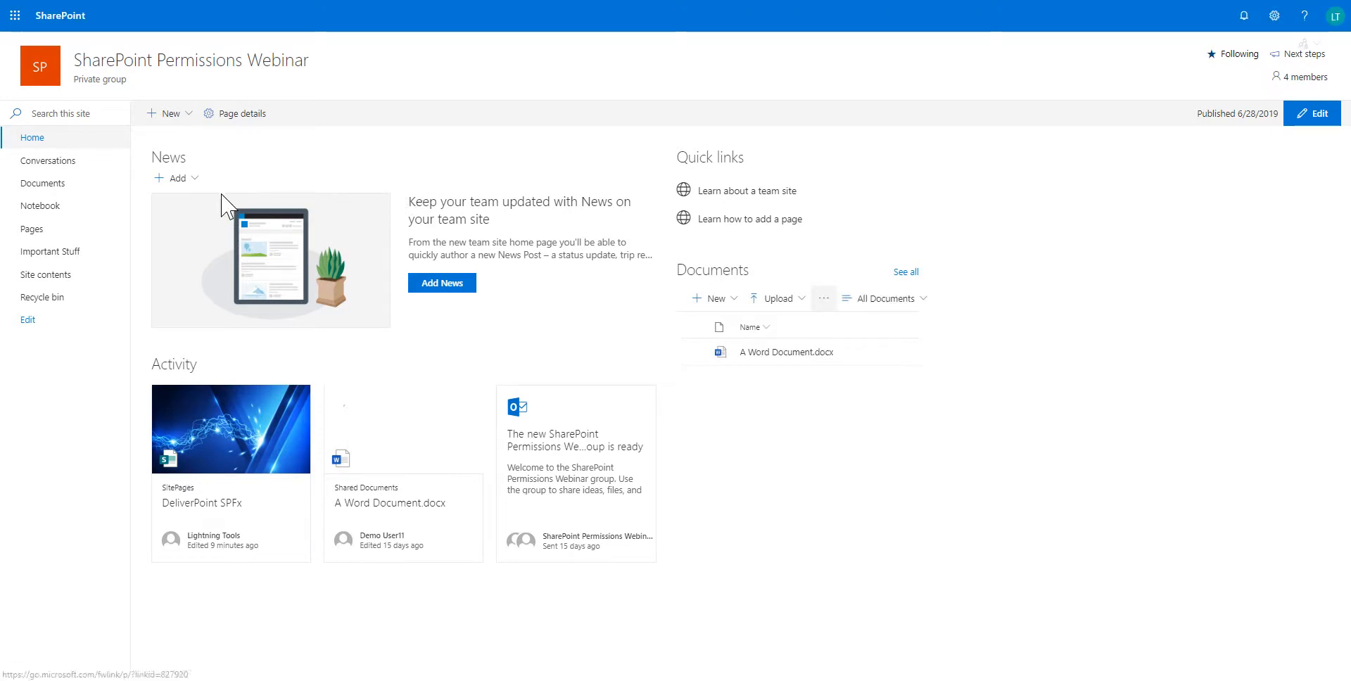
mouse_move(646, 244)
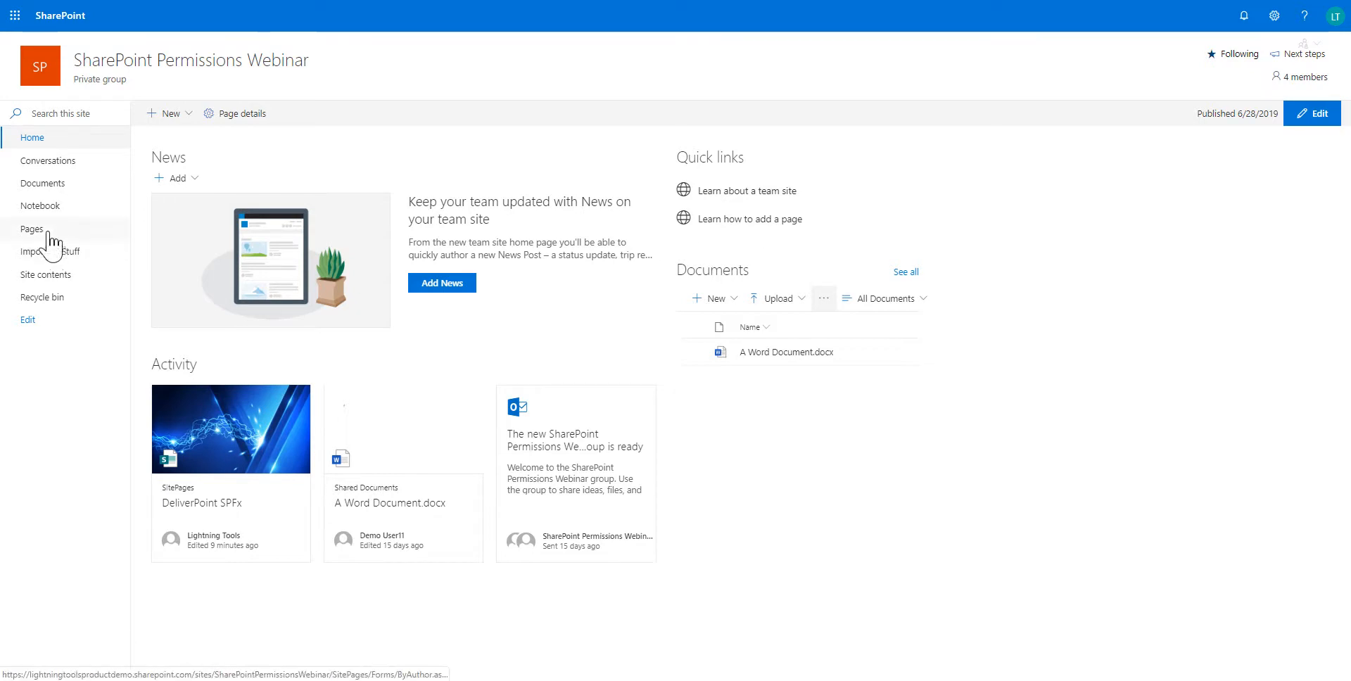
Go to the site Pages list to reach the DeliverPoint SPFx page.
click(32, 229)
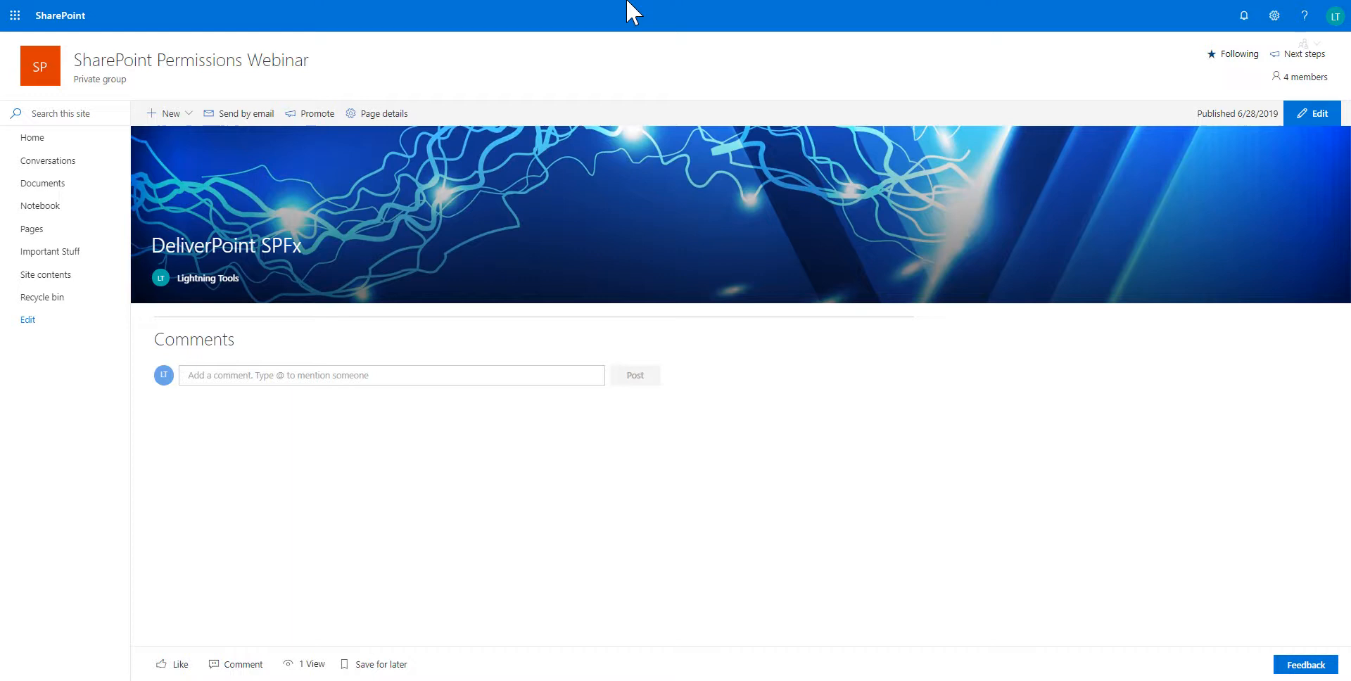
mouse_move(1283, 141)
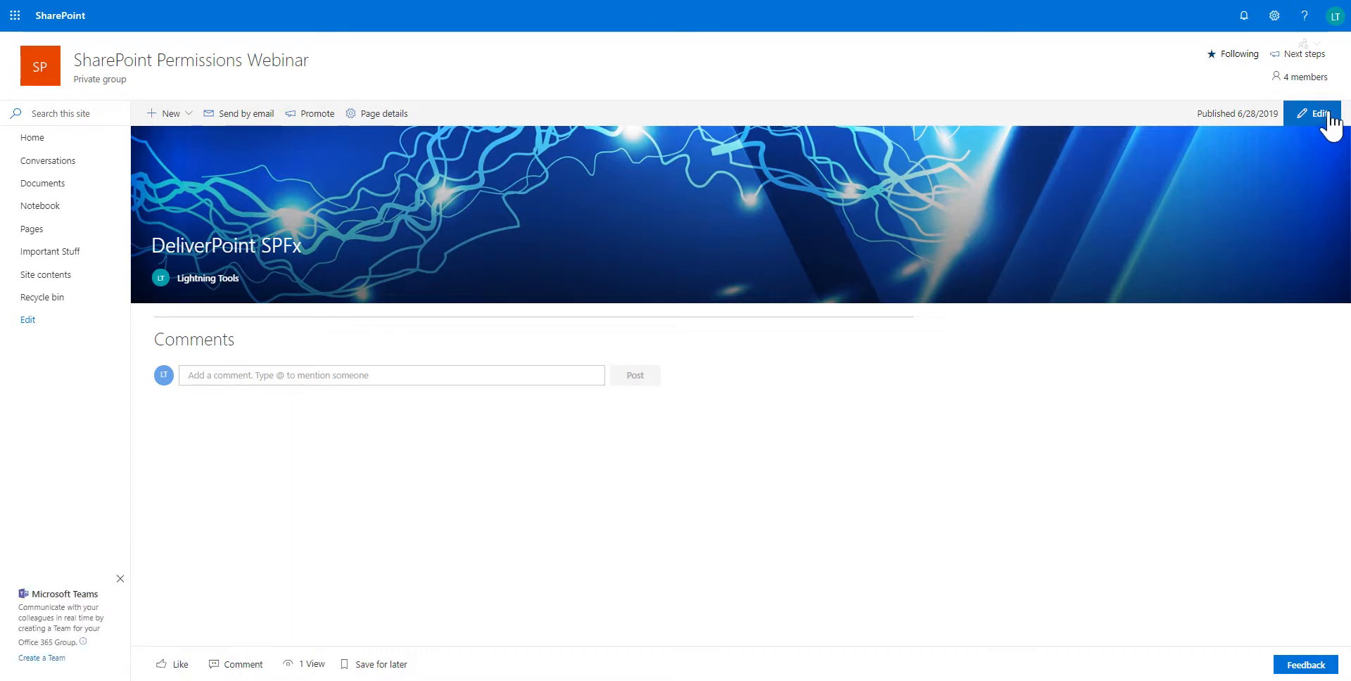
Edit the page, insert the DeliverPoint web part found via 'del', and republish.
click(1317, 112)
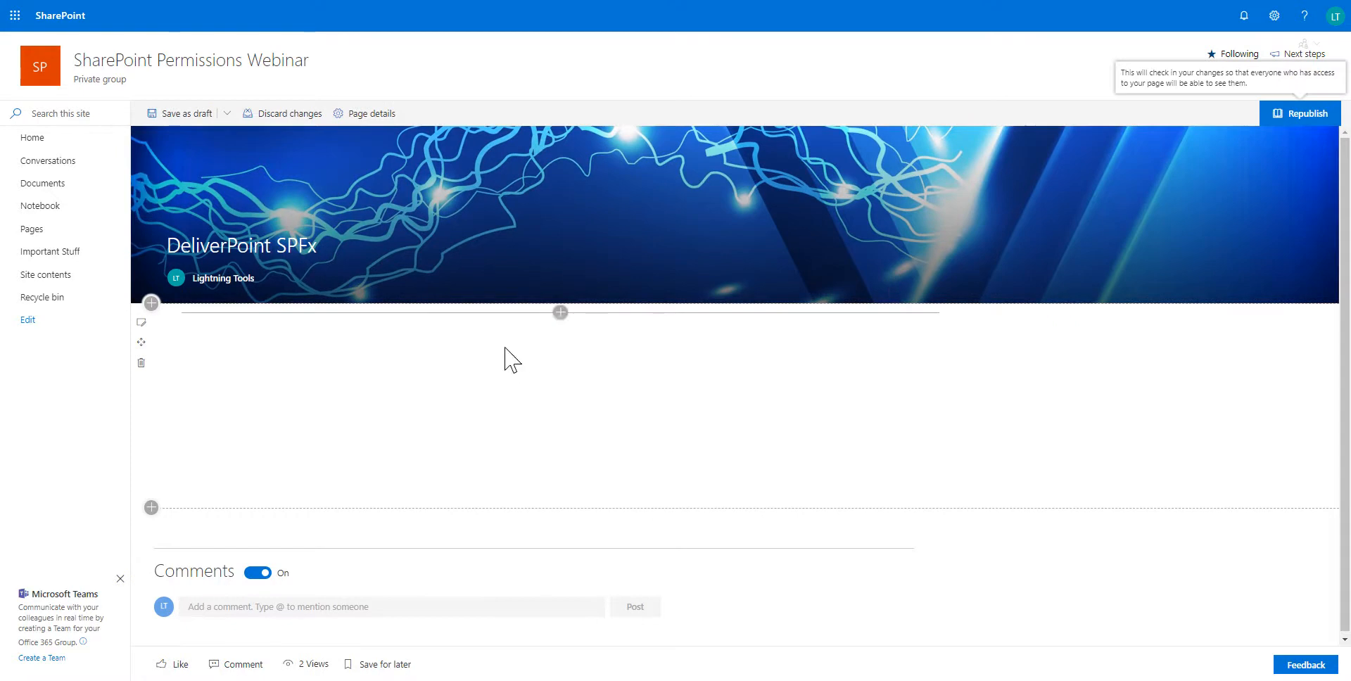
click(559, 312)
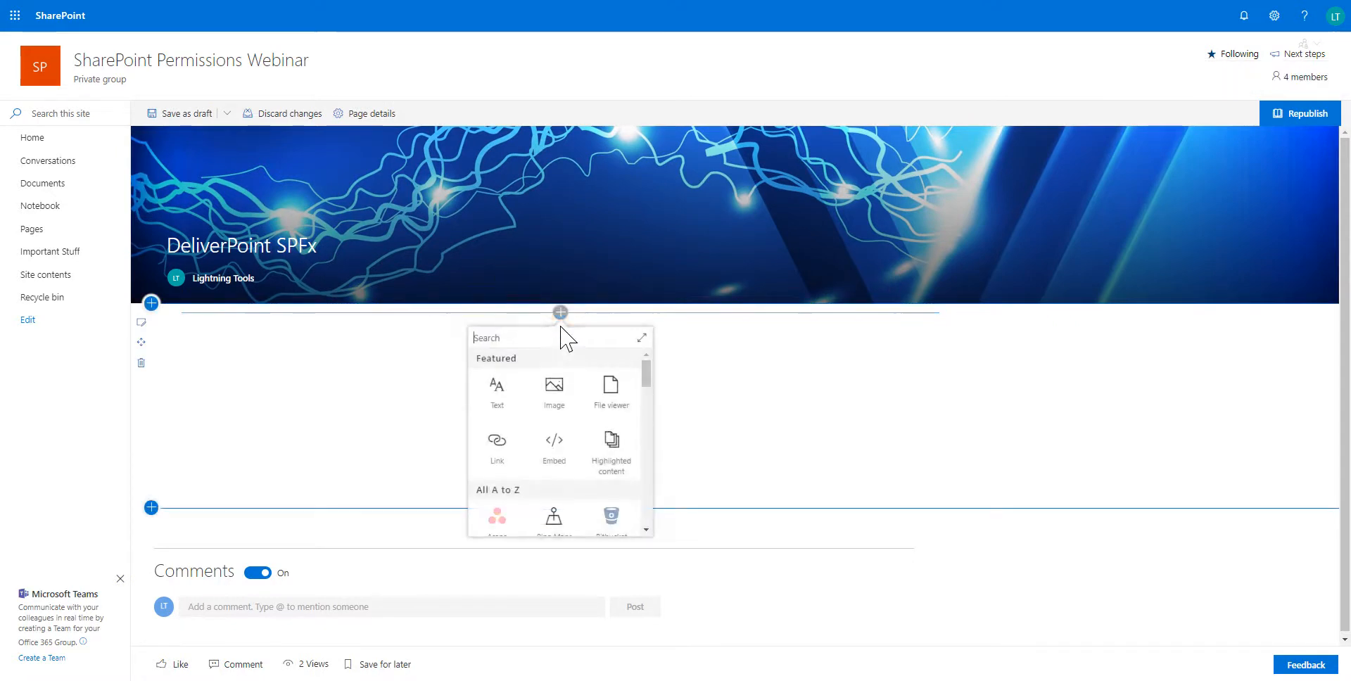
text(del)
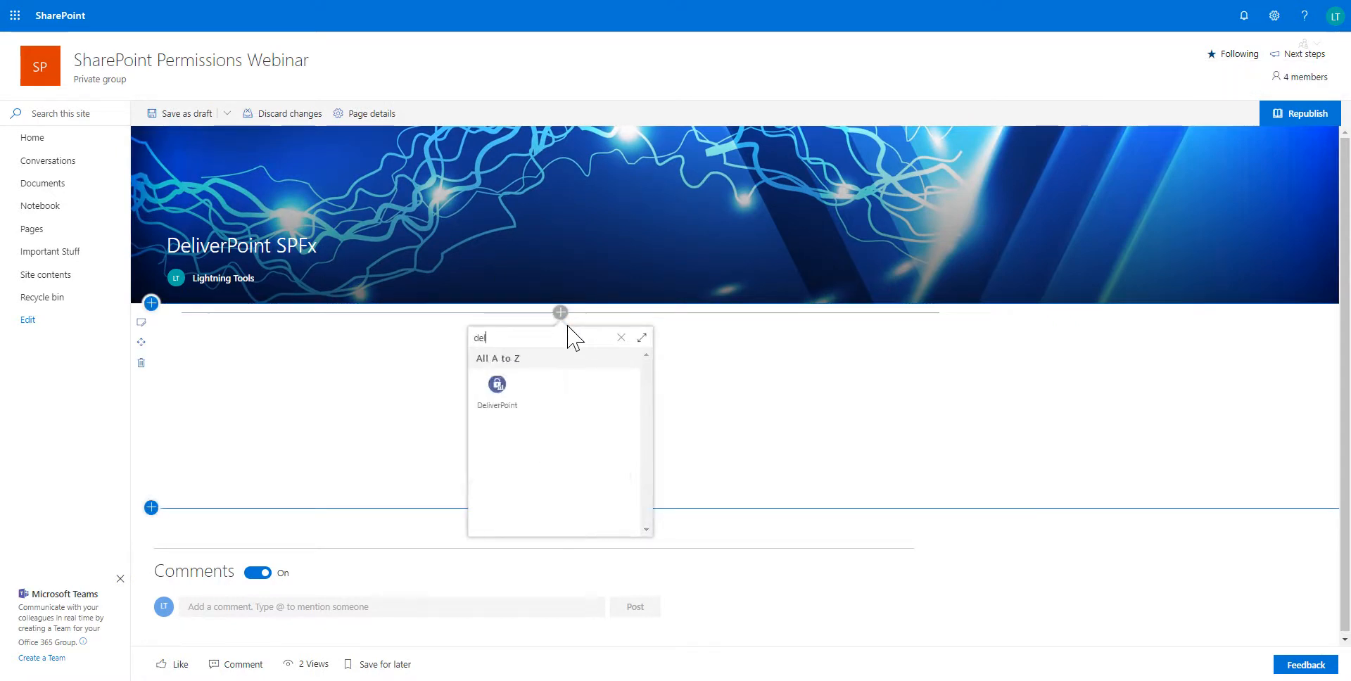
click(496, 388)
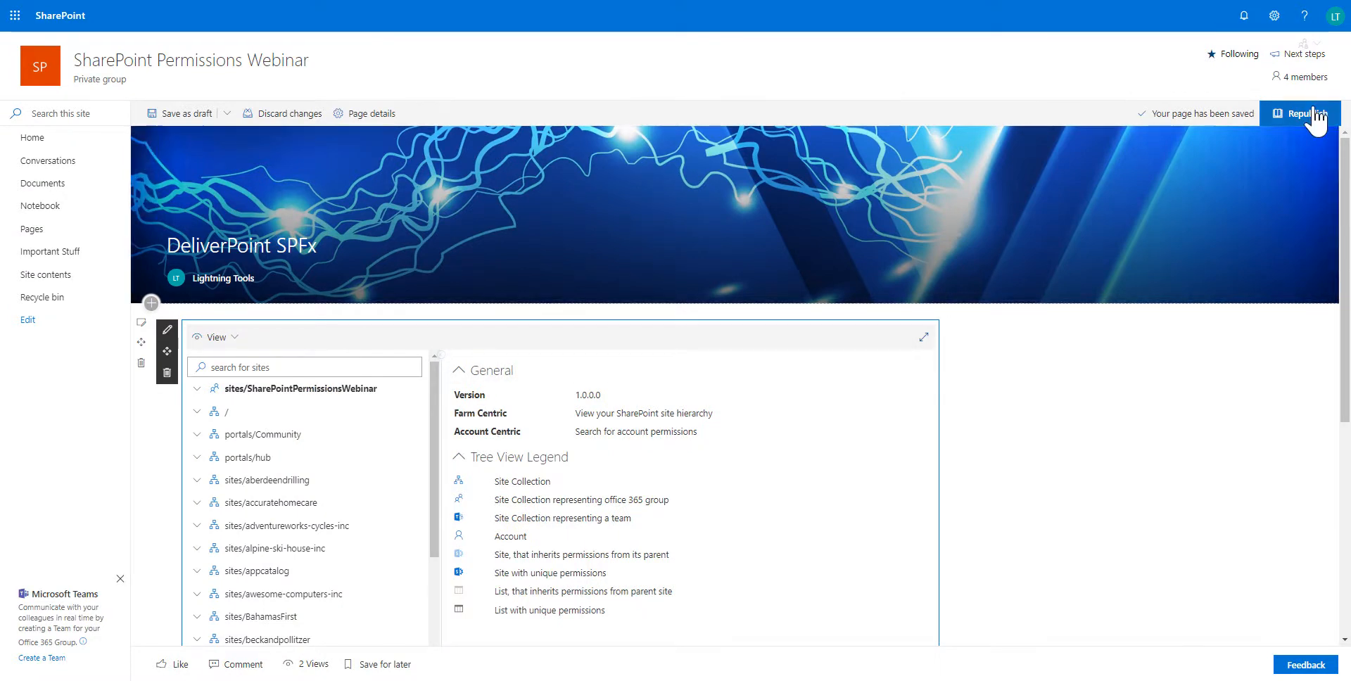
click(1300, 113)
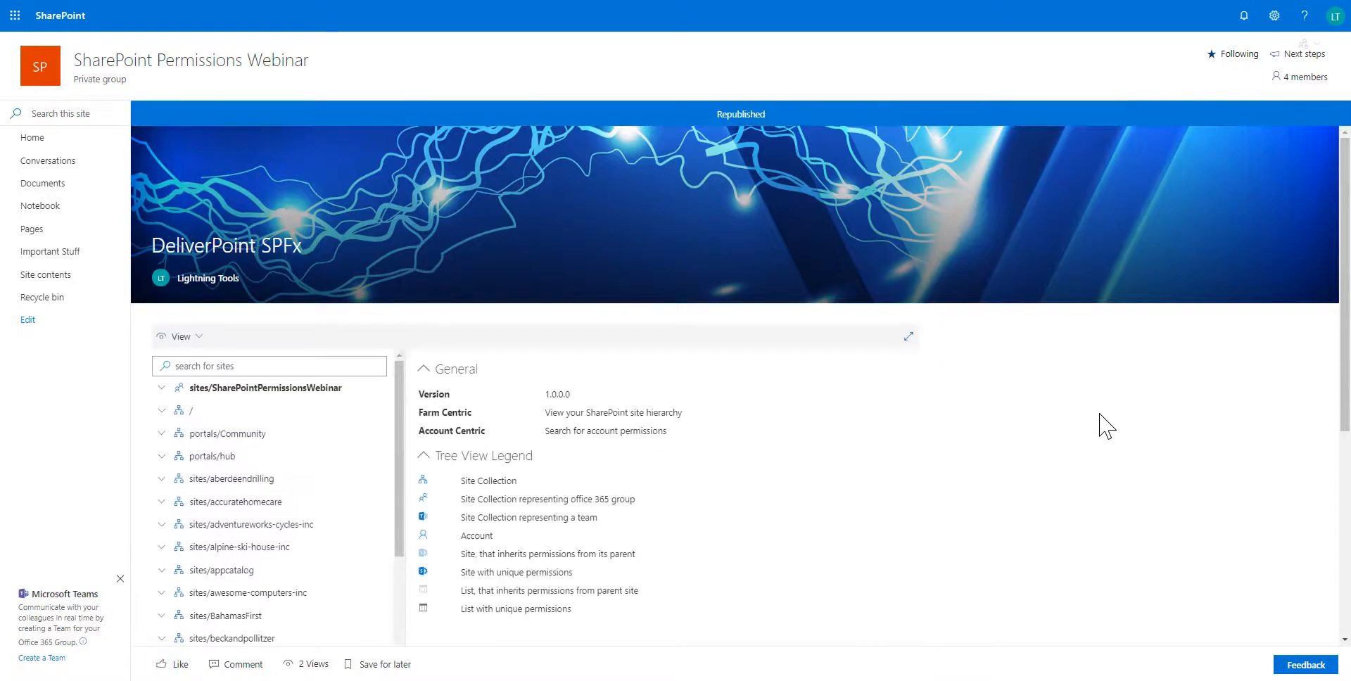
mouse_move(1221, 99)
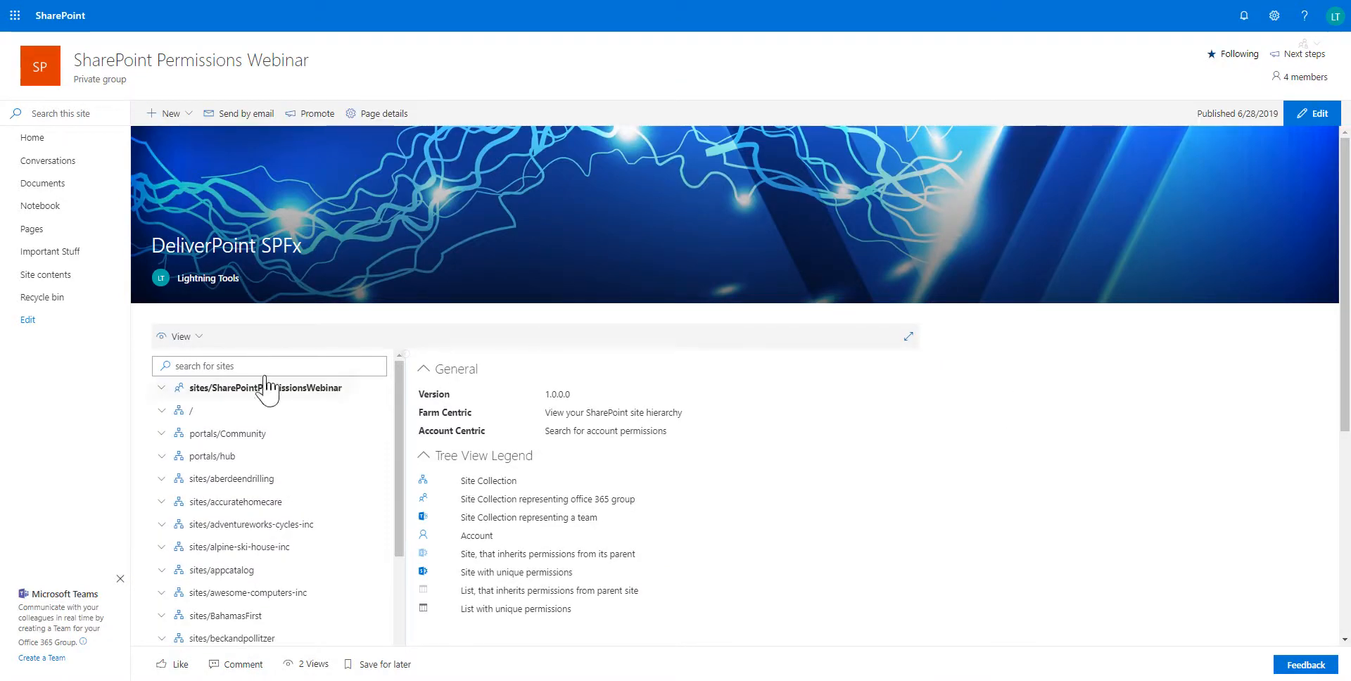
Scroll the Farm Centric tree down through the site collections to reach sites/LightningTools.
scroll(down, 3)
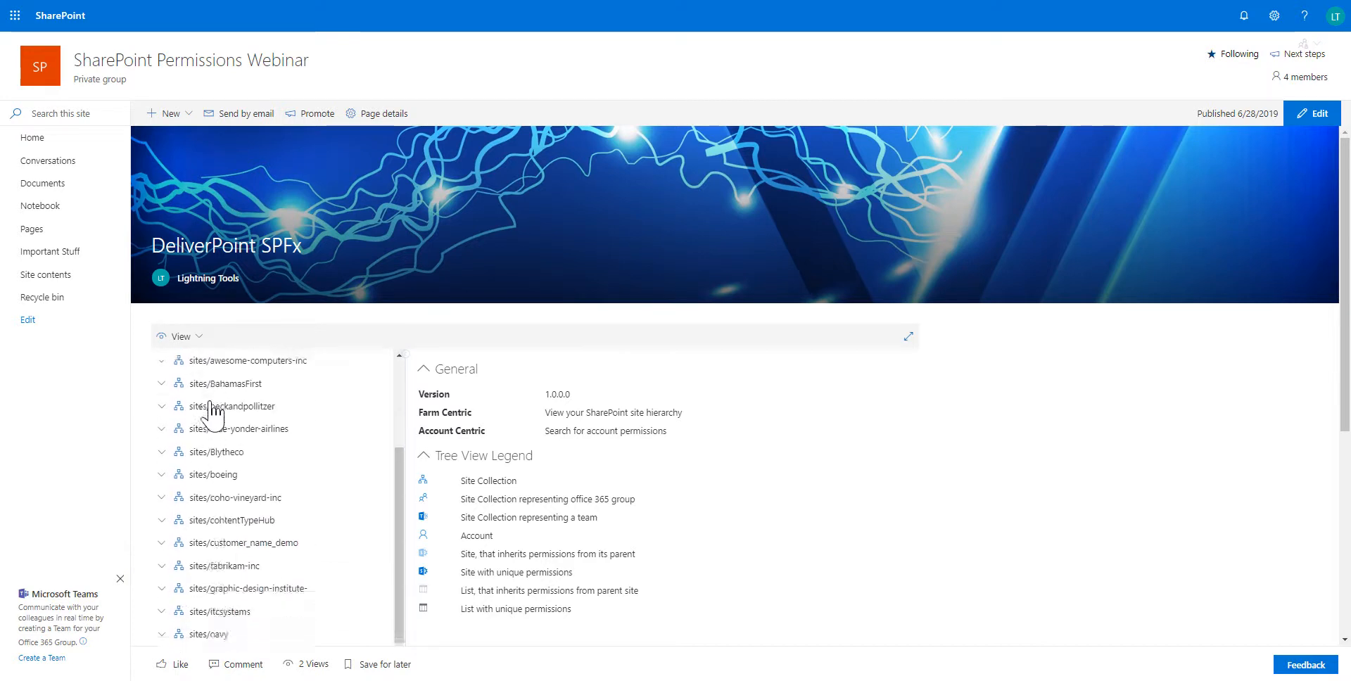
scroll(down, 3)
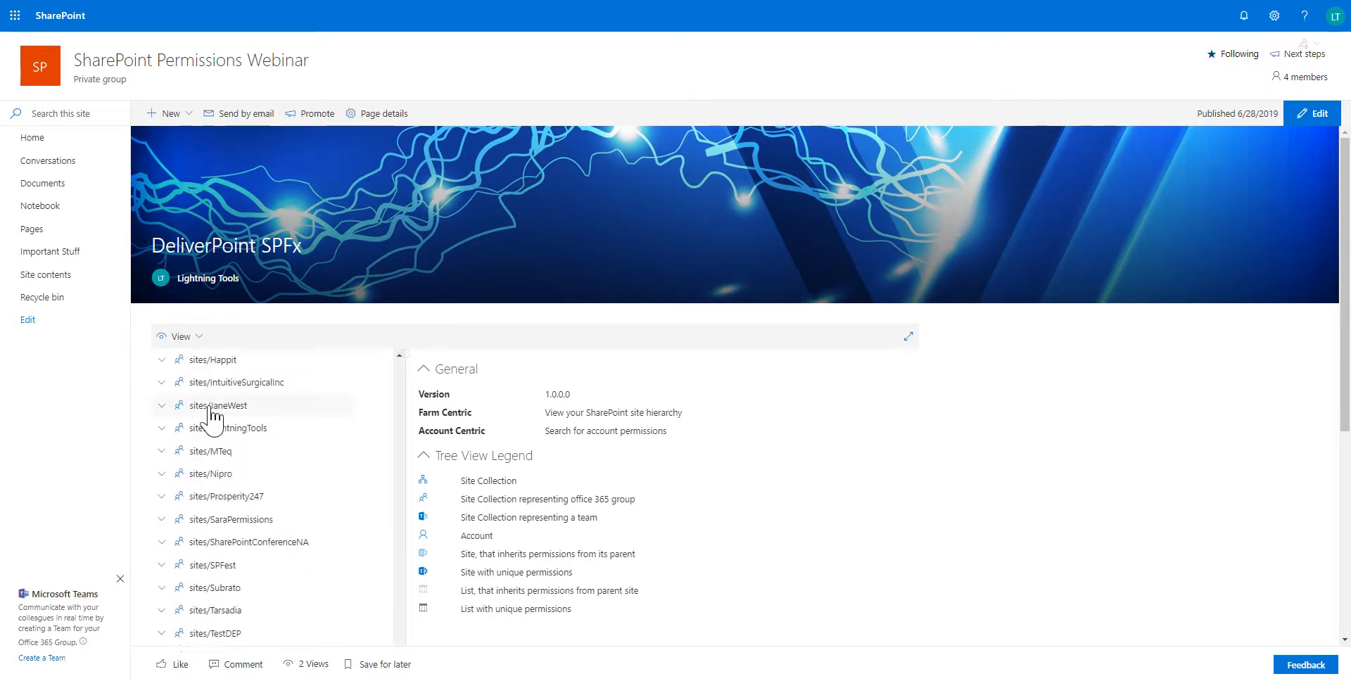
scroll(down, 3)
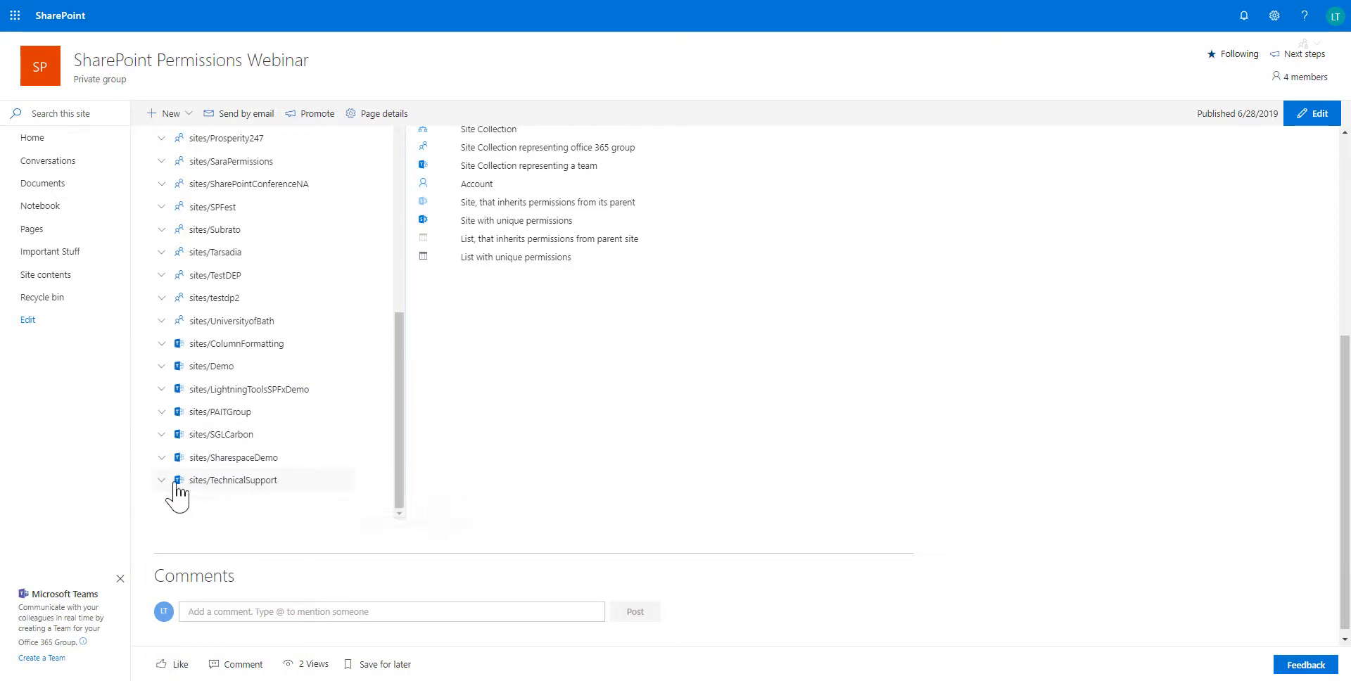
mouse_move(270, 483)
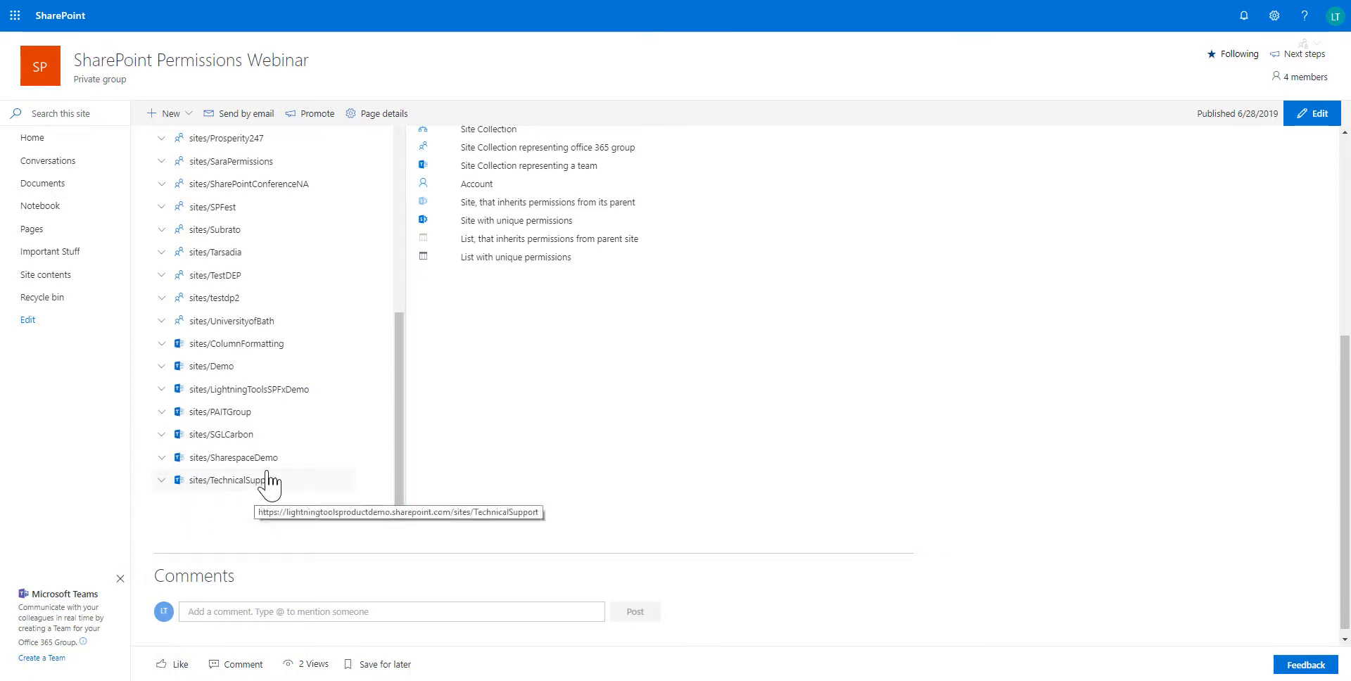
scroll(down, 3)
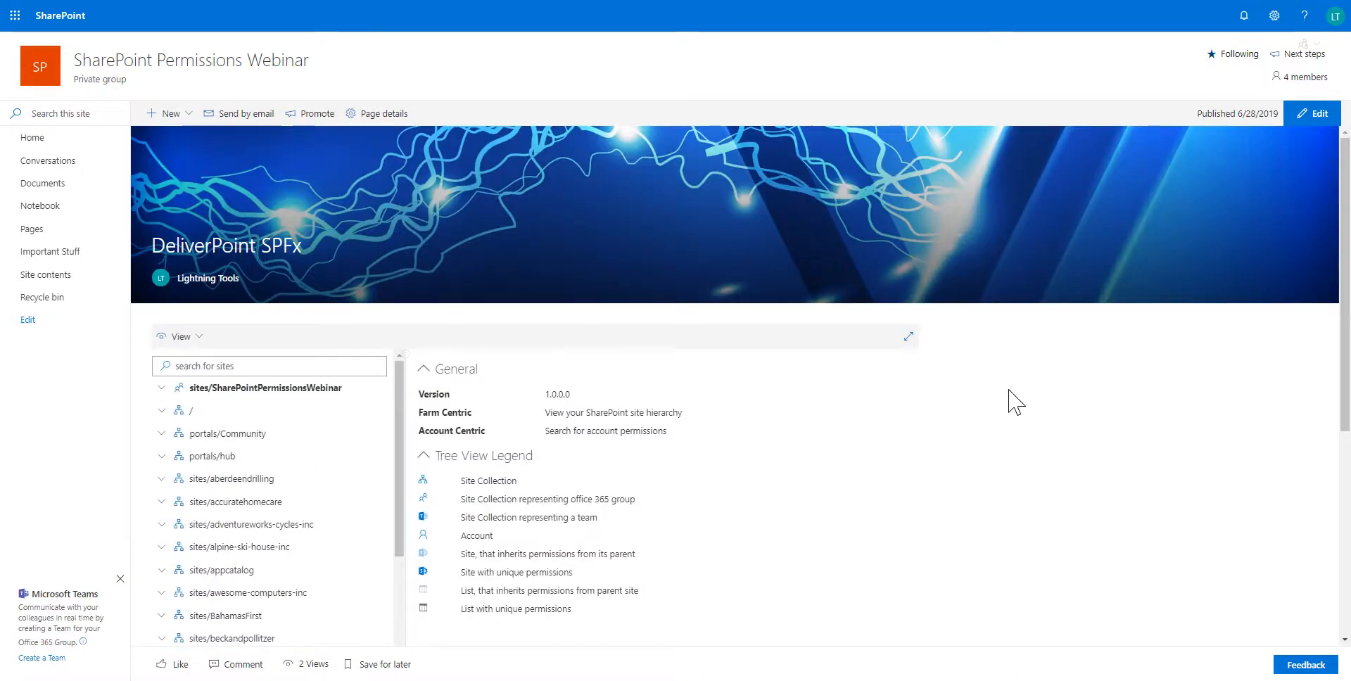
mouse_move(449, 318)
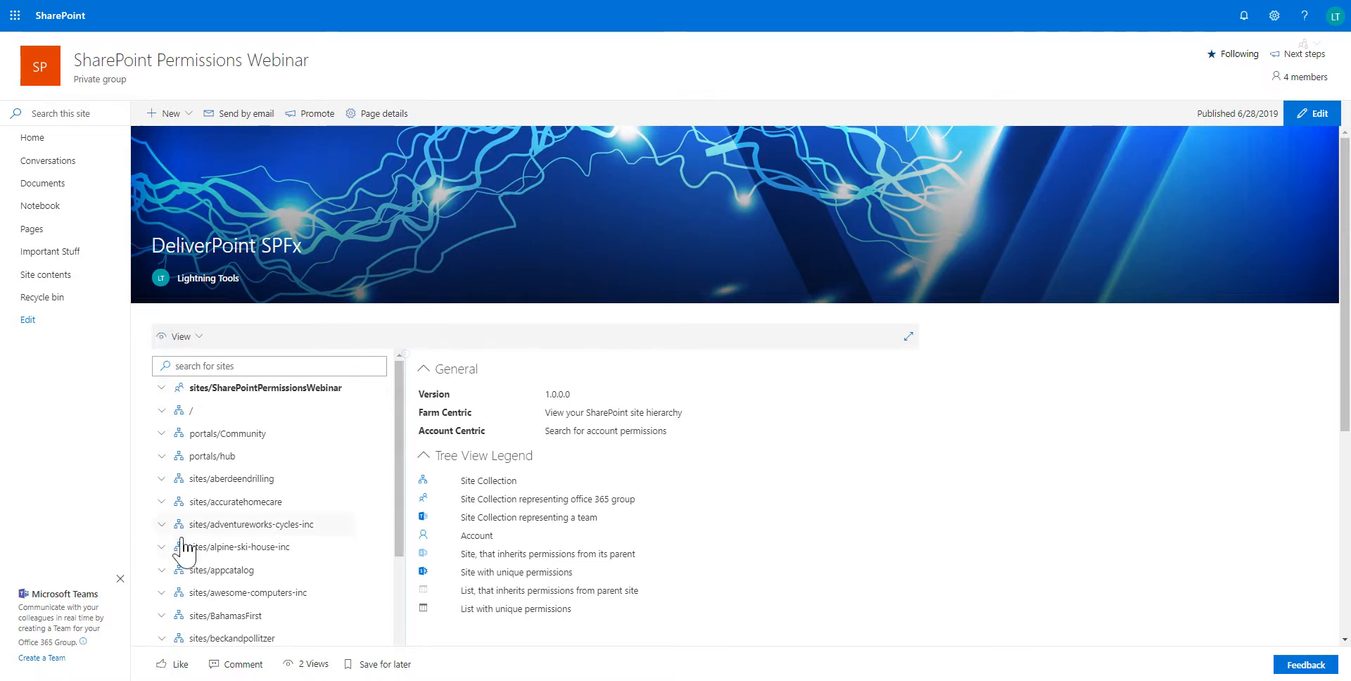
scroll(down, 3)
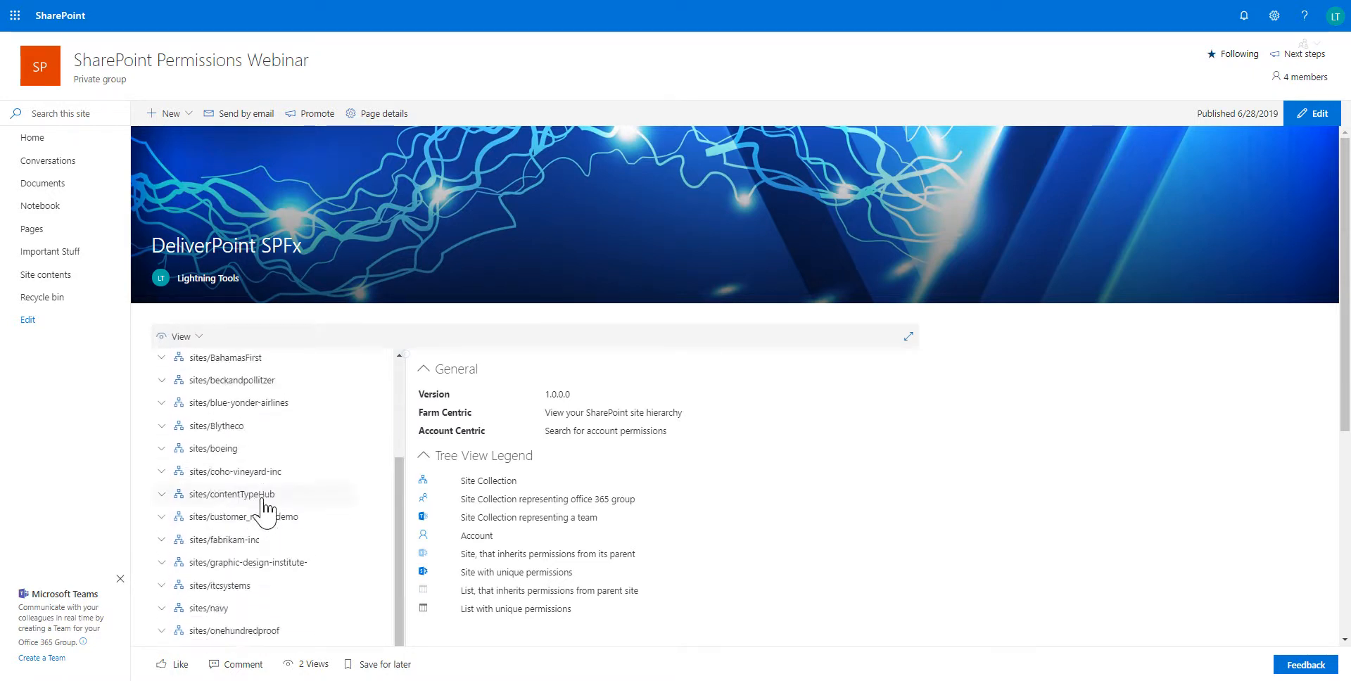
scroll(down, 3)
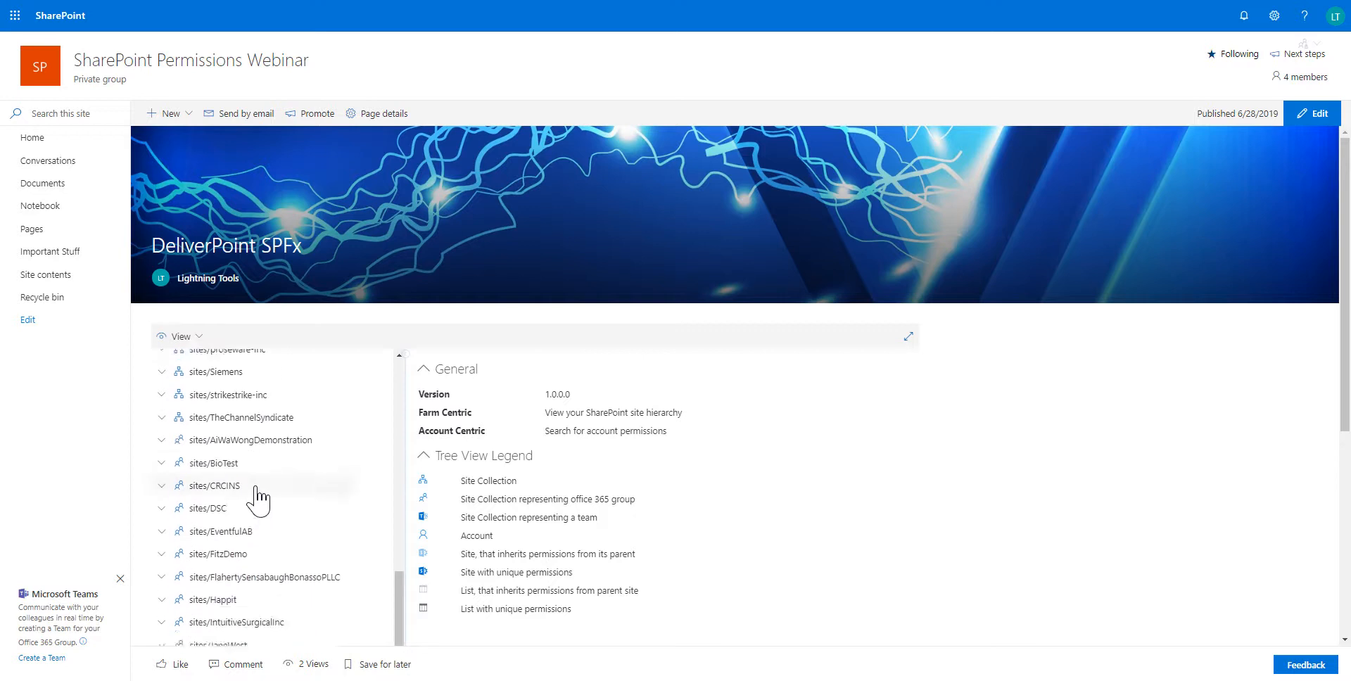
scroll(down, 3)
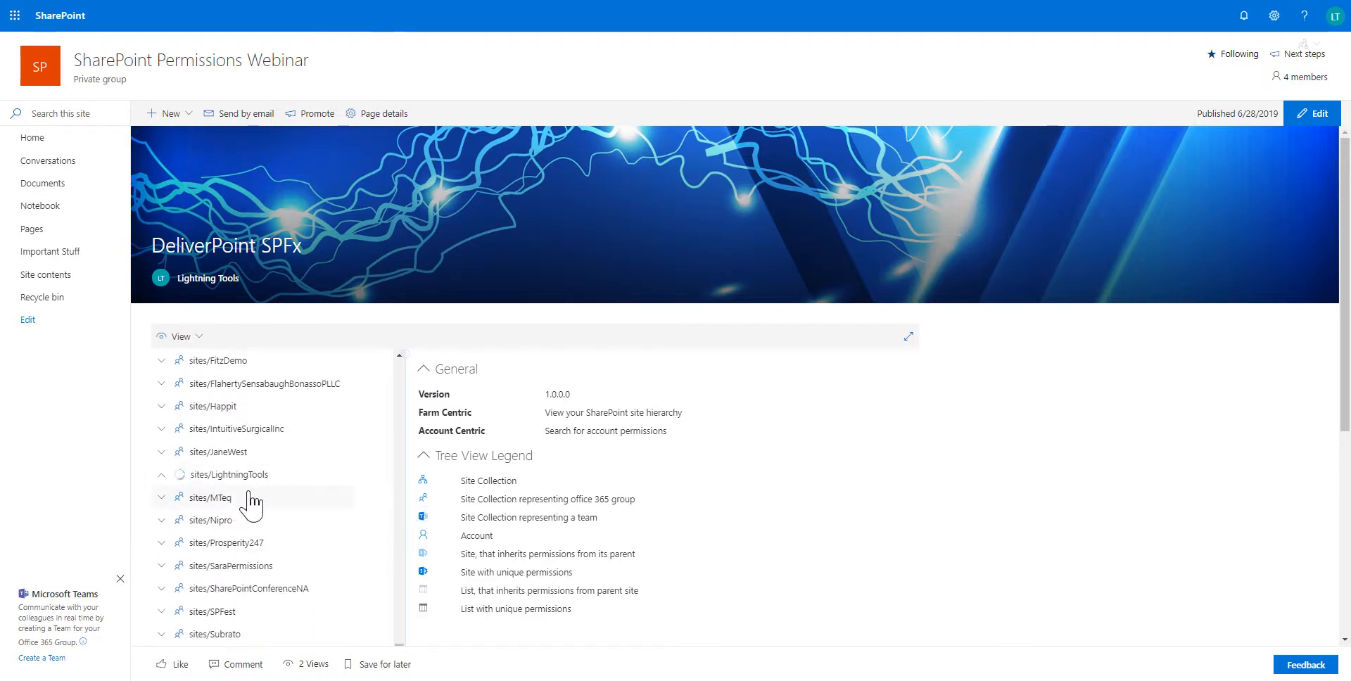
Expand sites/LightningTools and run Discover Permissions on the Tasks list under the Sales site.
click(161, 474)
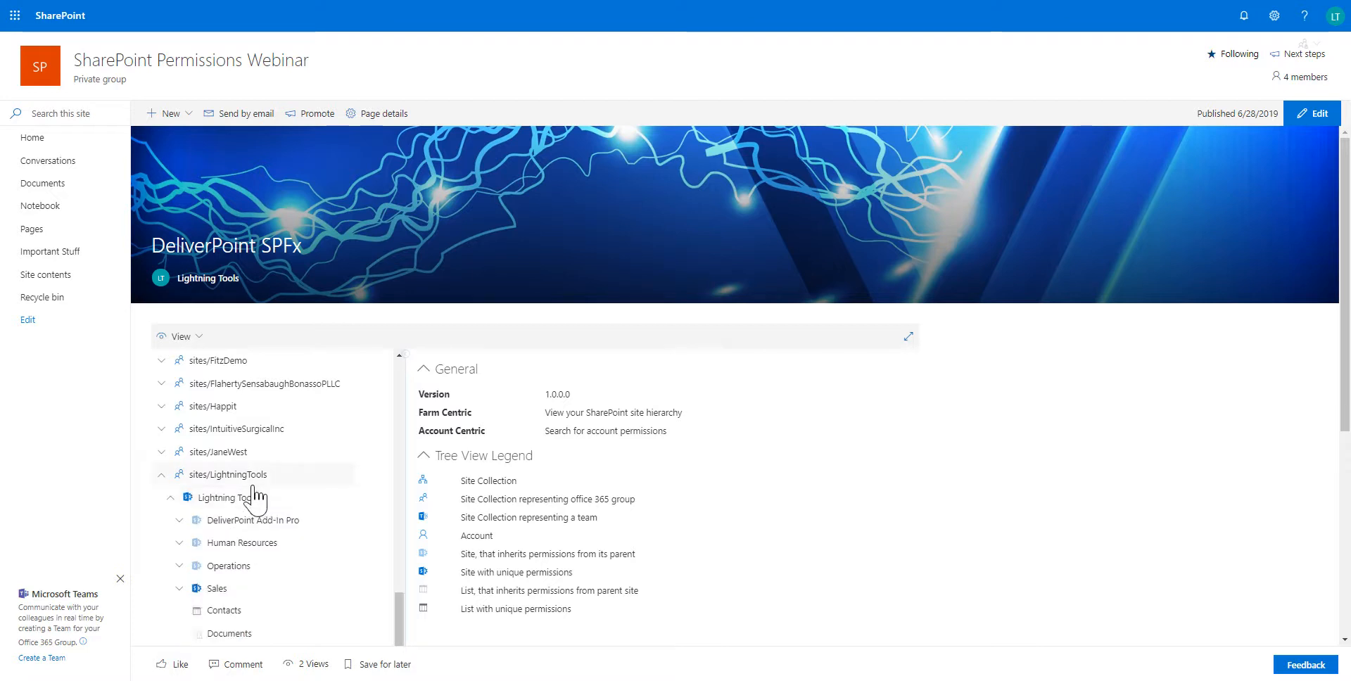
scroll(down, 3)
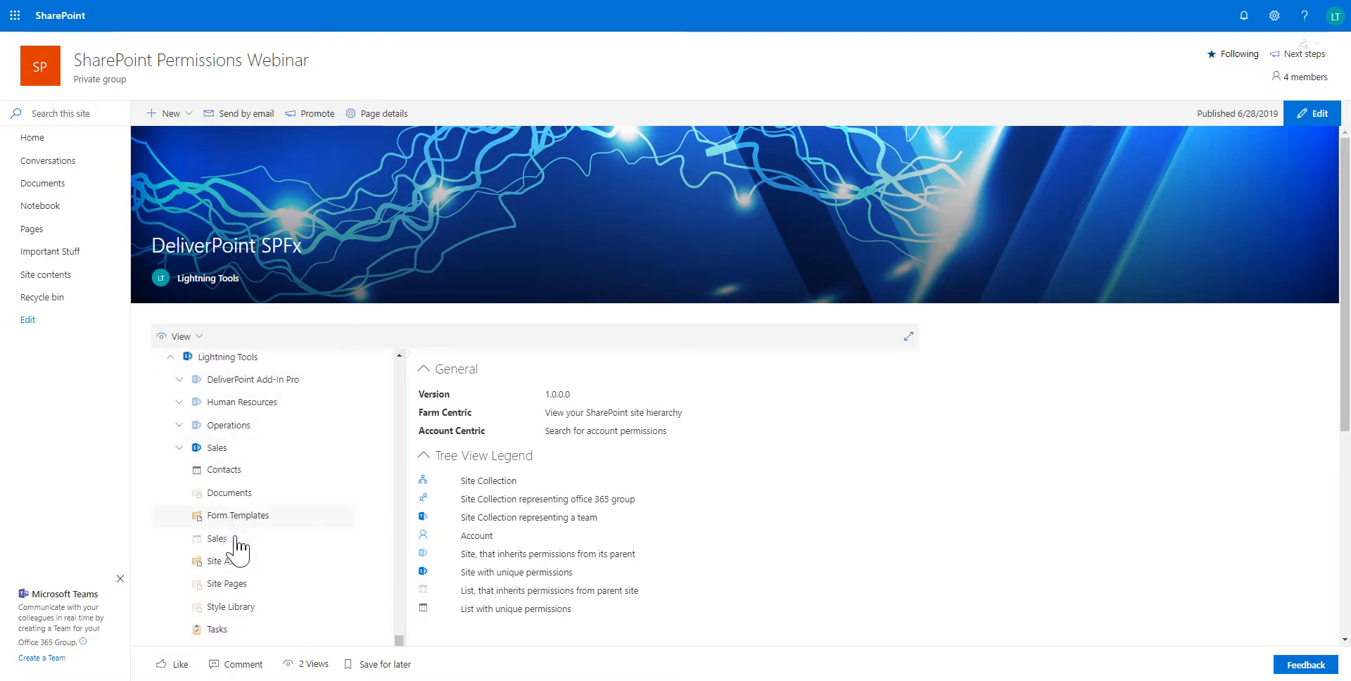
mouse_move(316, 533)
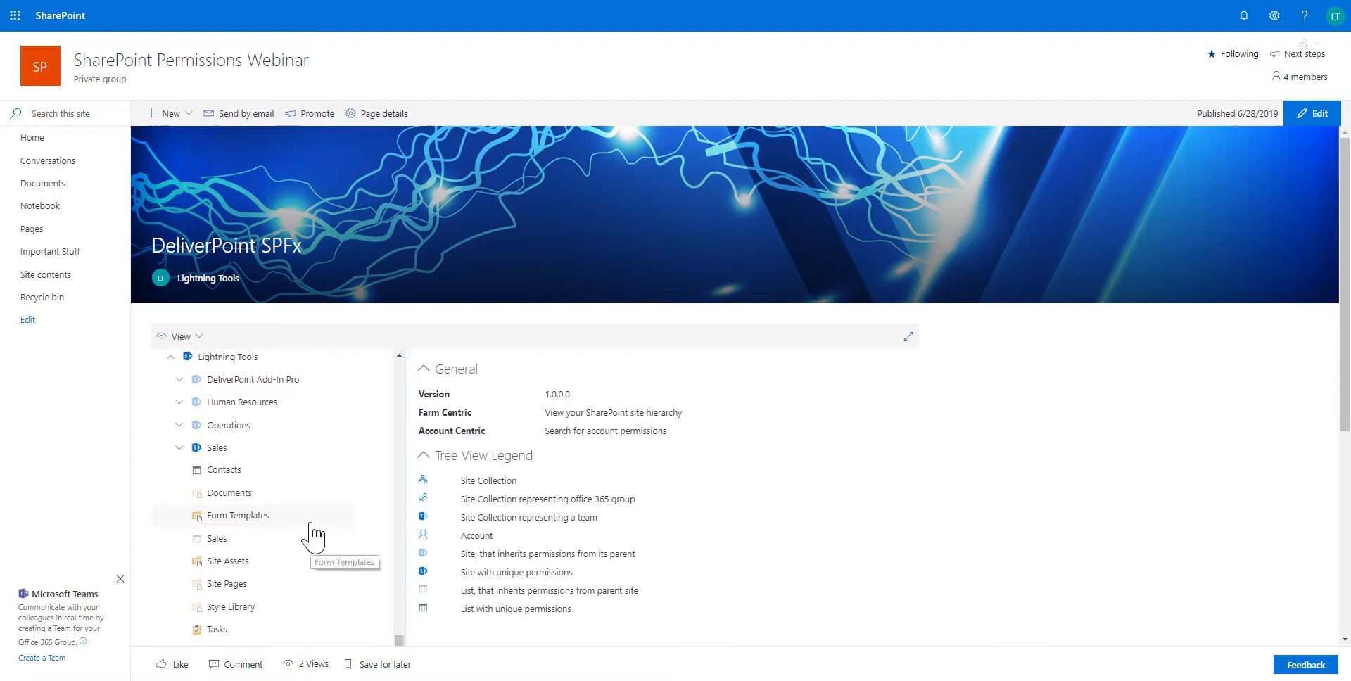
mouse_move(200, 598)
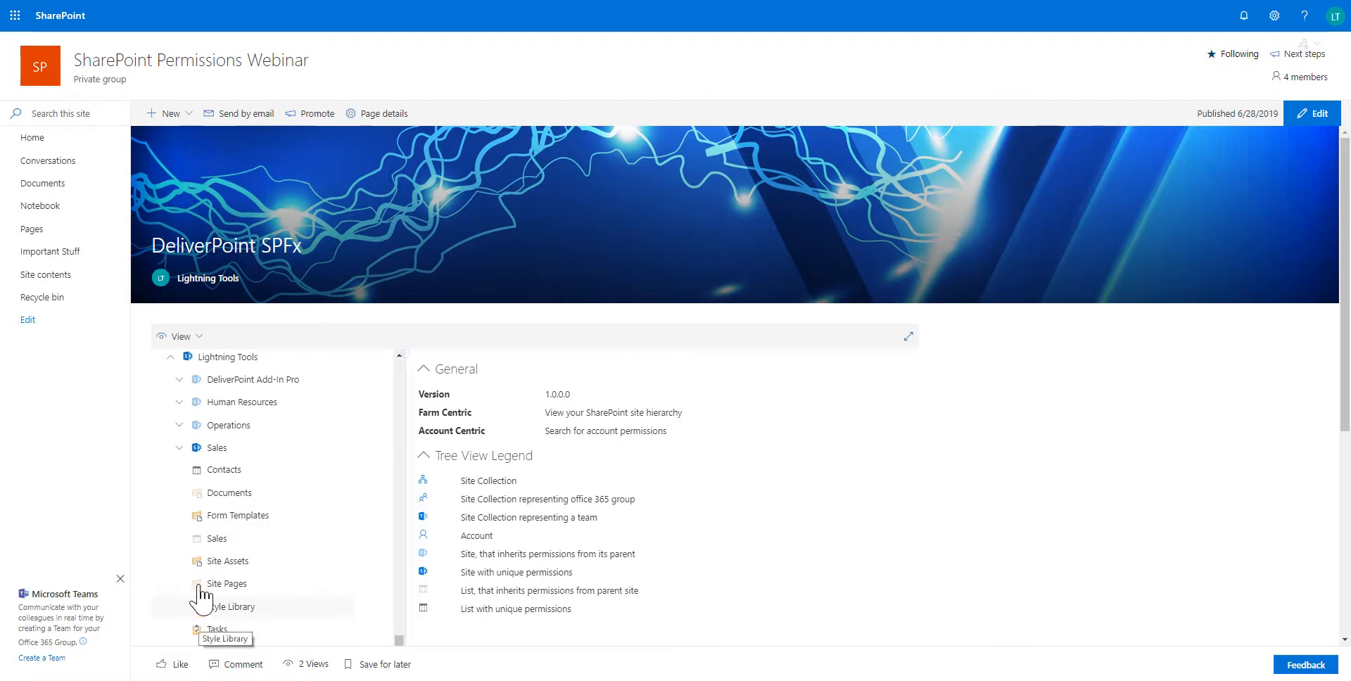
mouse_move(177, 640)
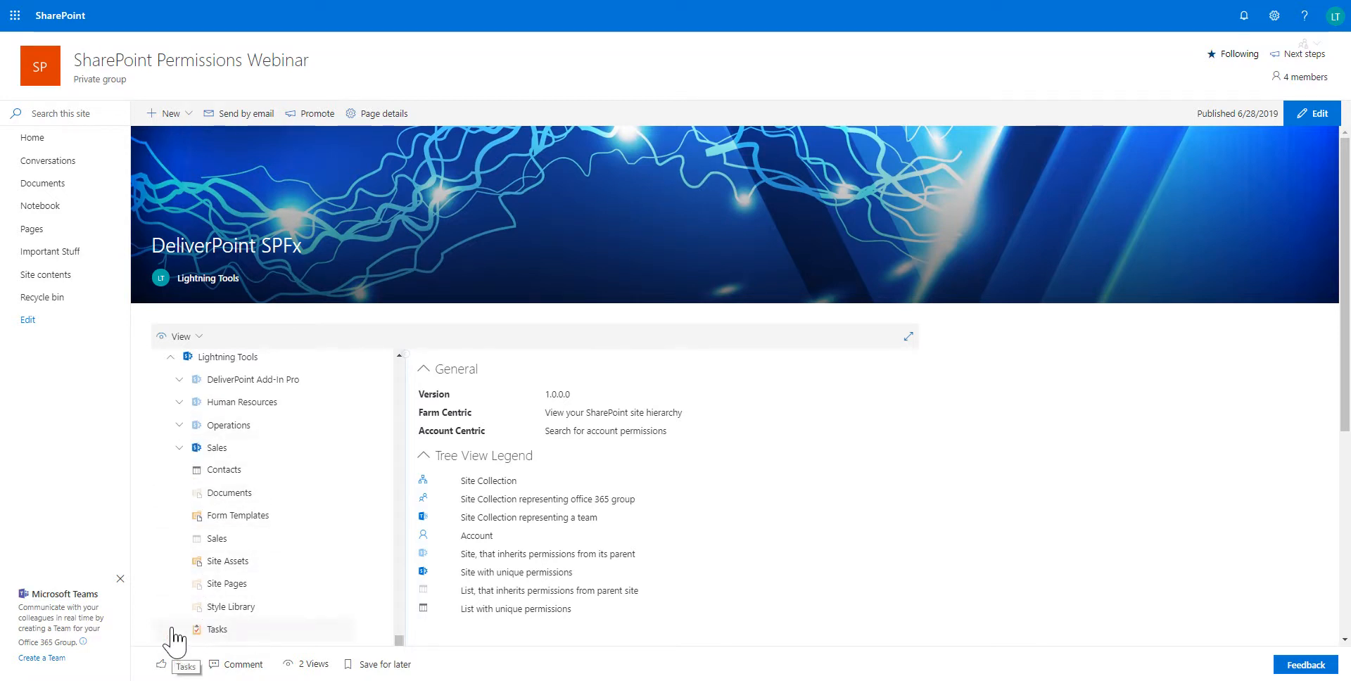
click(216, 629)
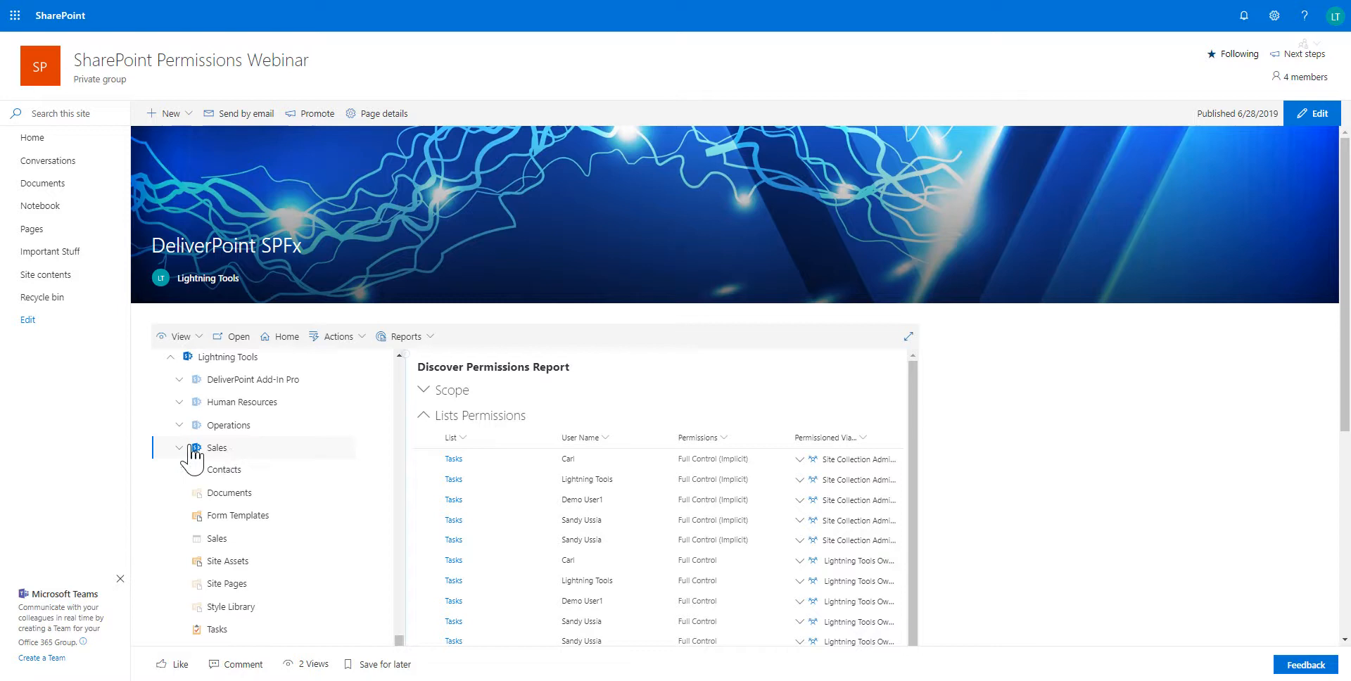
Expand Sales, include its Direct Sales and Partners subsites in the report, then reach for the View dropdown.
click(178, 448)
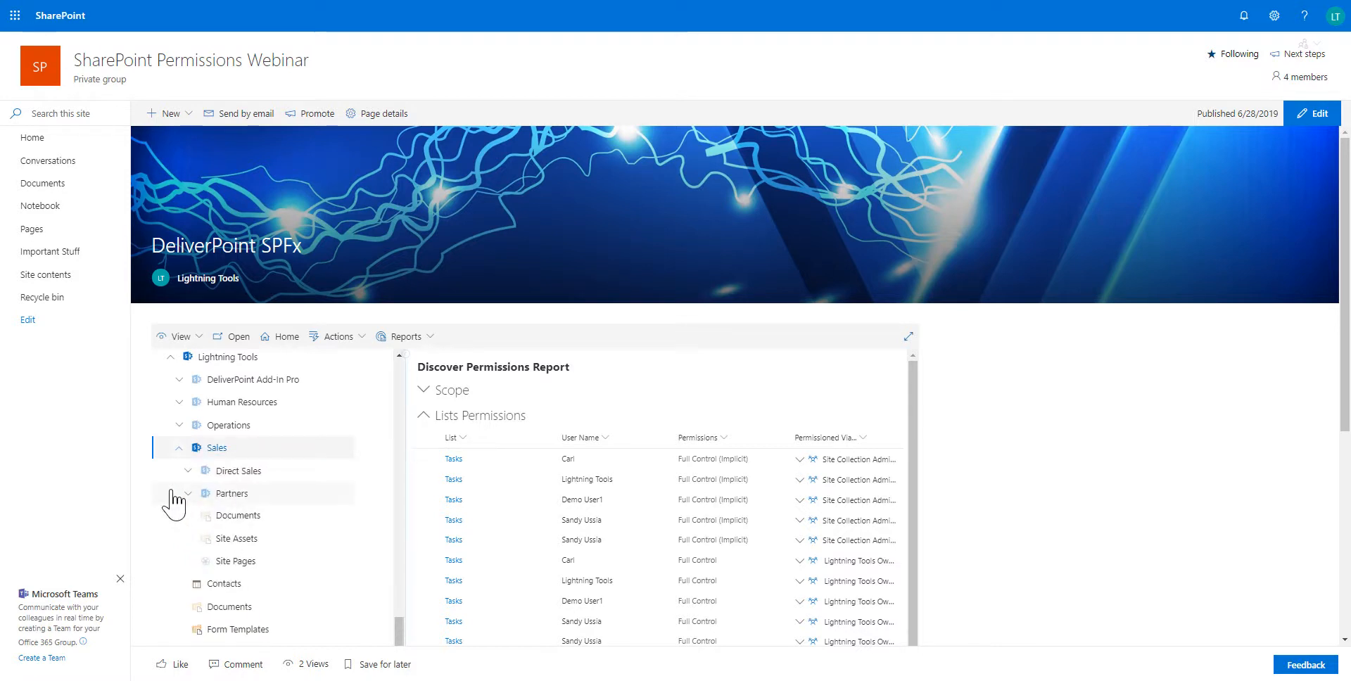
click(187, 494)
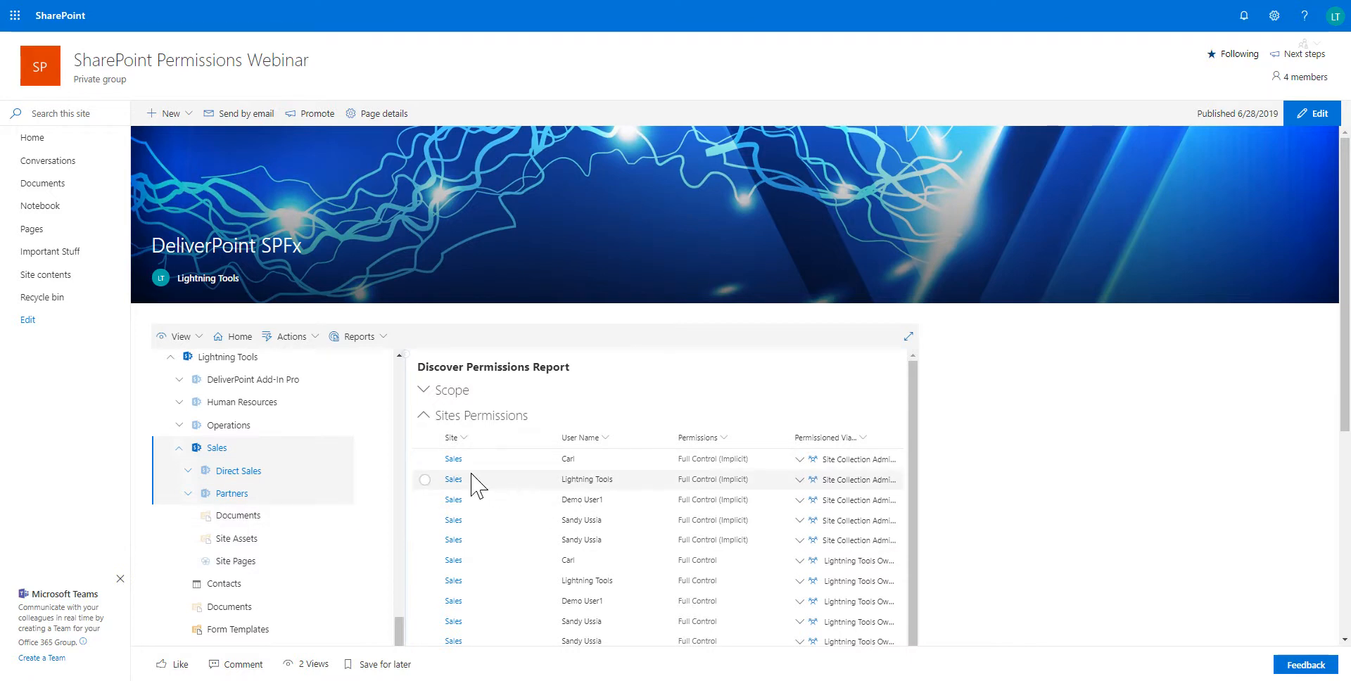
scroll(down, 3)
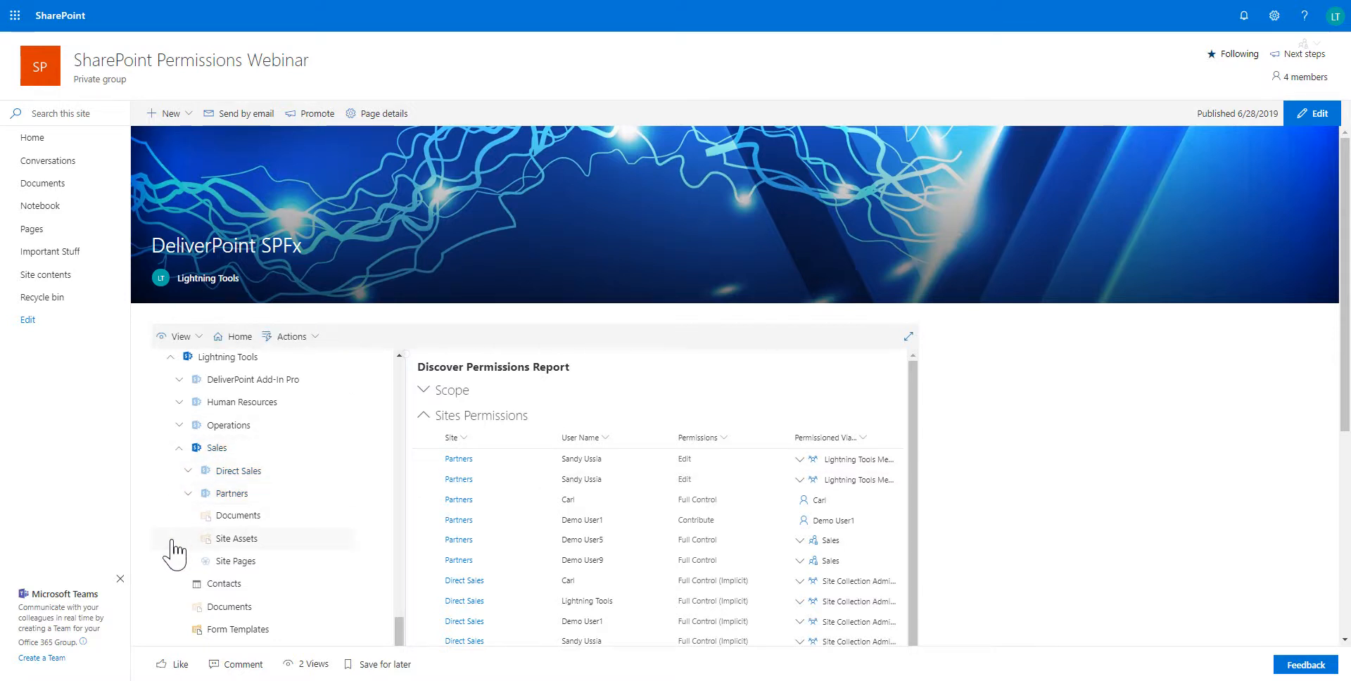
click(178, 336)
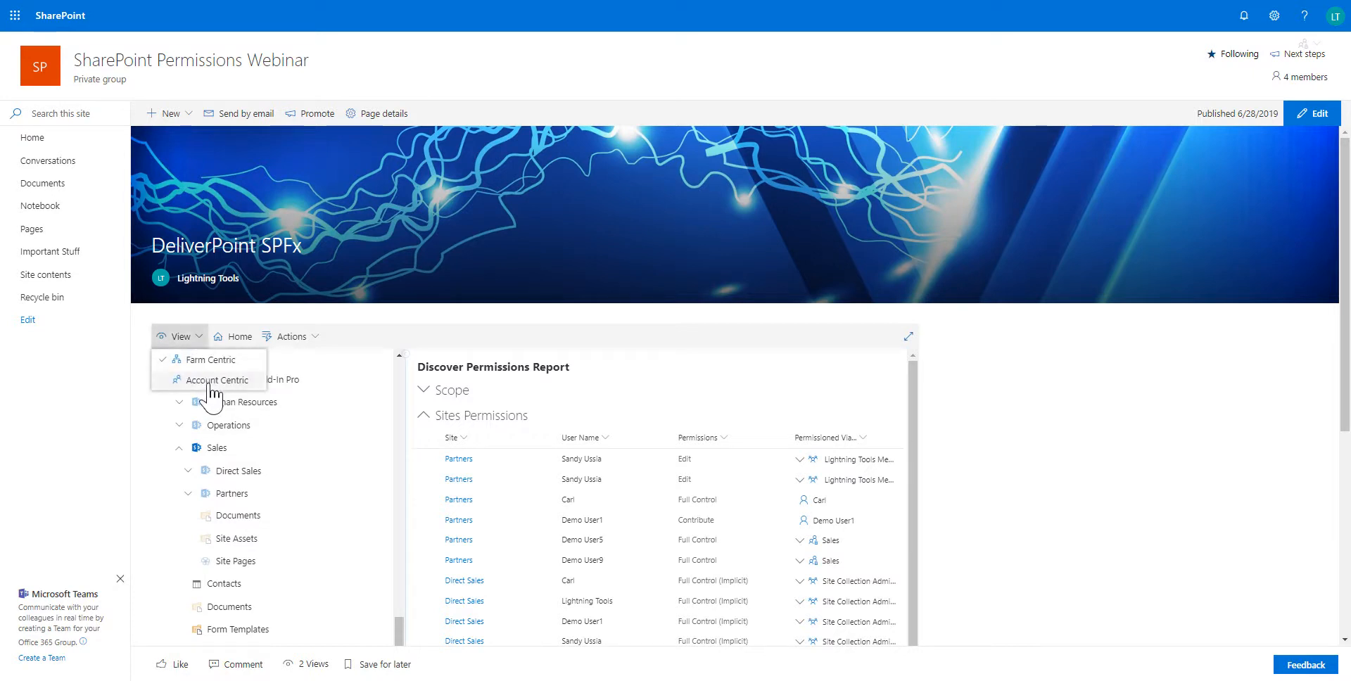
Switch to Account Centric view, search 'demo', tick Demo User1 and run its Unique Permissions report.
click(224, 380)
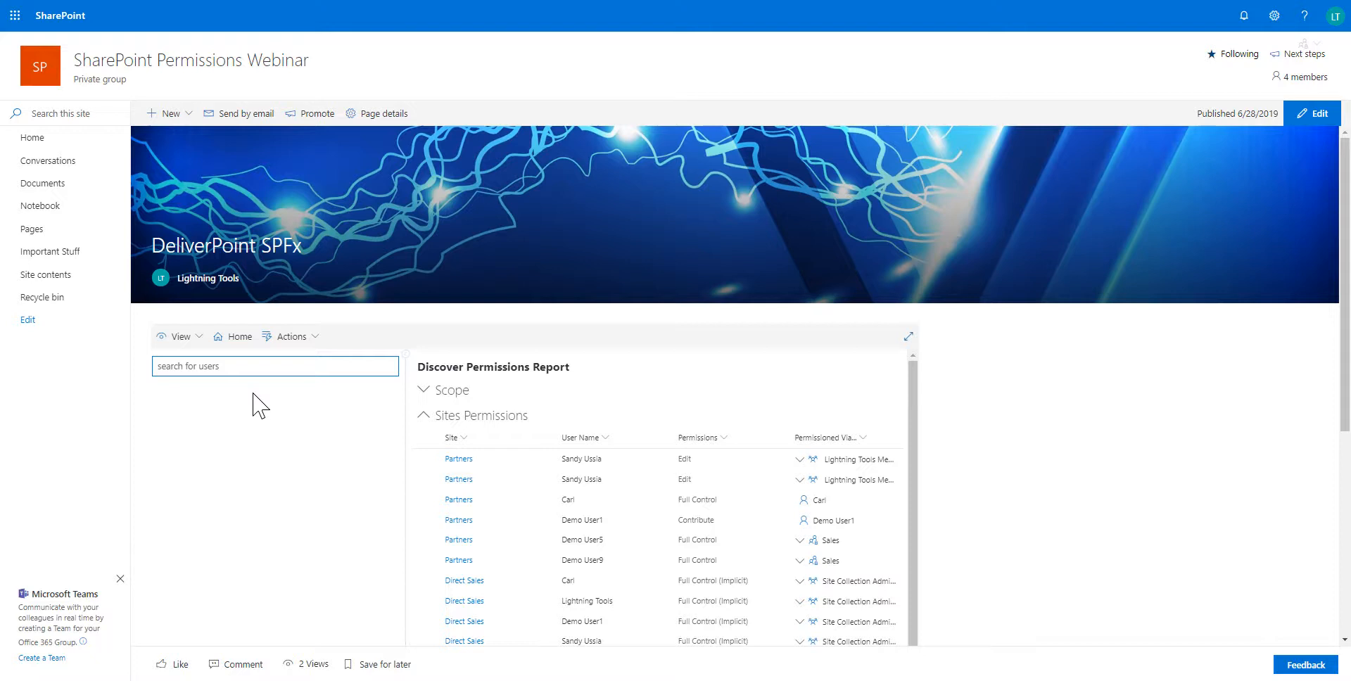
text(demo)
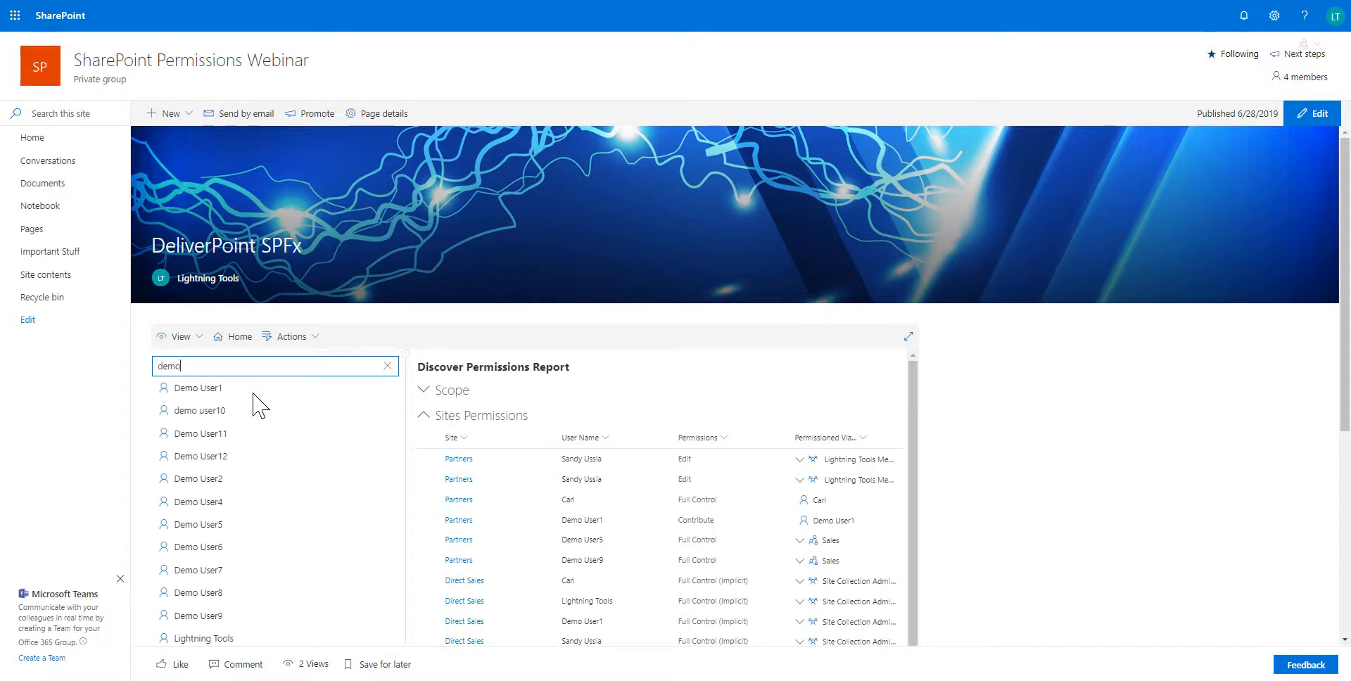
click(197, 387)
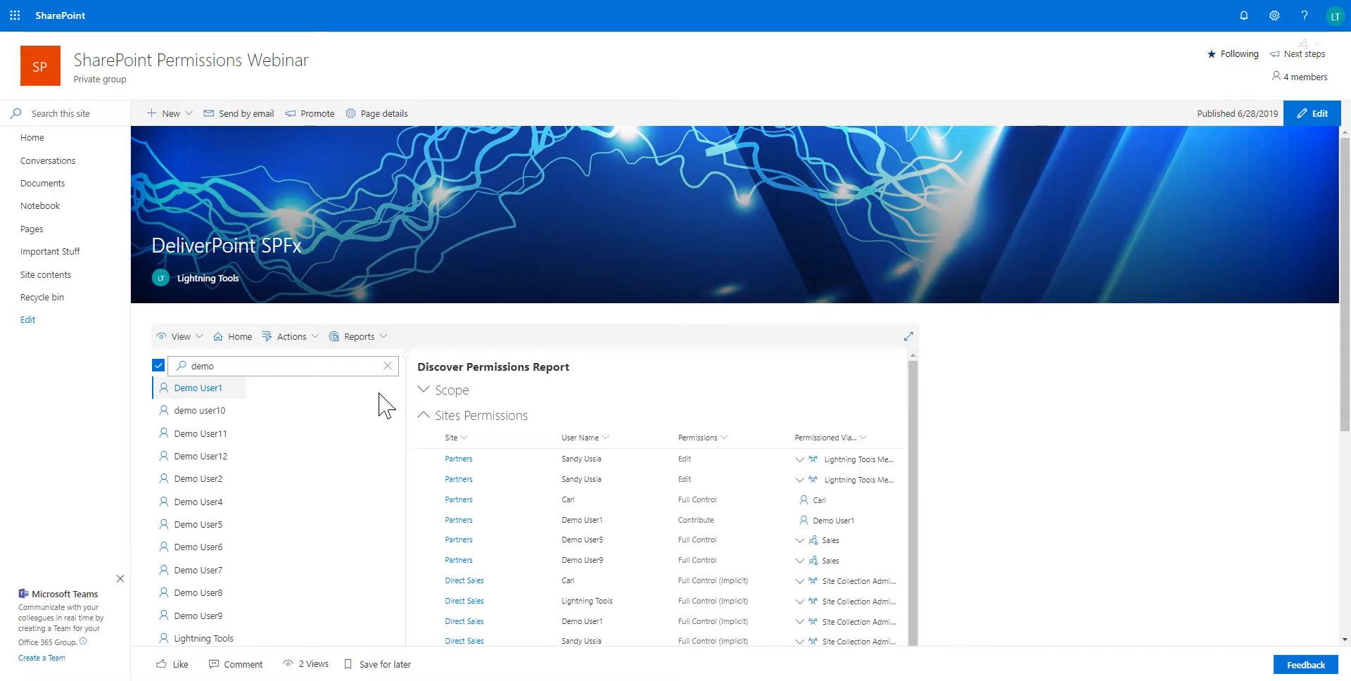
click(357, 336)
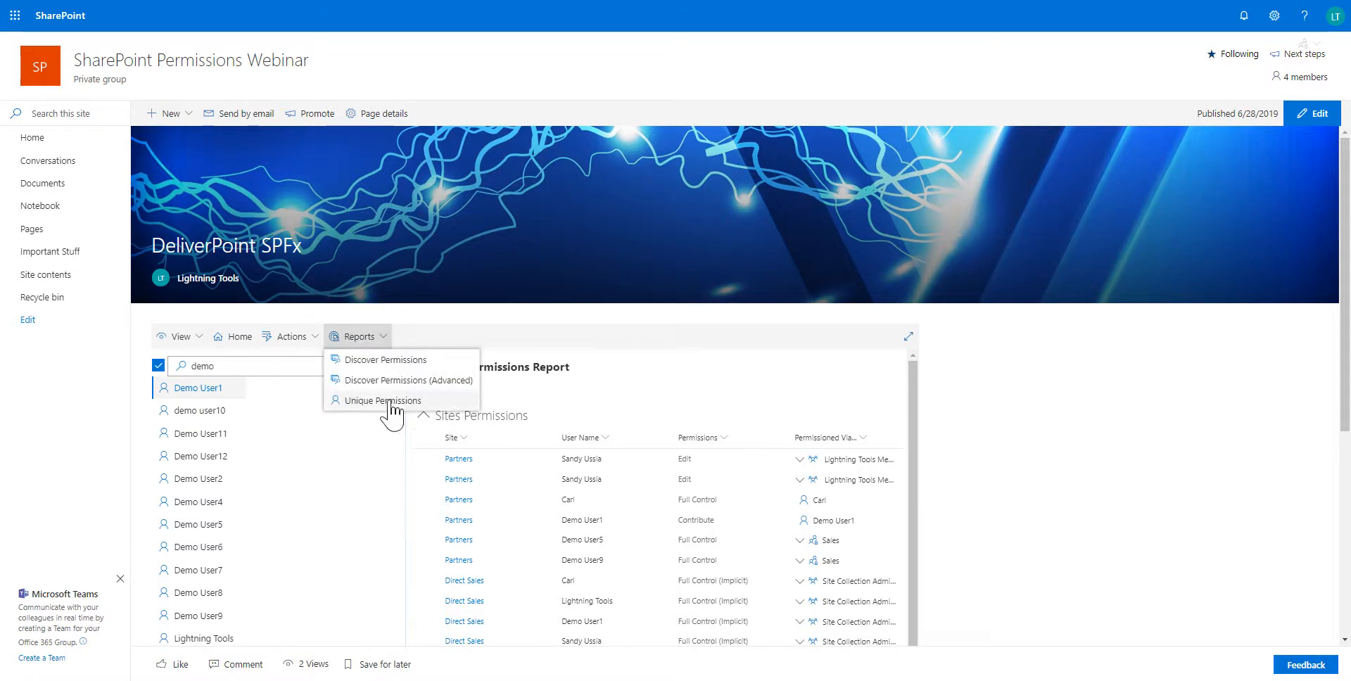
mouse_move(412, 401)
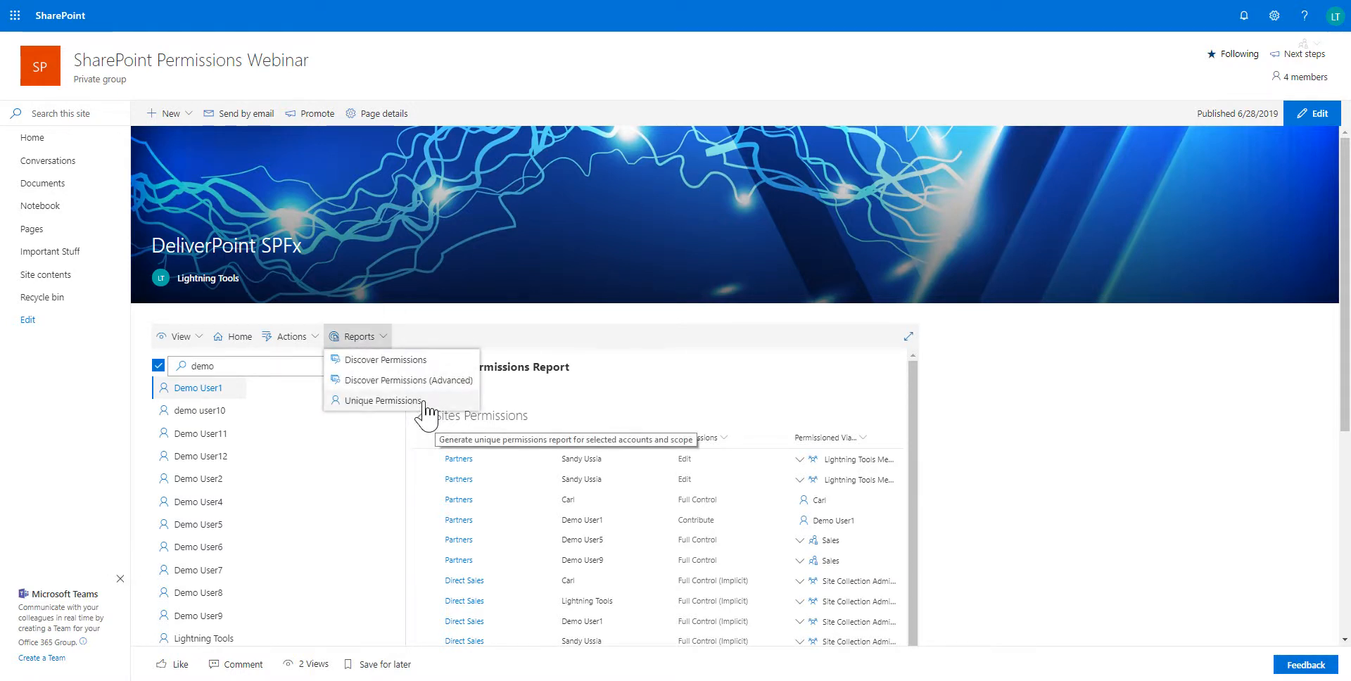
click(382, 401)
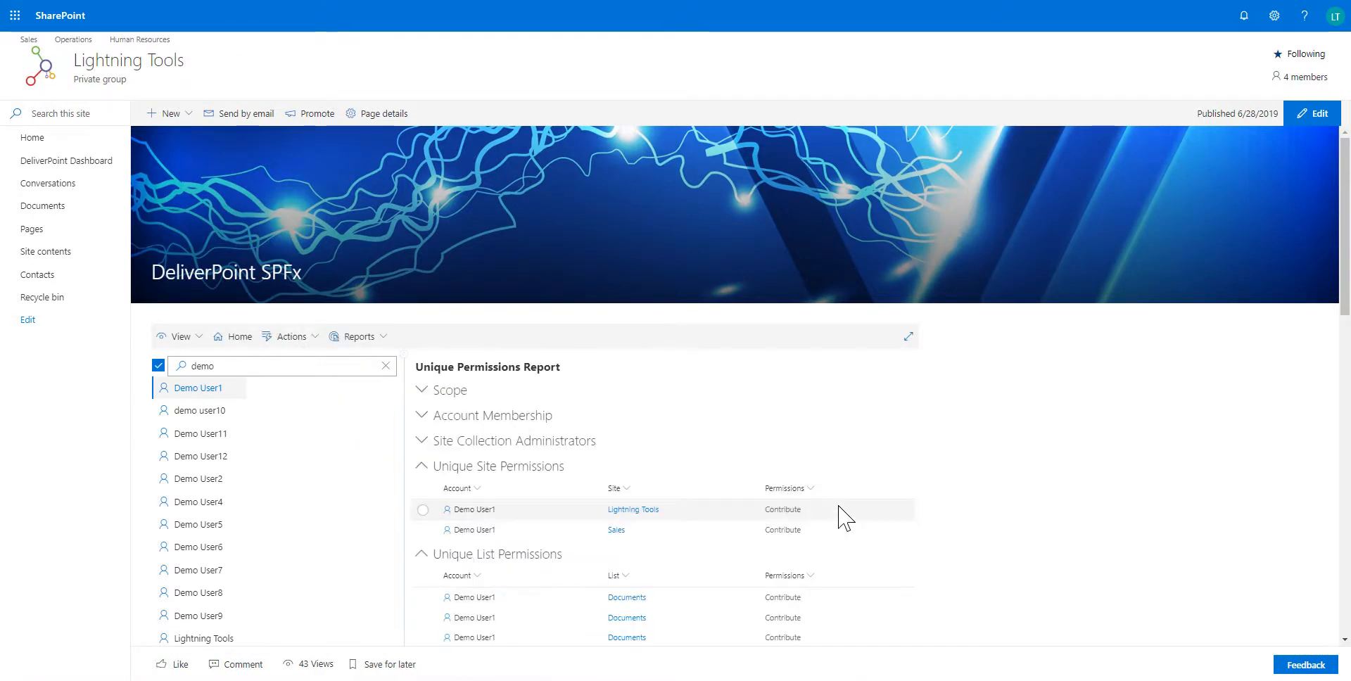
mouse_move(512, 540)
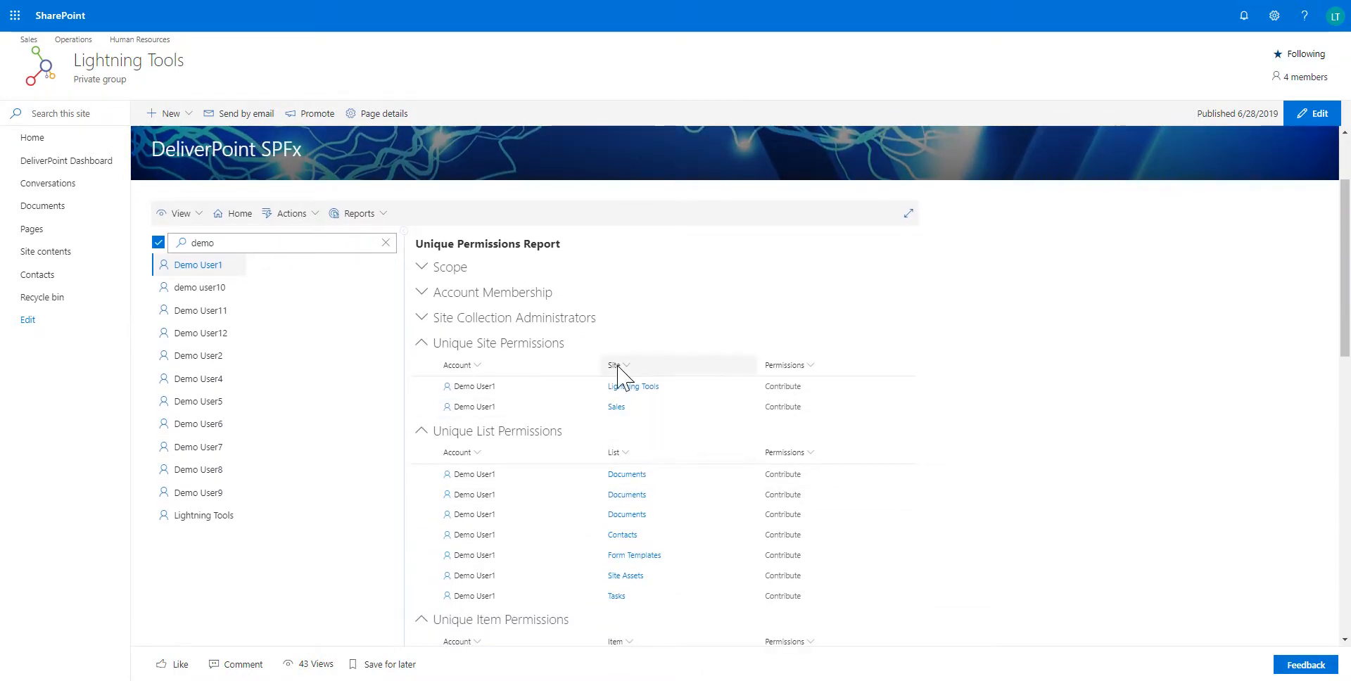
scroll(down, 3)
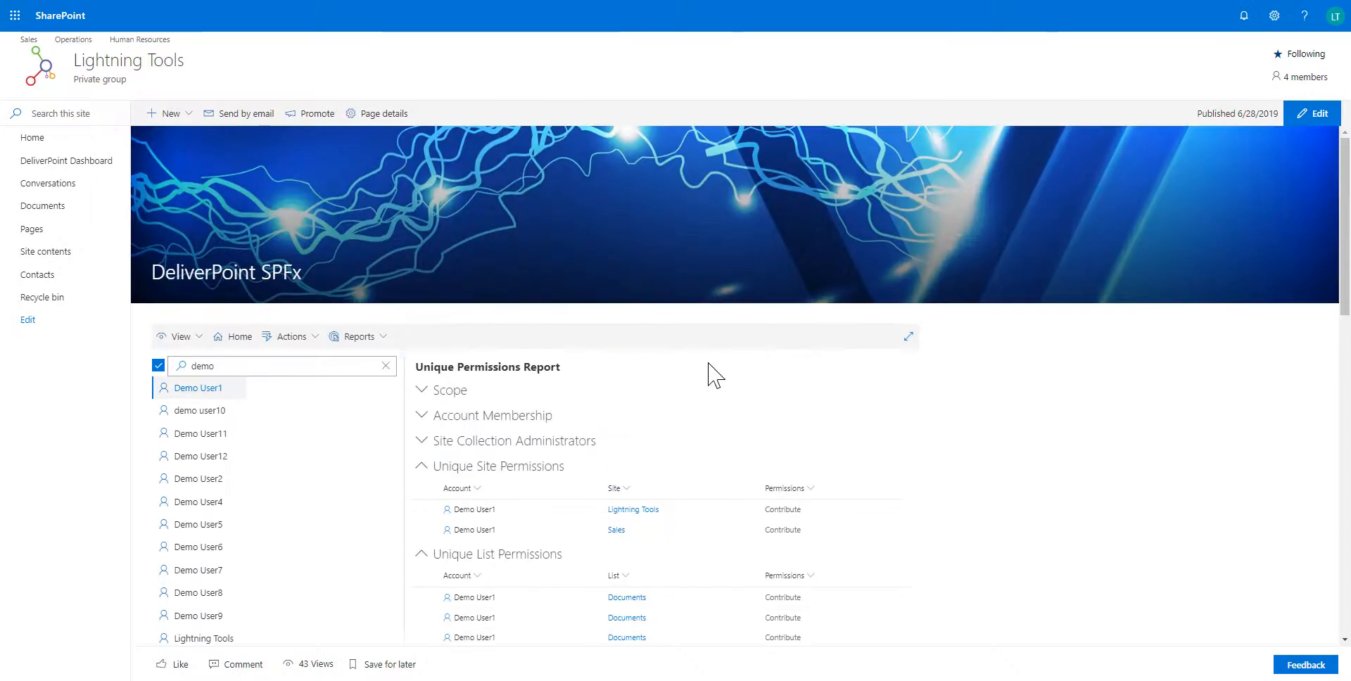
click(292, 337)
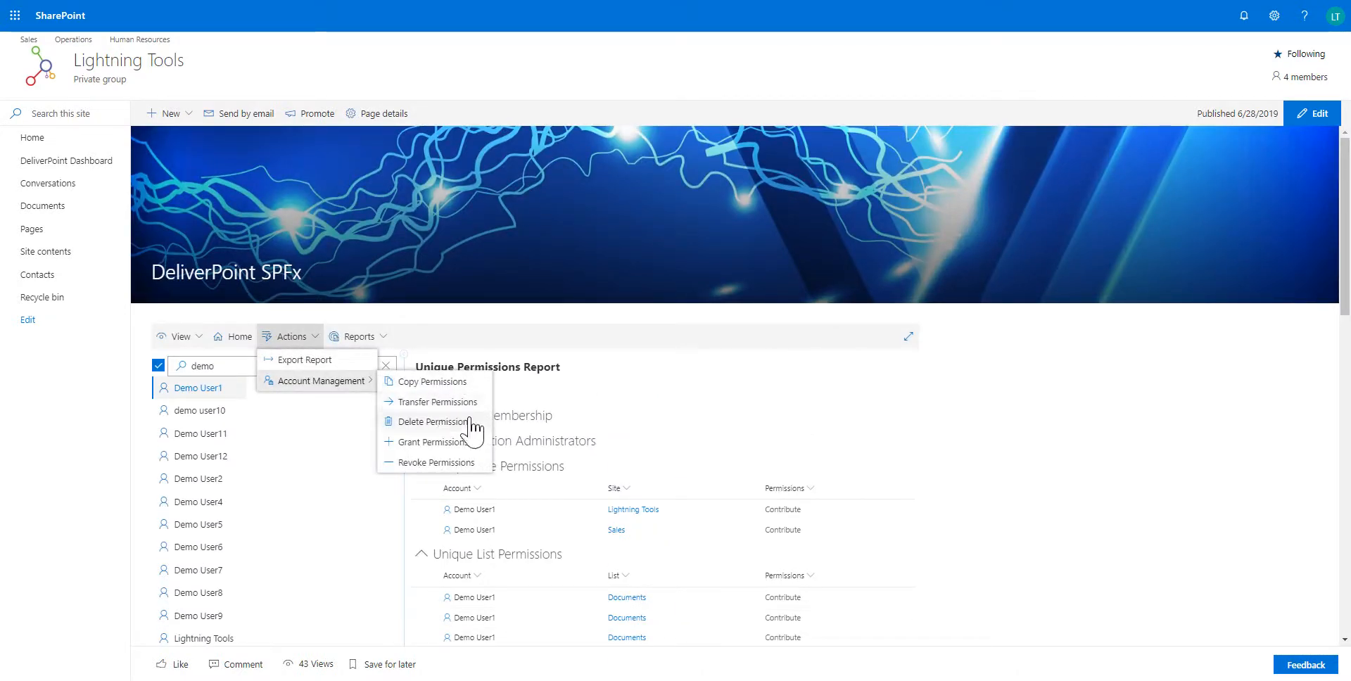
mouse_move(440, 423)
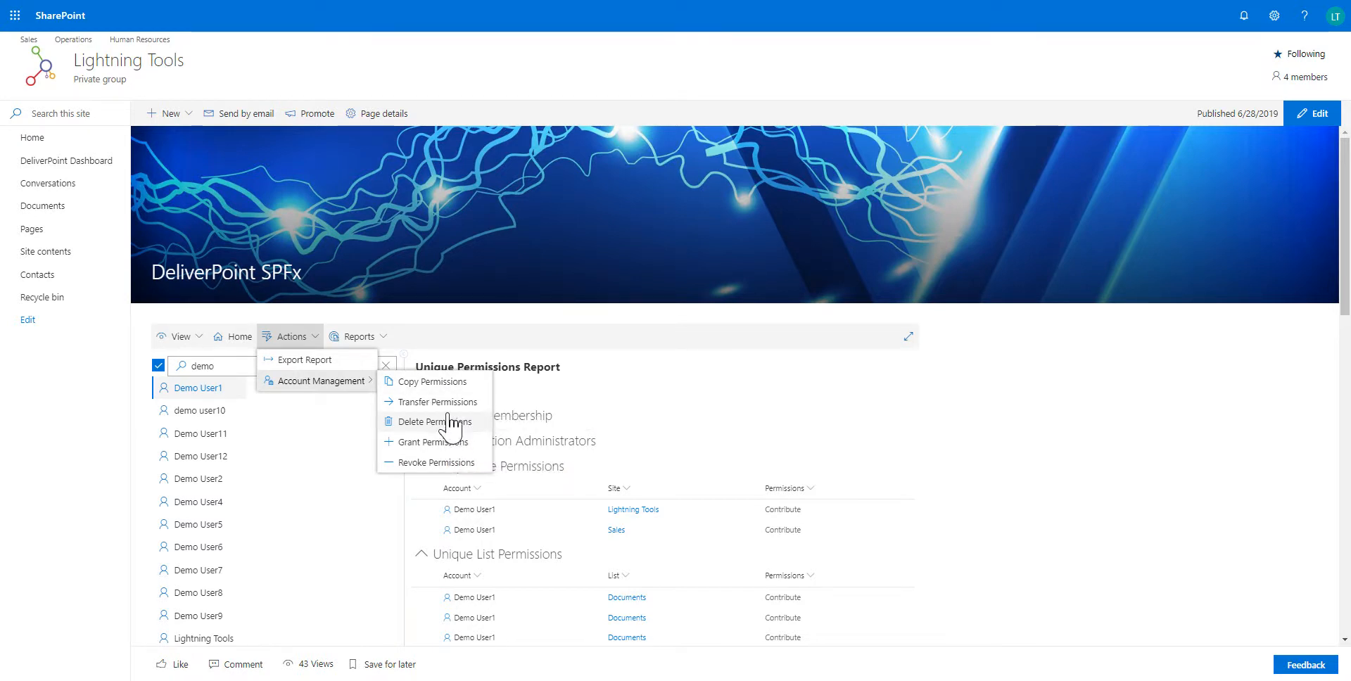
mouse_move(424, 471)
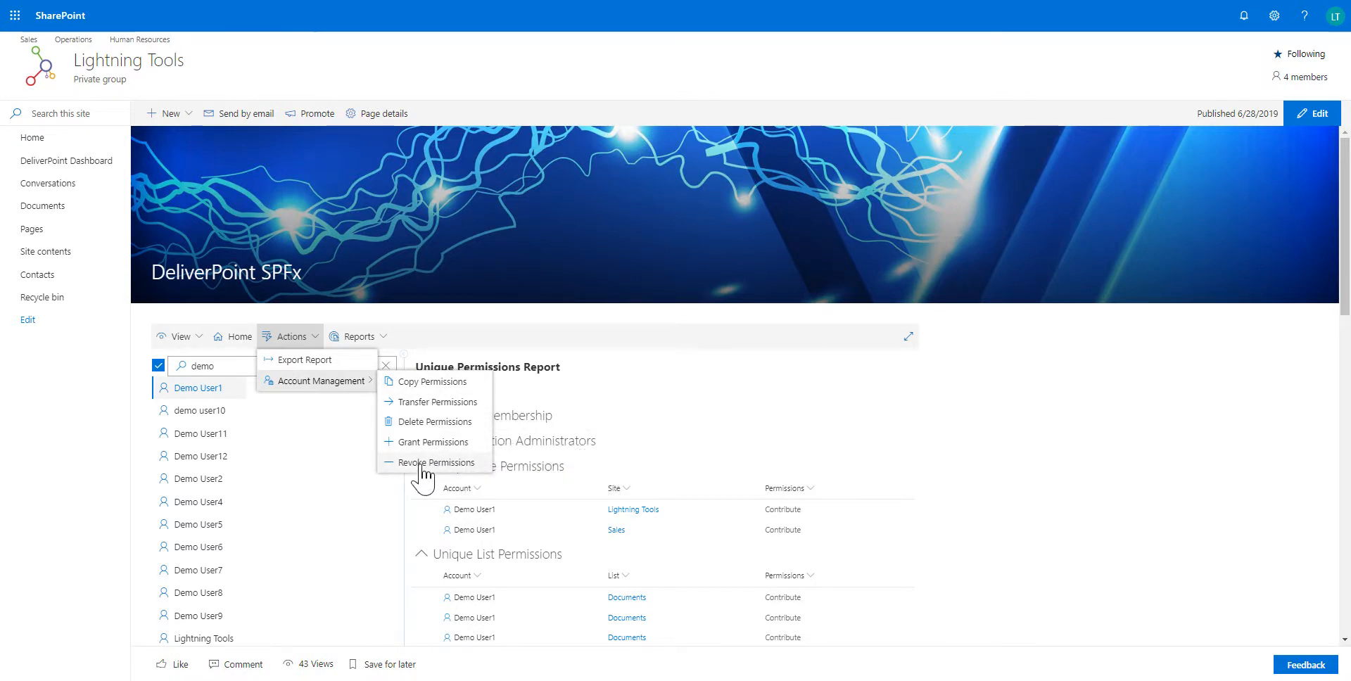
mouse_move(439, 463)
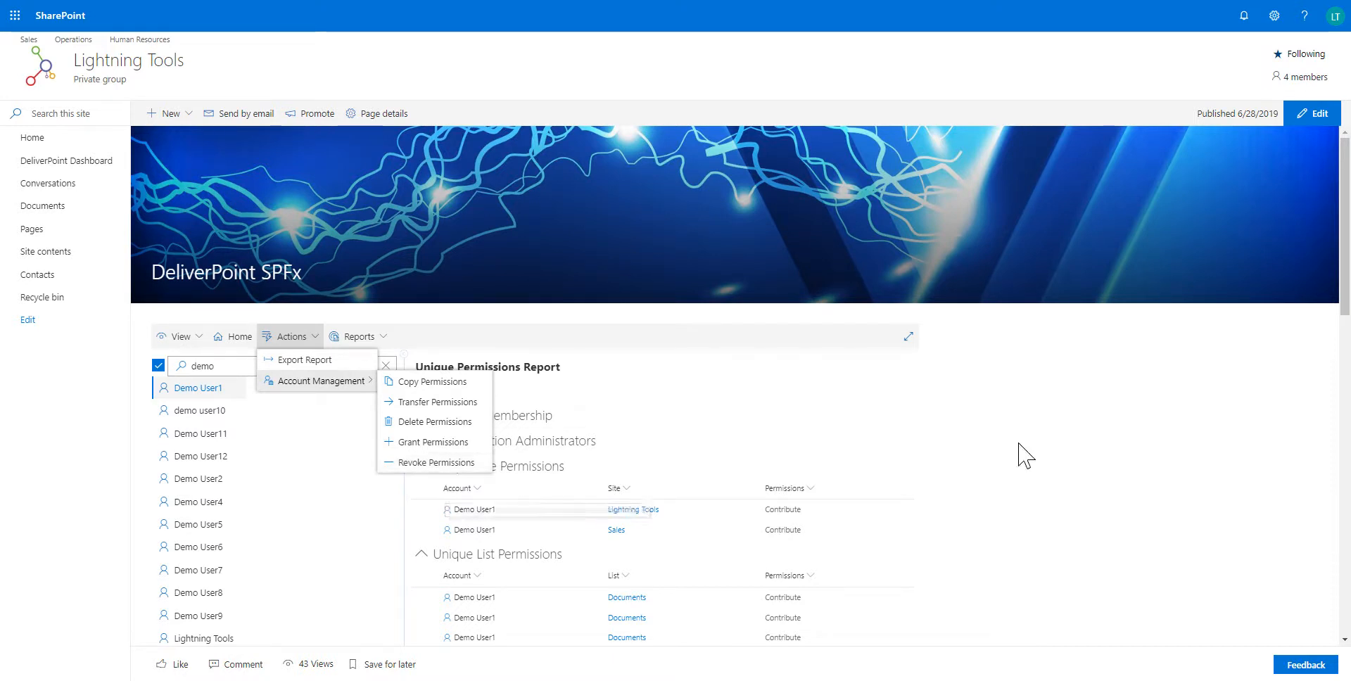
click(1023, 464)
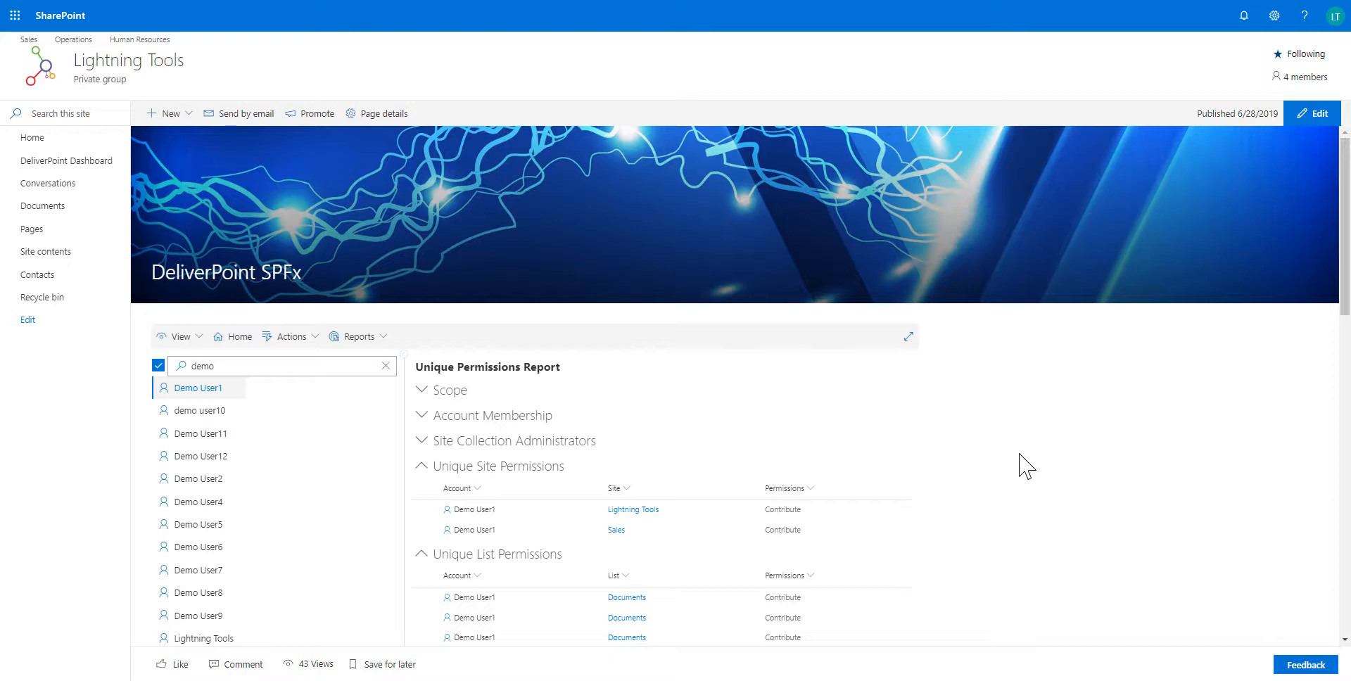
mouse_move(181, 484)
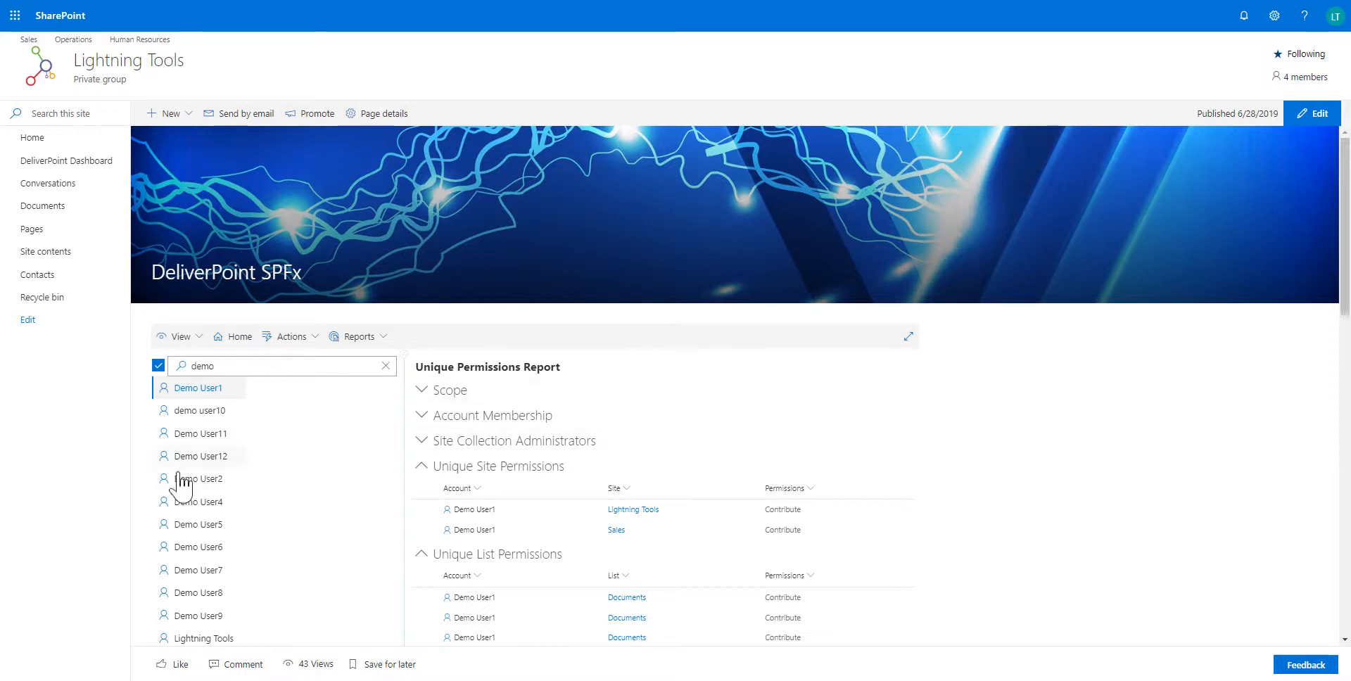
mouse_move(1296, 414)
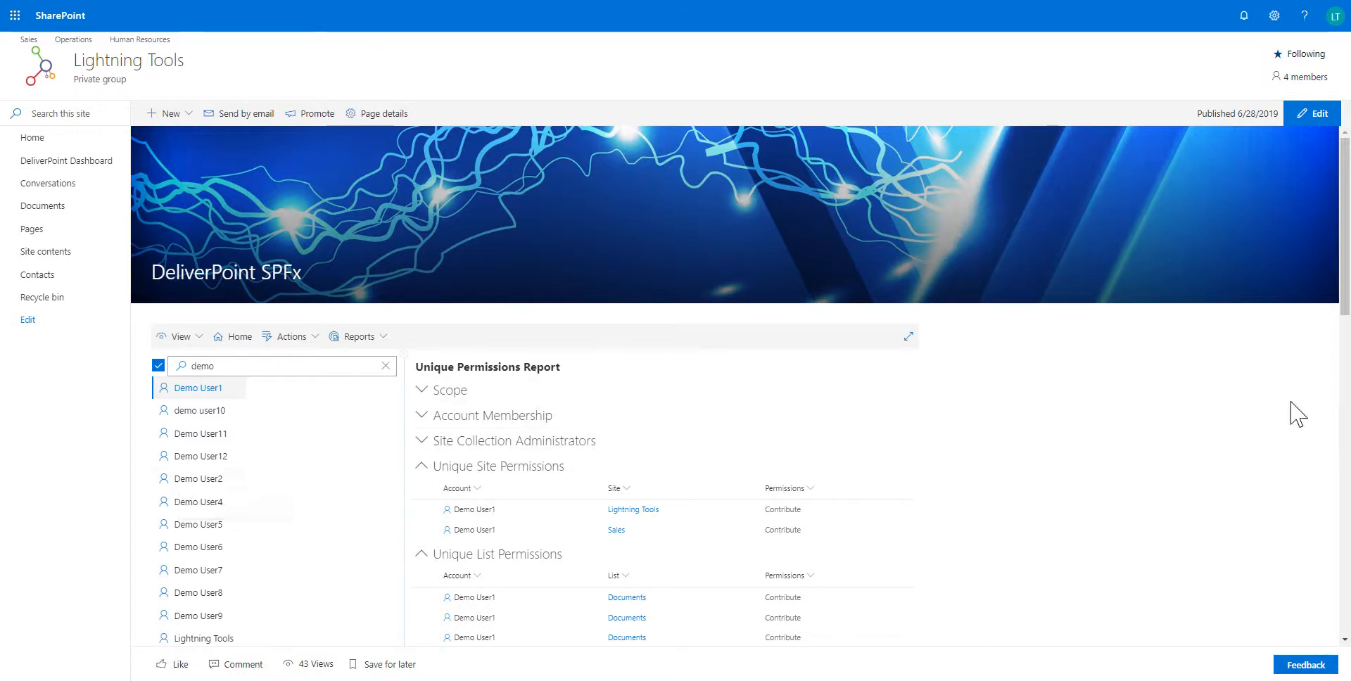
mouse_move(1328, 444)
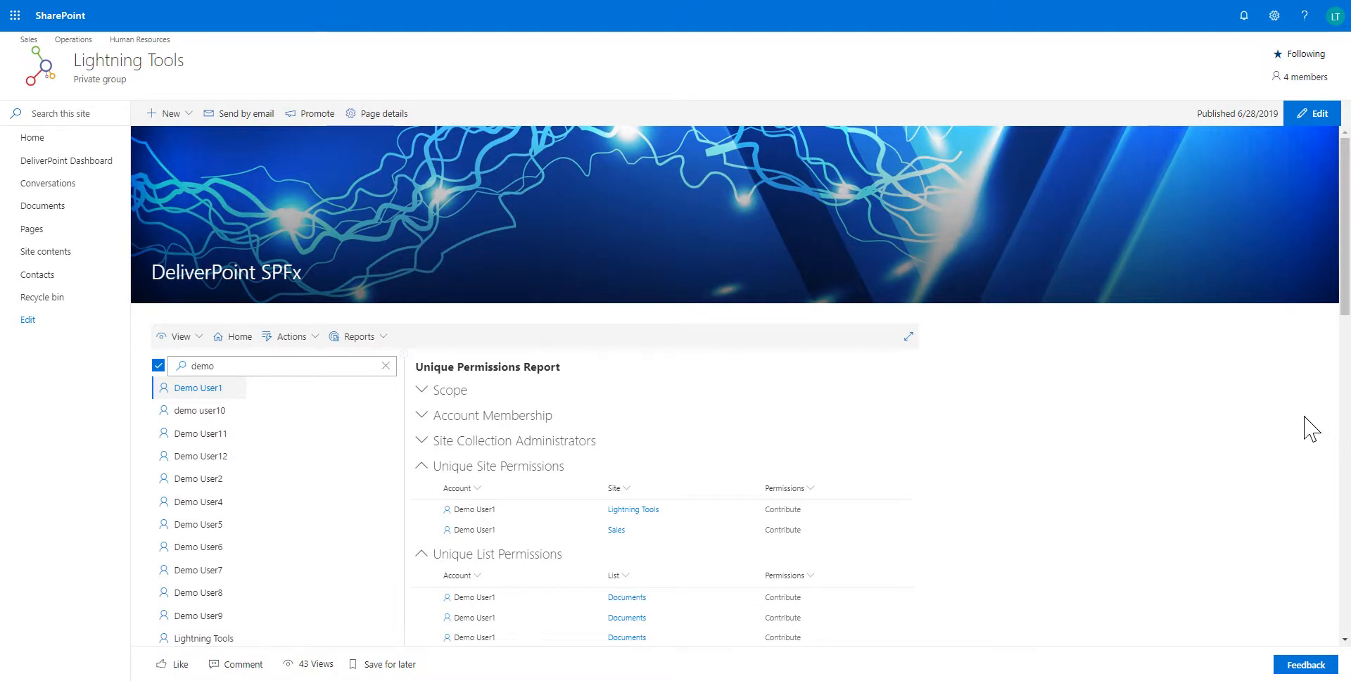
mouse_move(1115, 422)
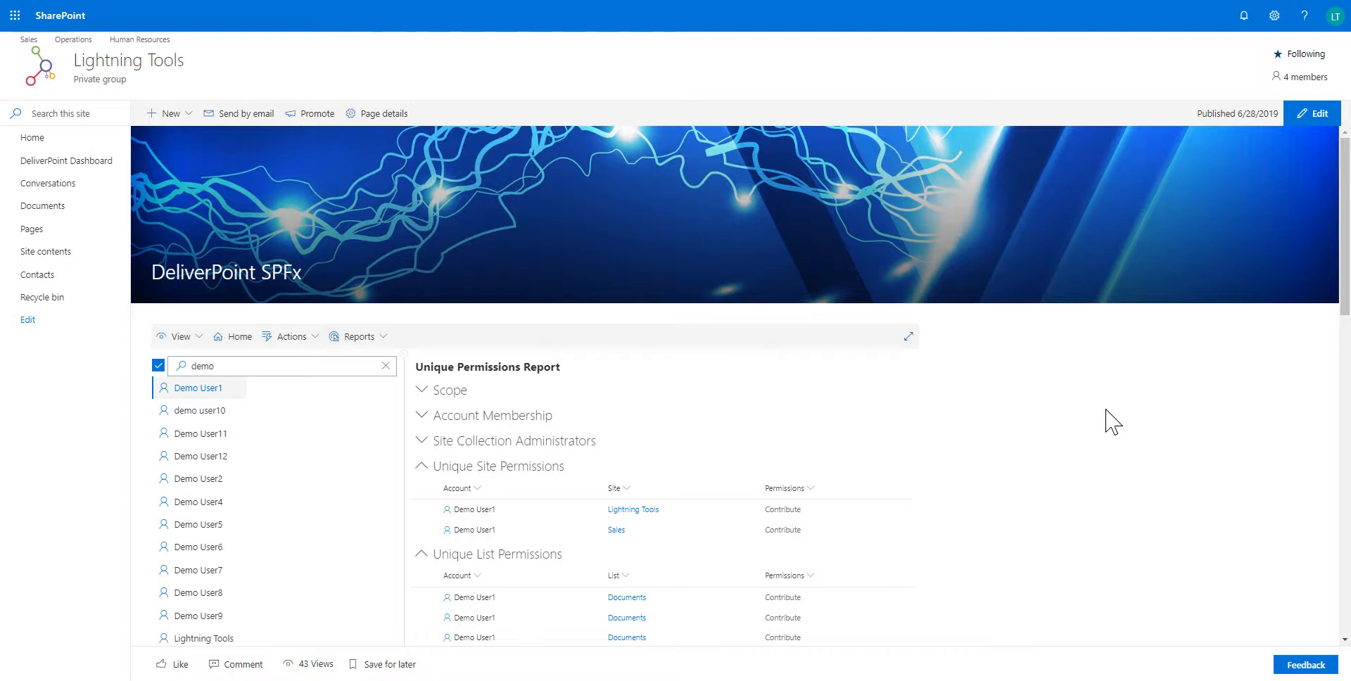